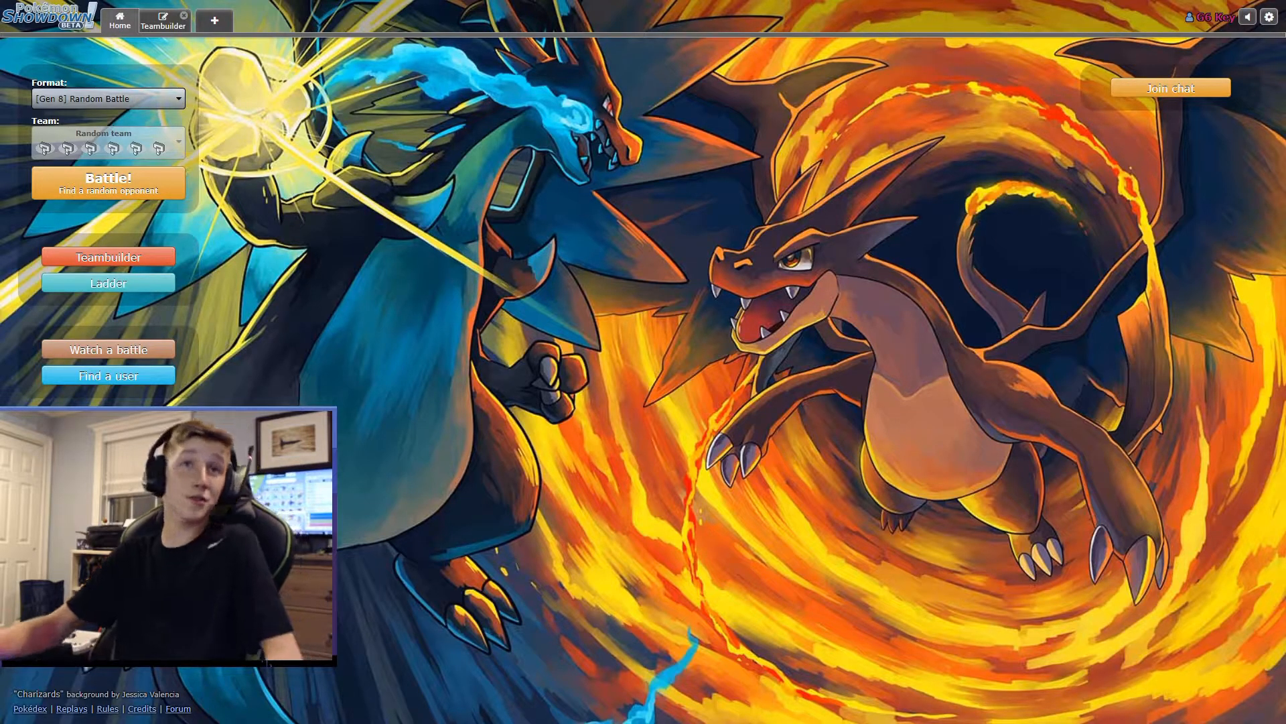
- Accept the incoming challenge with the Fire With Fire team selected
left_click(108, 375)
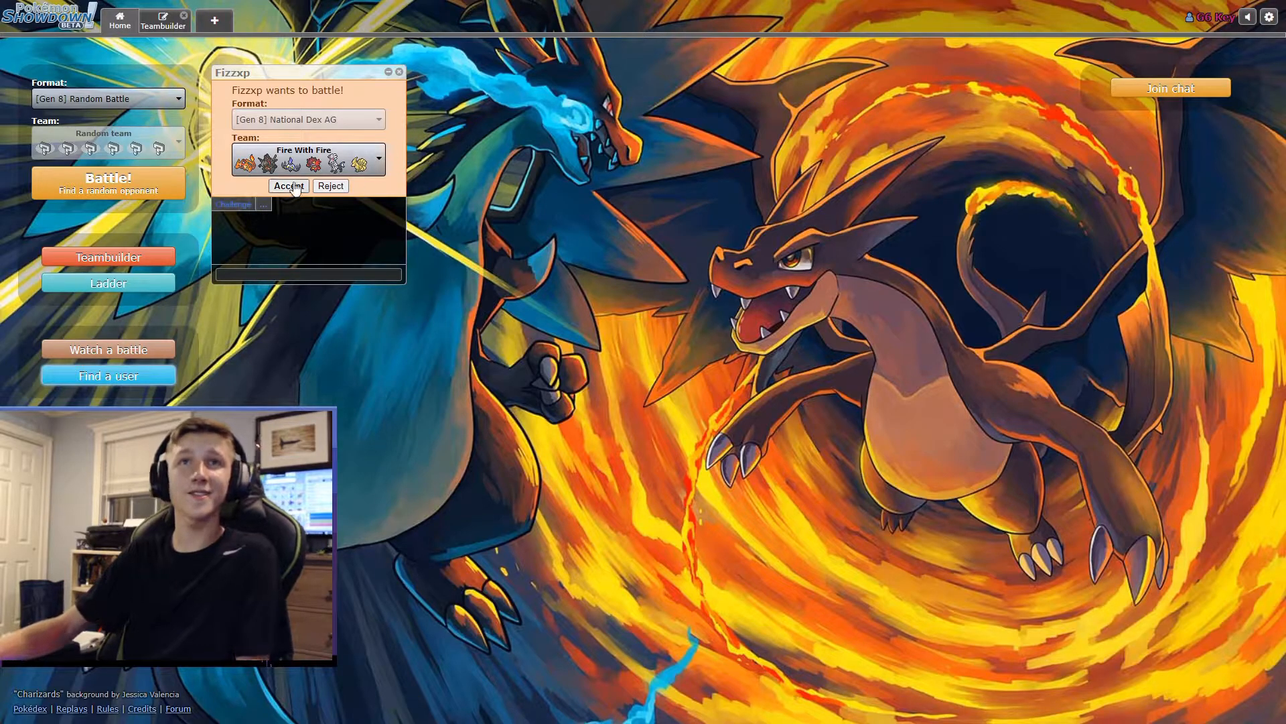
left_click(286, 185)
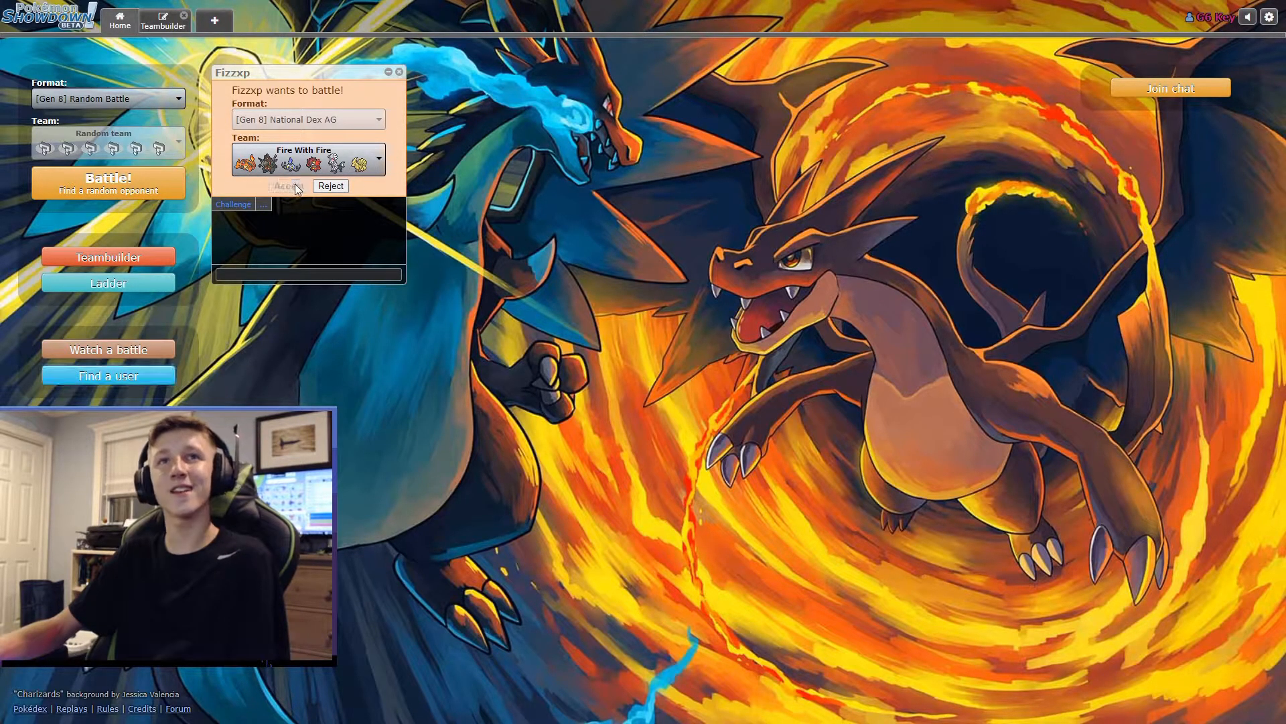
left_click(287, 185)
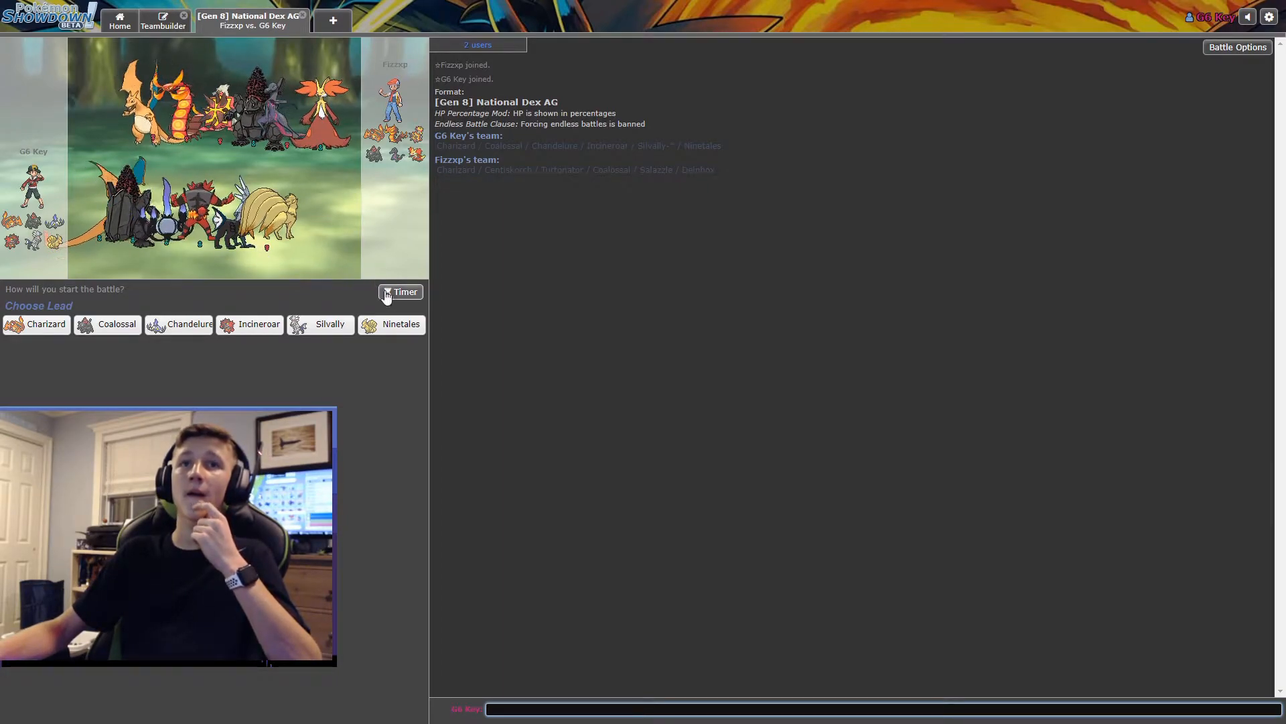
mouse_move(401, 323)
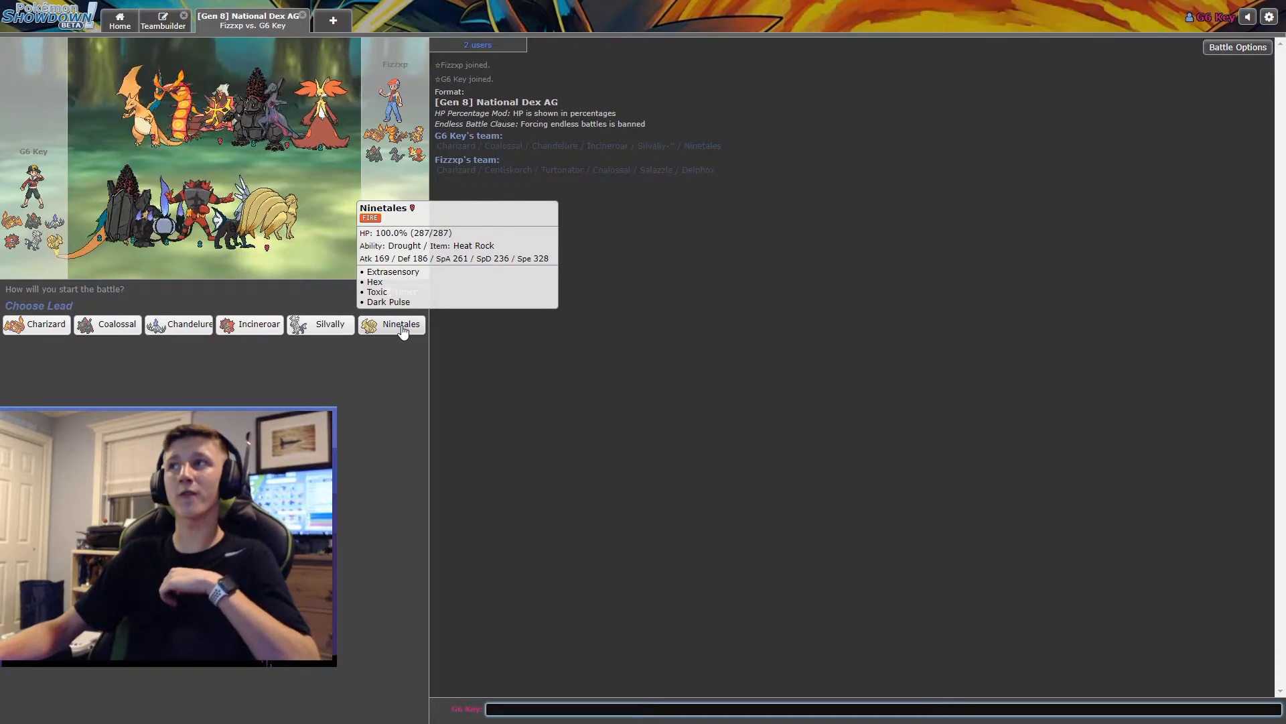
- Lead with Ninetales and use Toxic on Salazzle
left_click(400, 323)
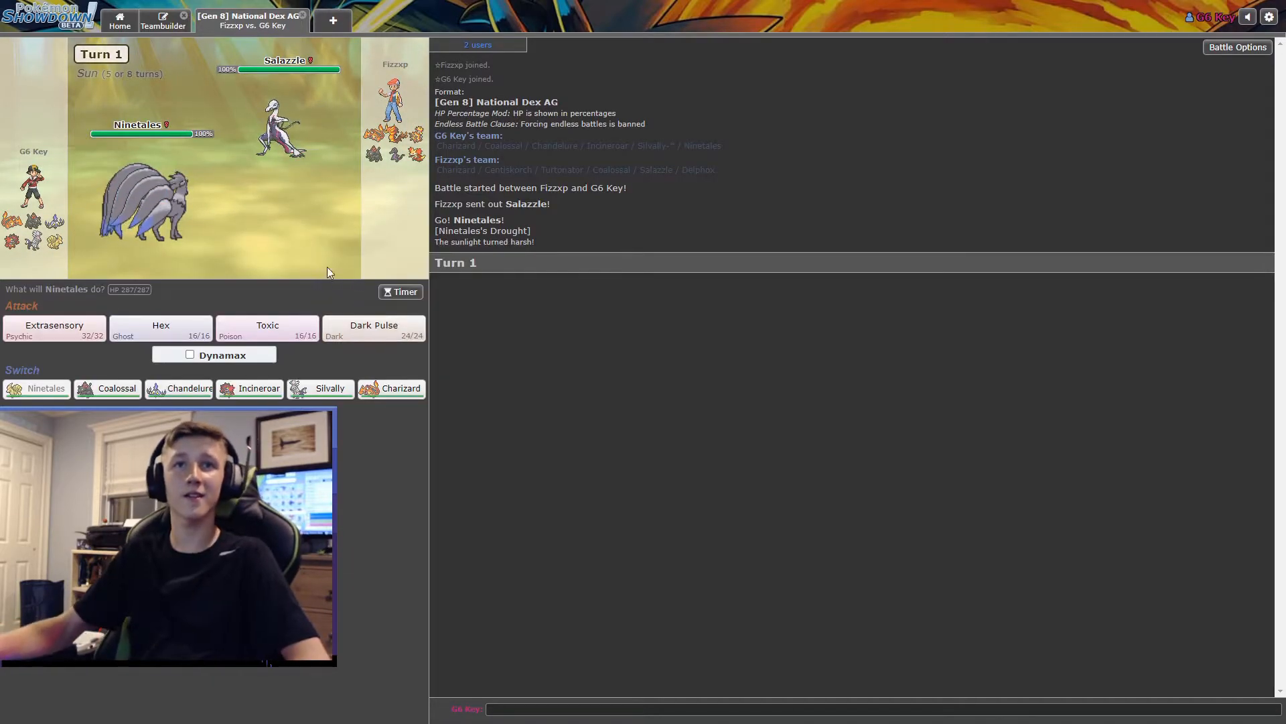
mouse_move(267, 330)
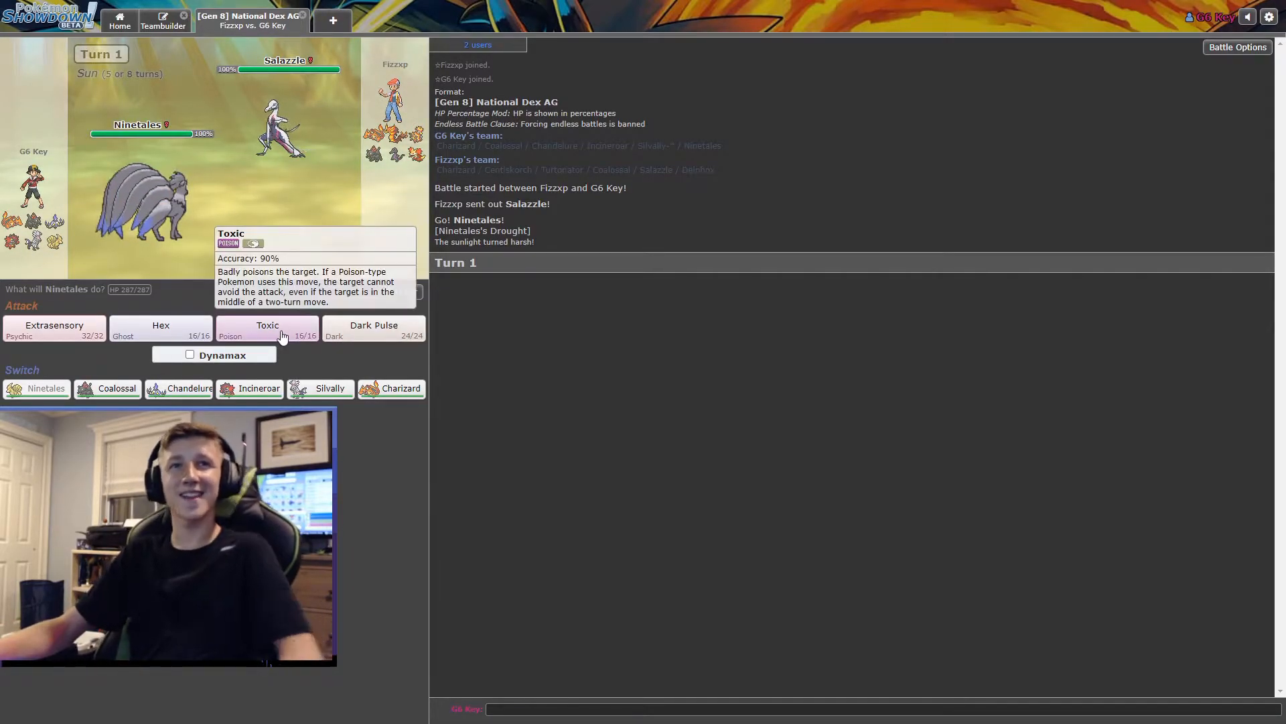
left_click(267, 328)
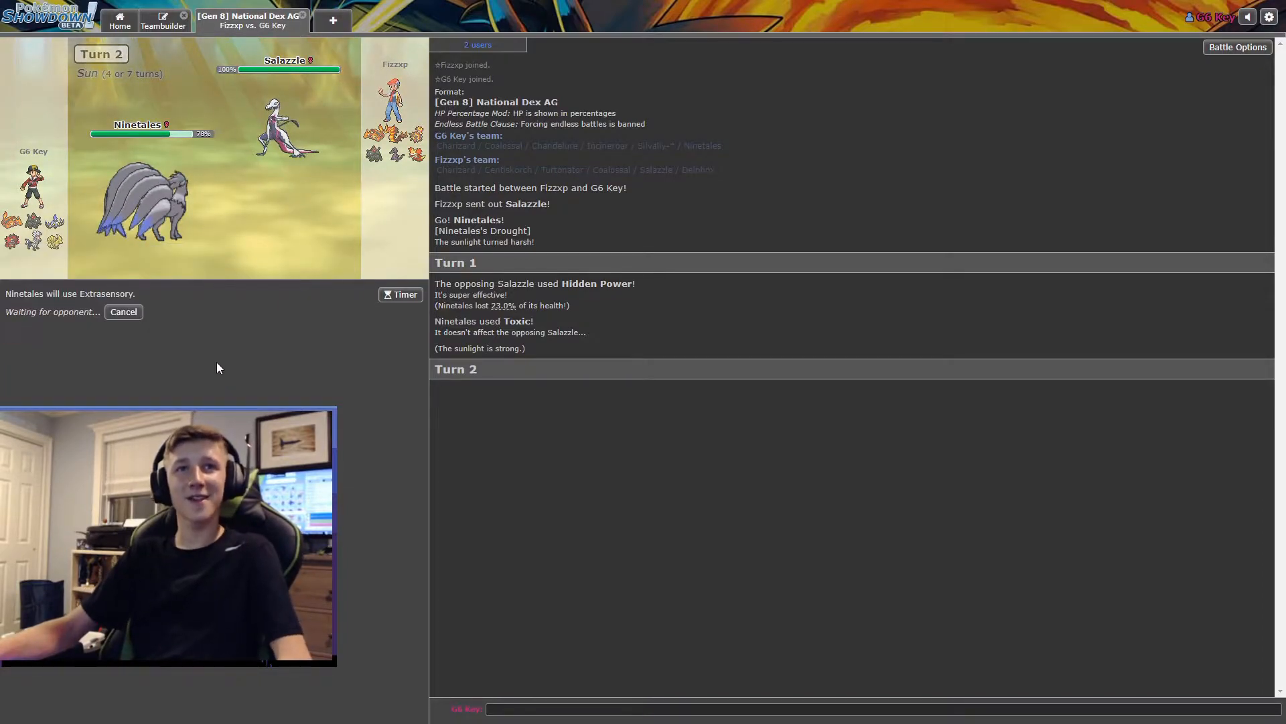
mouse_move(193, 353)
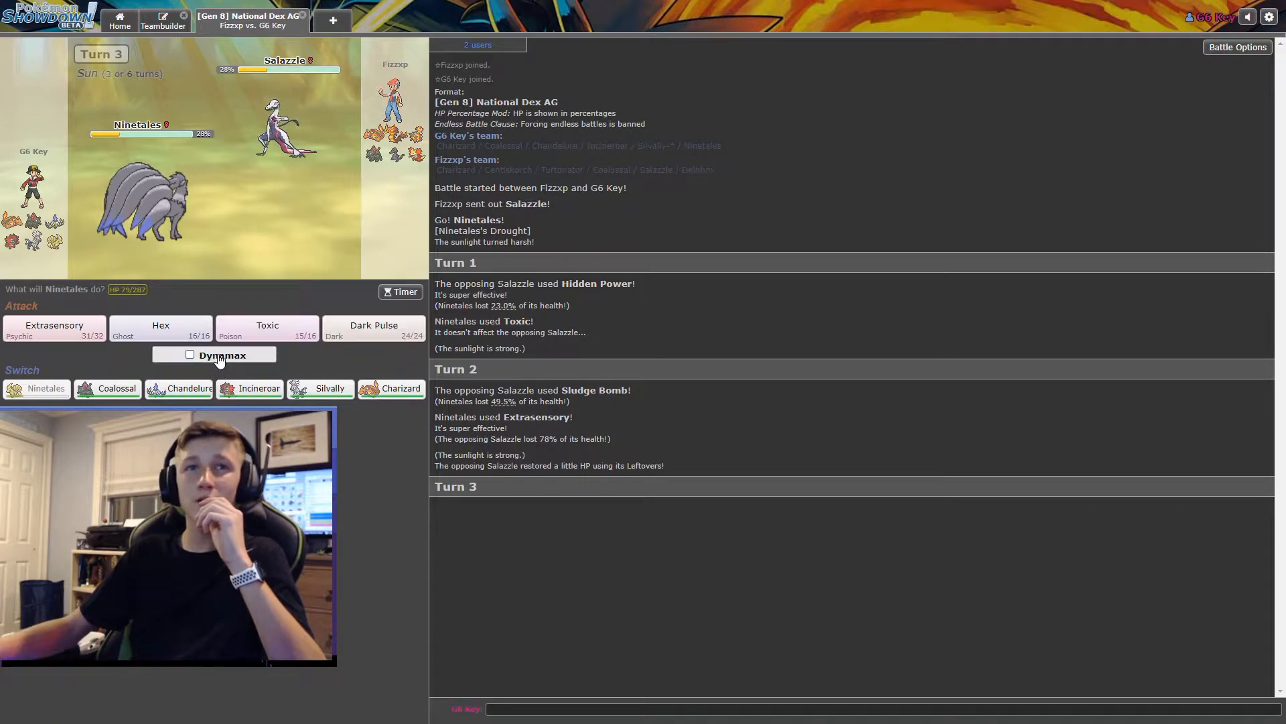
mouse_move(374, 328)
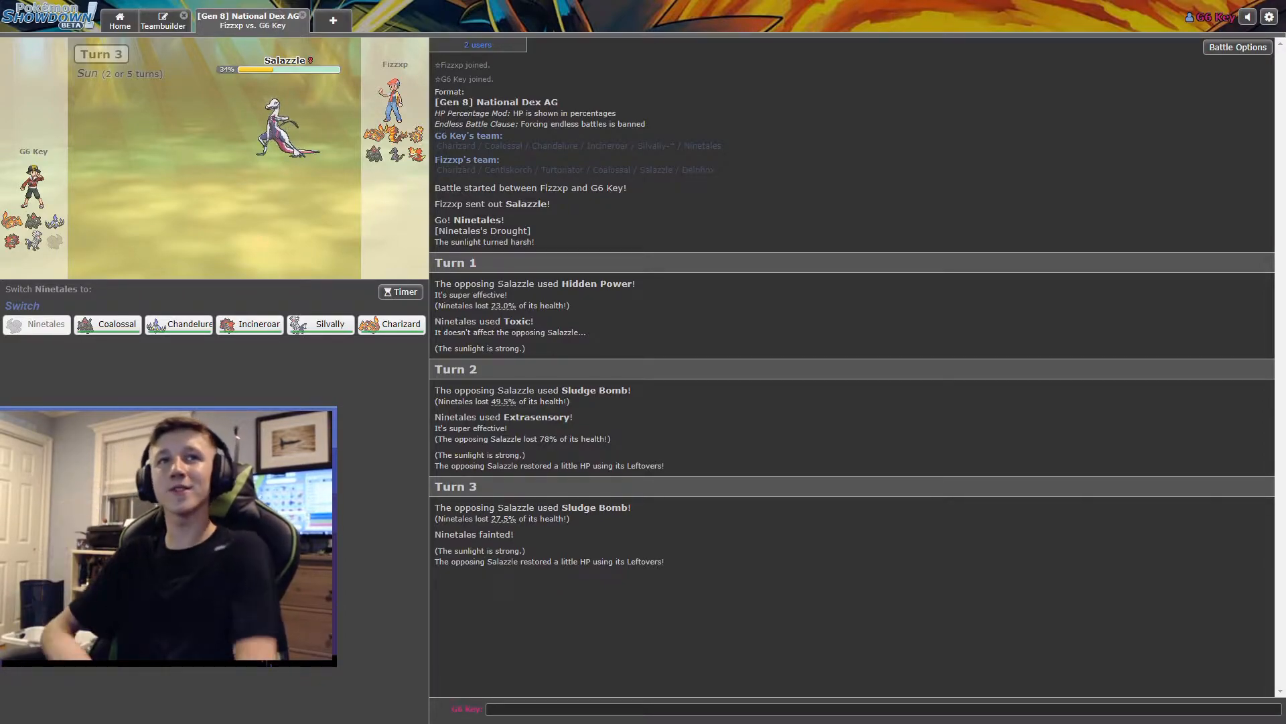
mouse_move(399, 323)
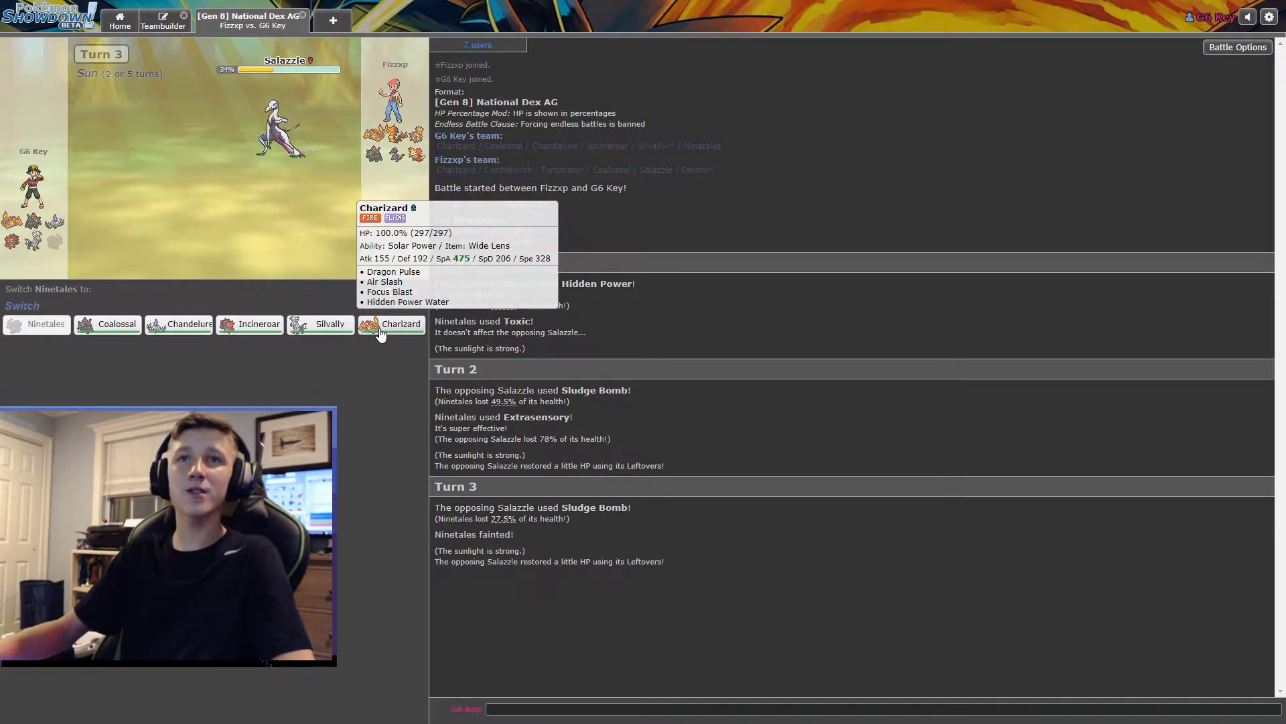
- Send in Charizard, KO Salazzle with Air Slash, then attack the incoming Delphox
left_click(399, 323)
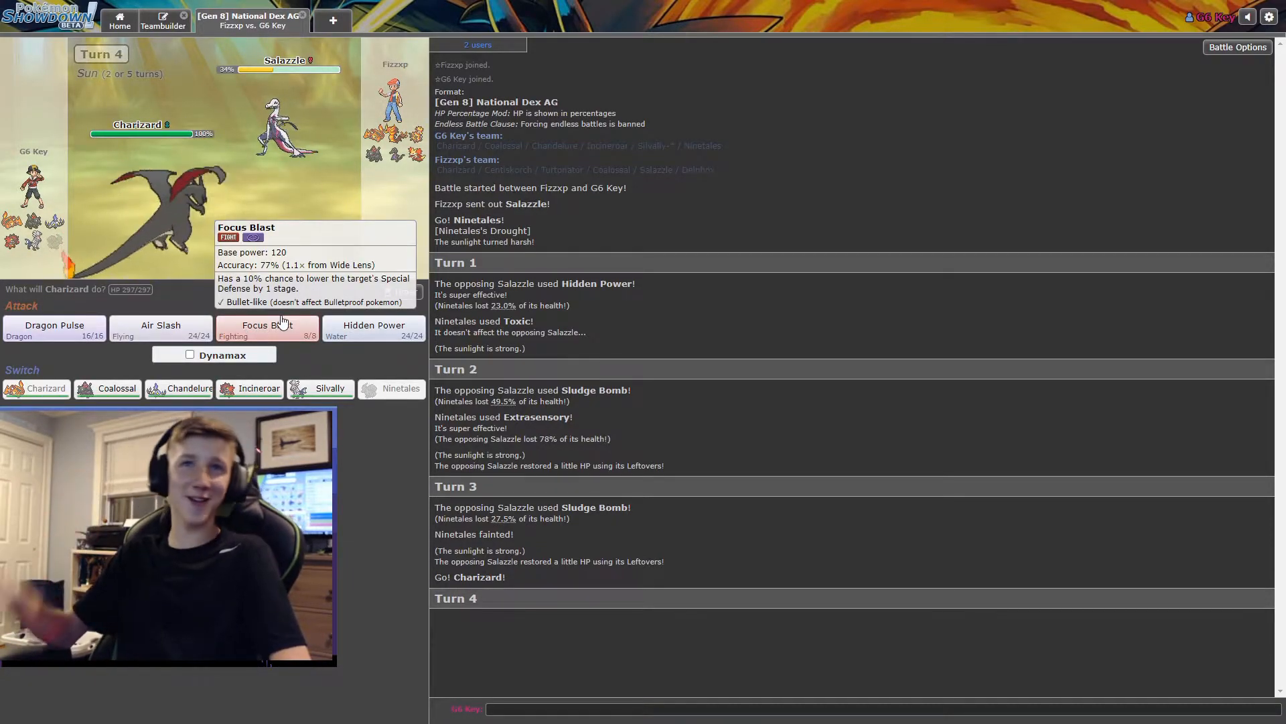
left_click(159, 328)
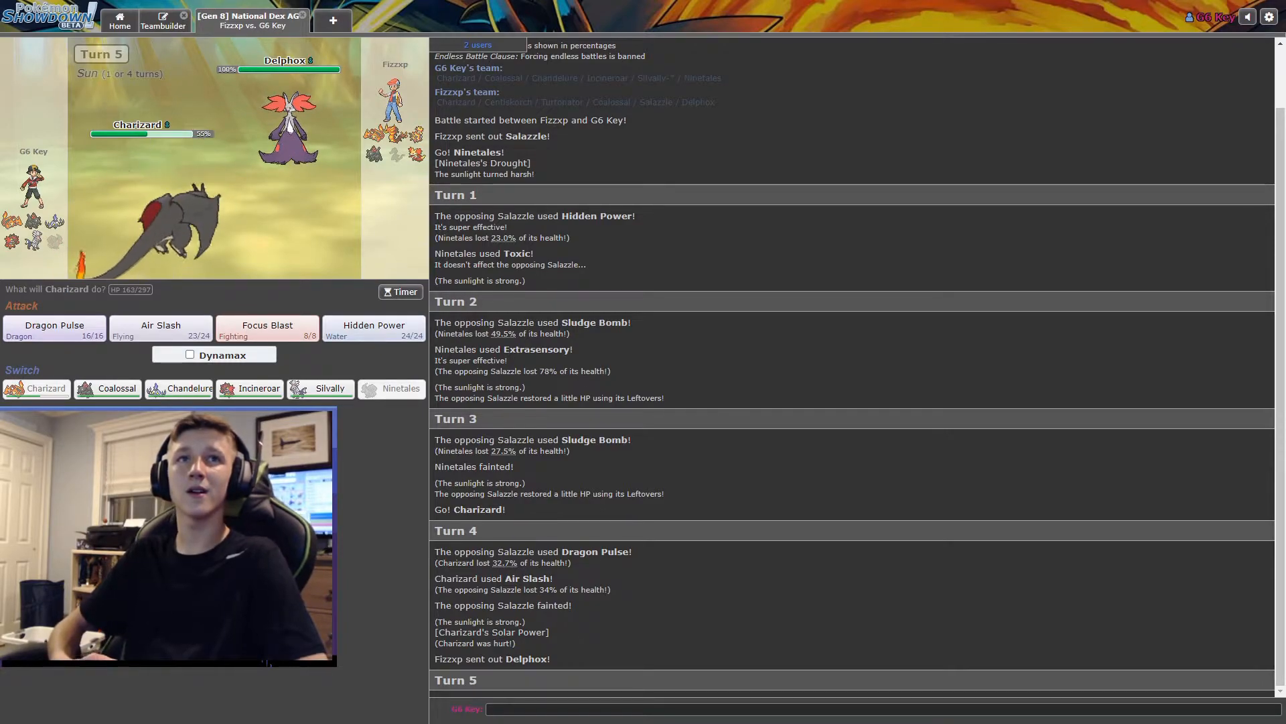
left_click(160, 328)
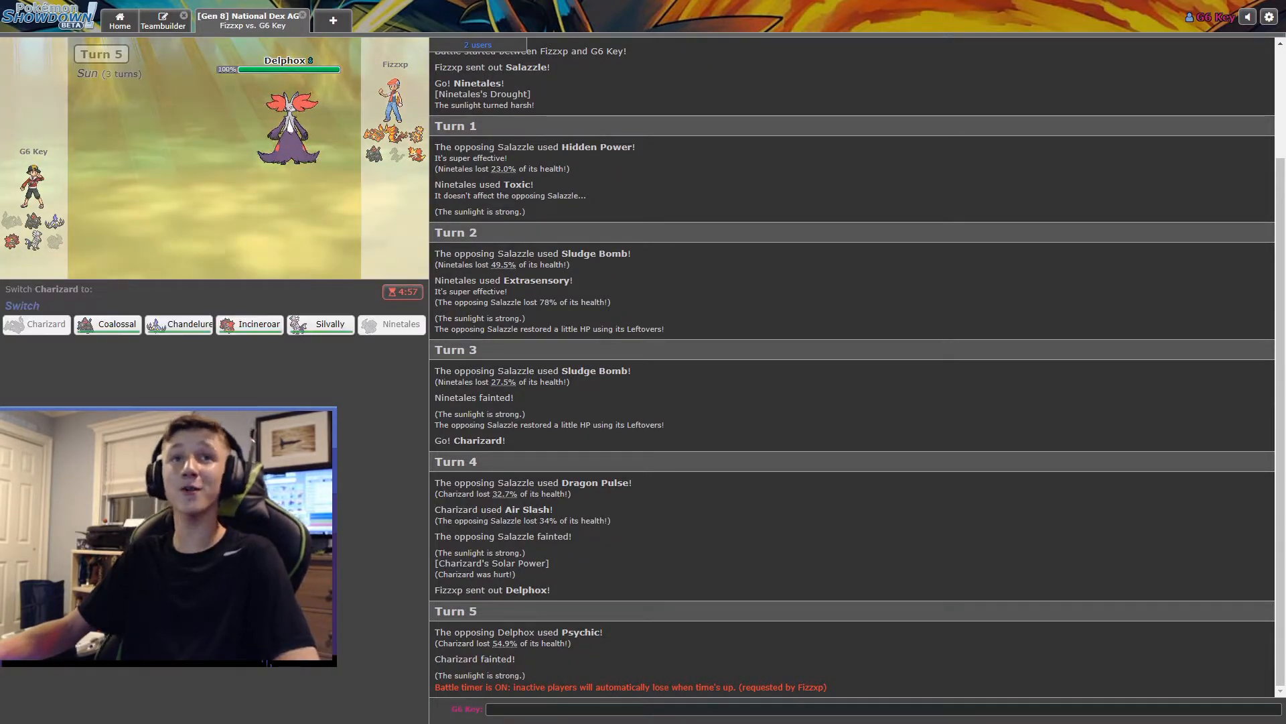
mouse_move(131, 339)
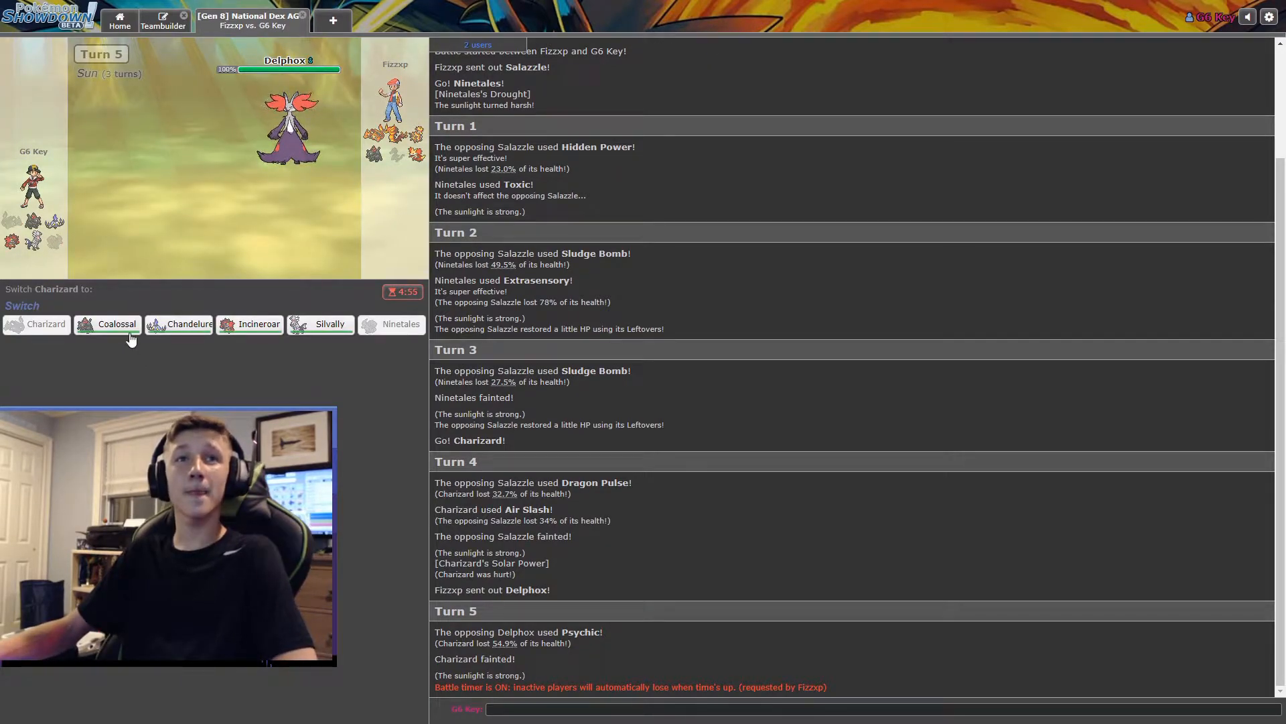
mouse_move(178, 323)
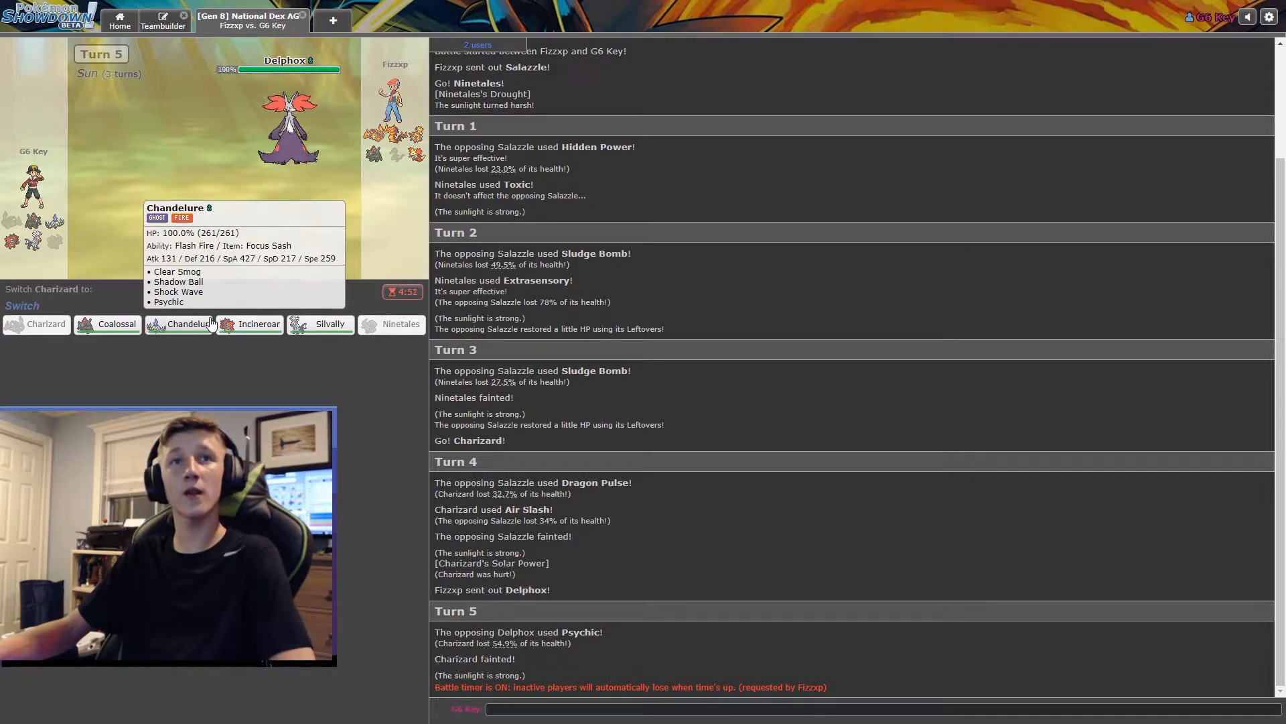
mouse_move(329, 323)
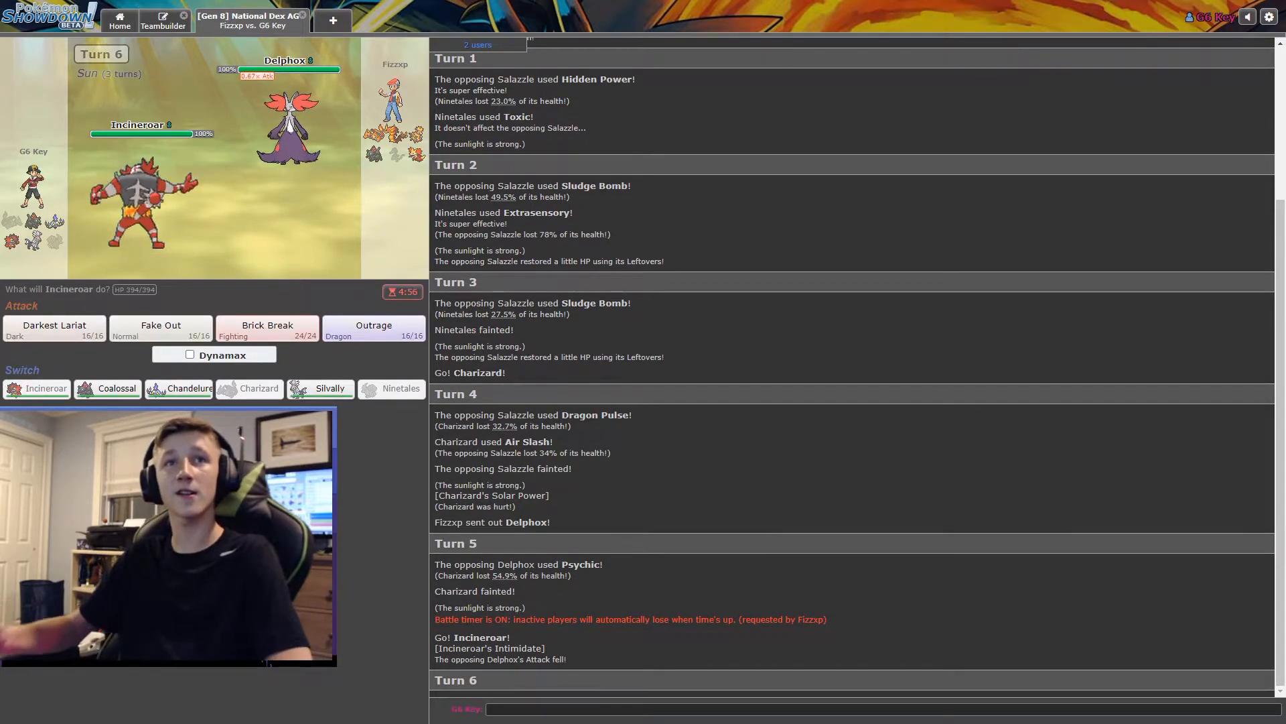
- Have Incineroar flinch Delphox with Fake Out
left_click(160, 329)
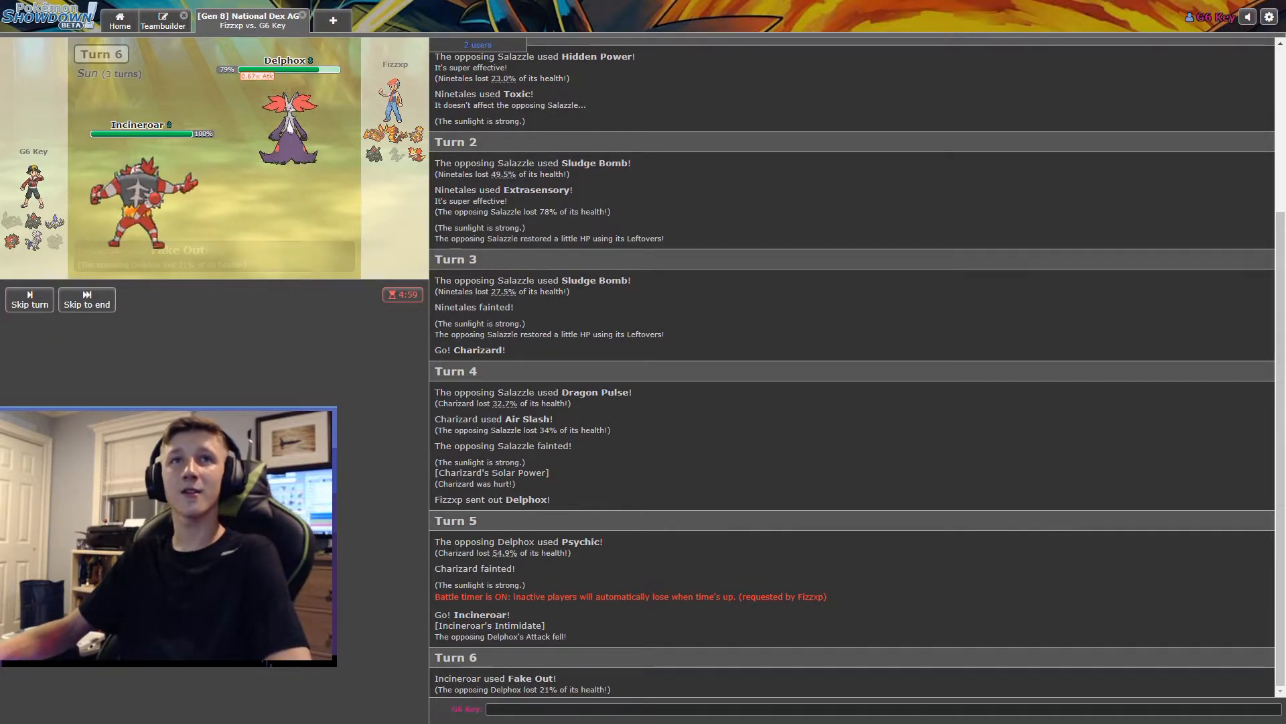
scroll("down", 3)
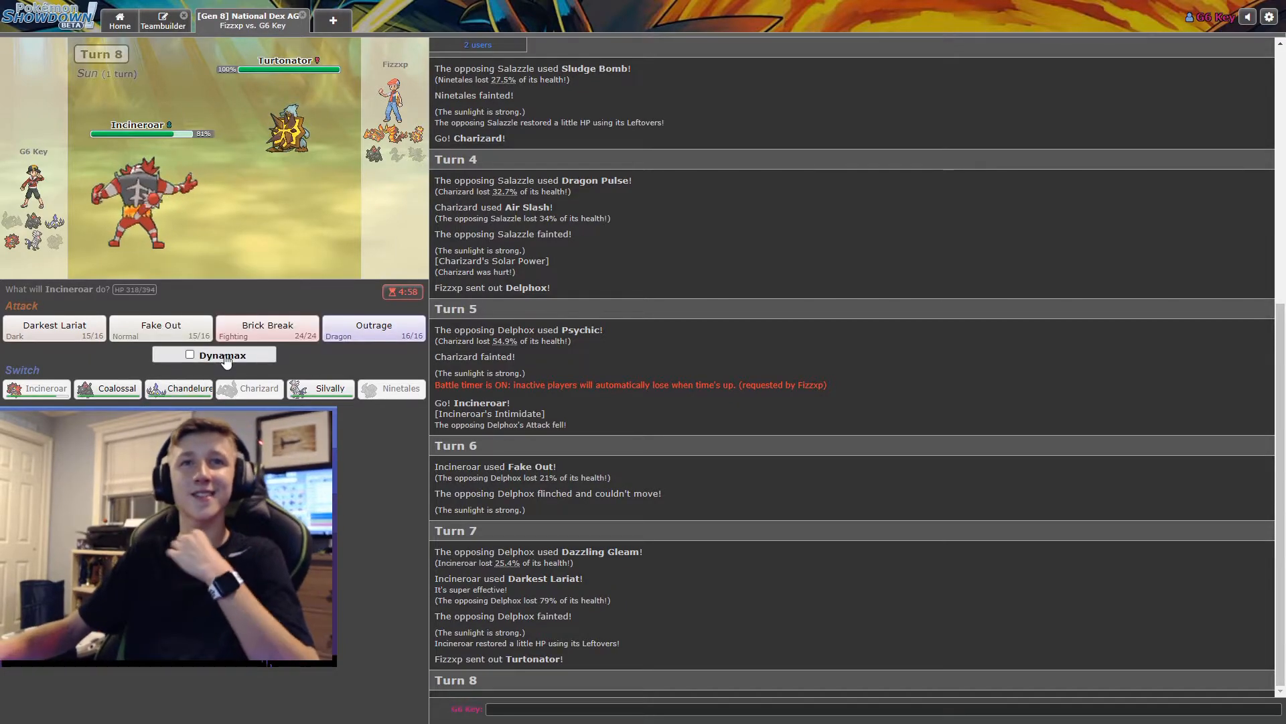
- Use Outrage twice to KO Turtonator, then Brick Break on the Dynamaxed Centiskorch
left_click(374, 329)
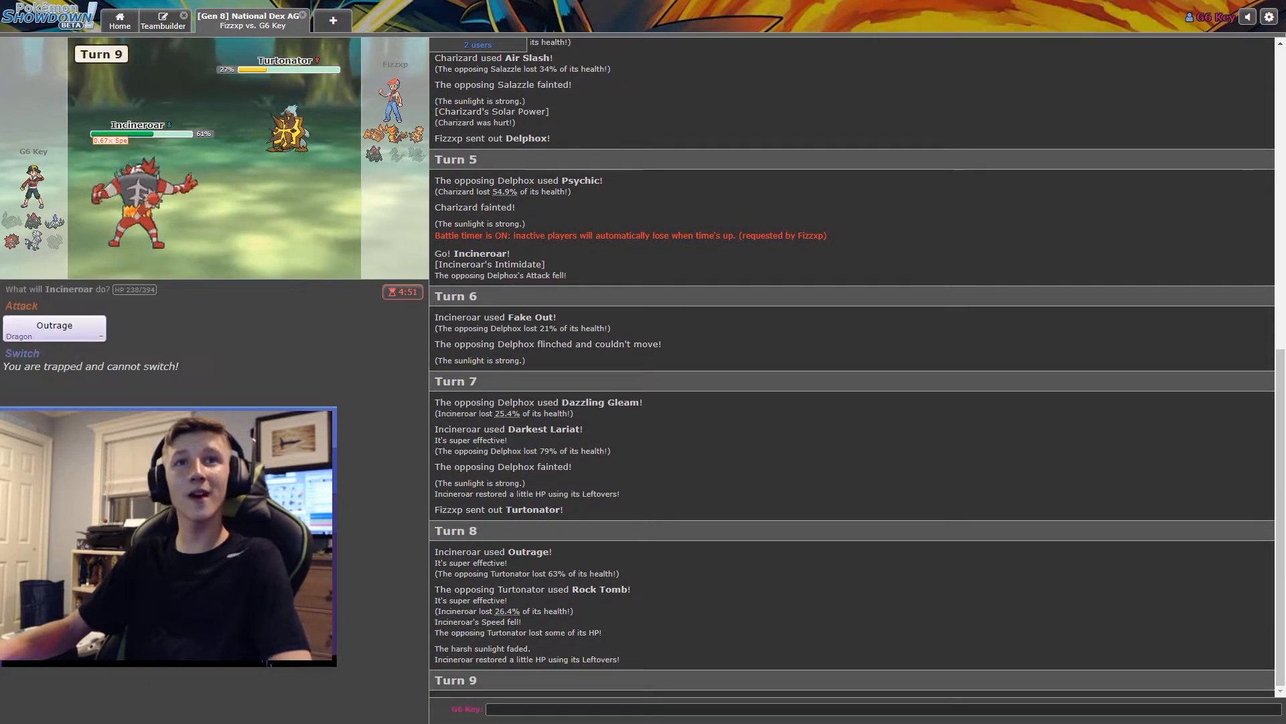
left_click(54, 327)
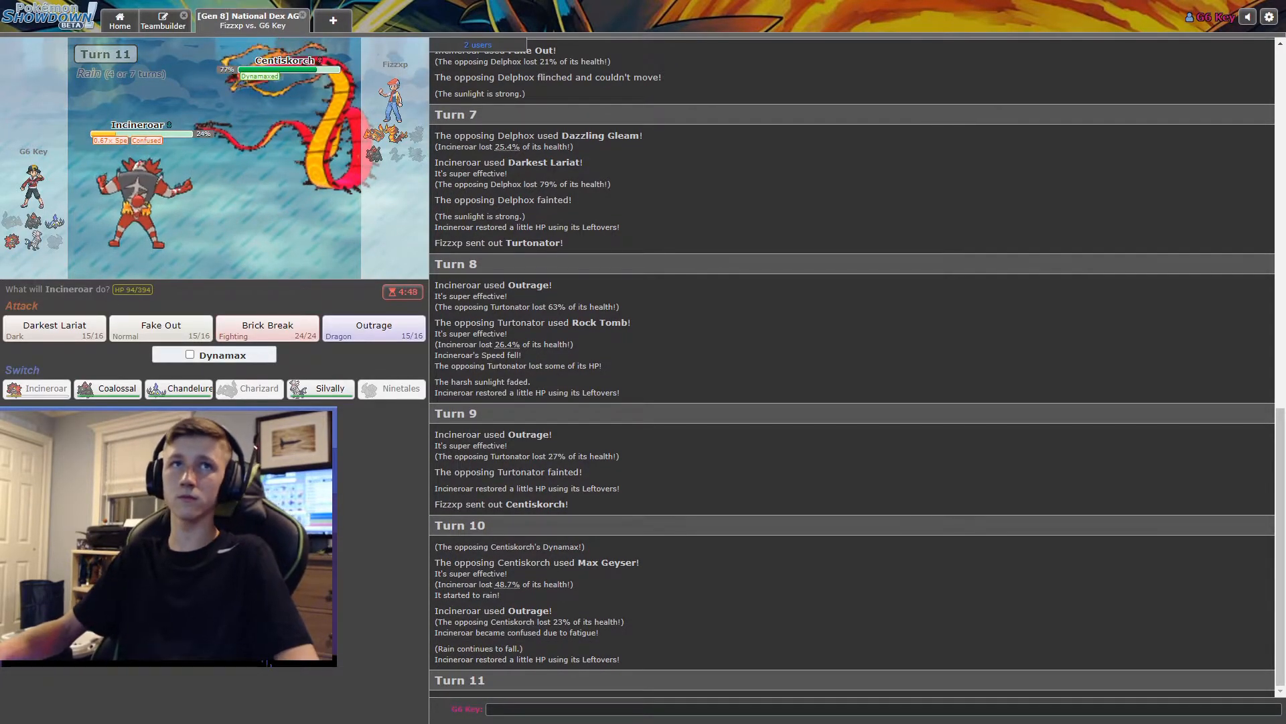
mouse_move(266, 329)
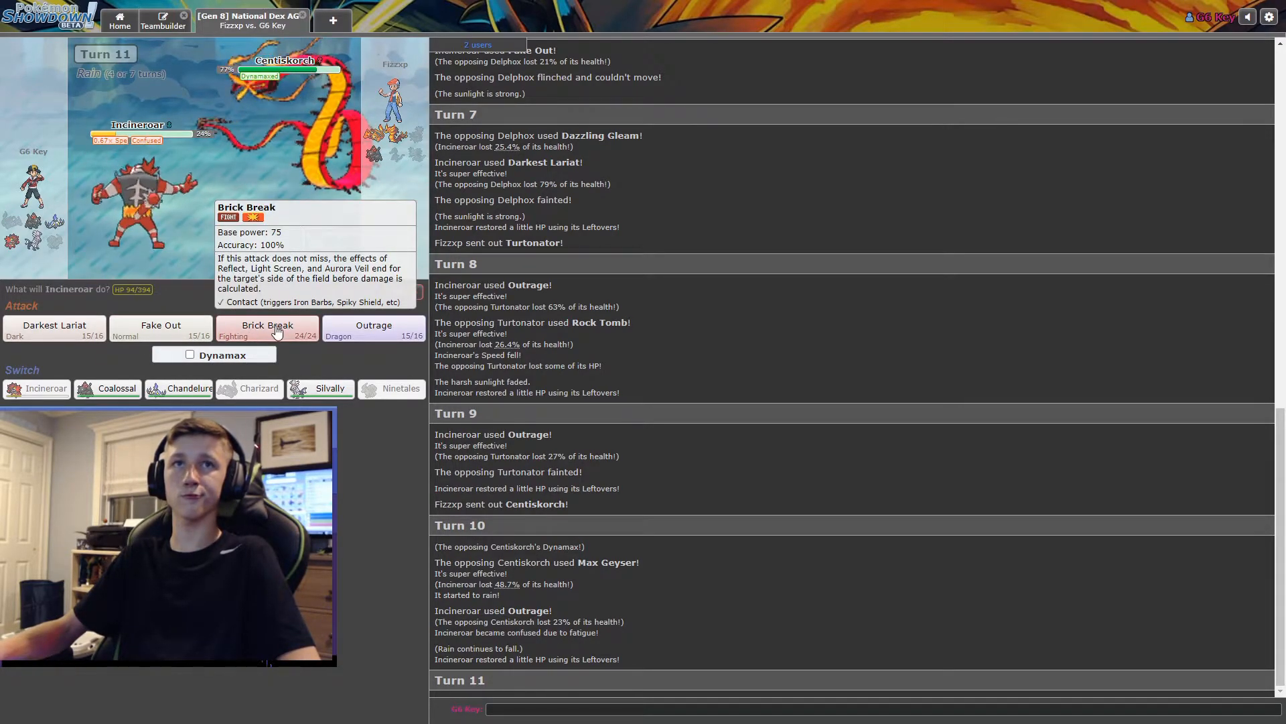
left_click(266, 329)
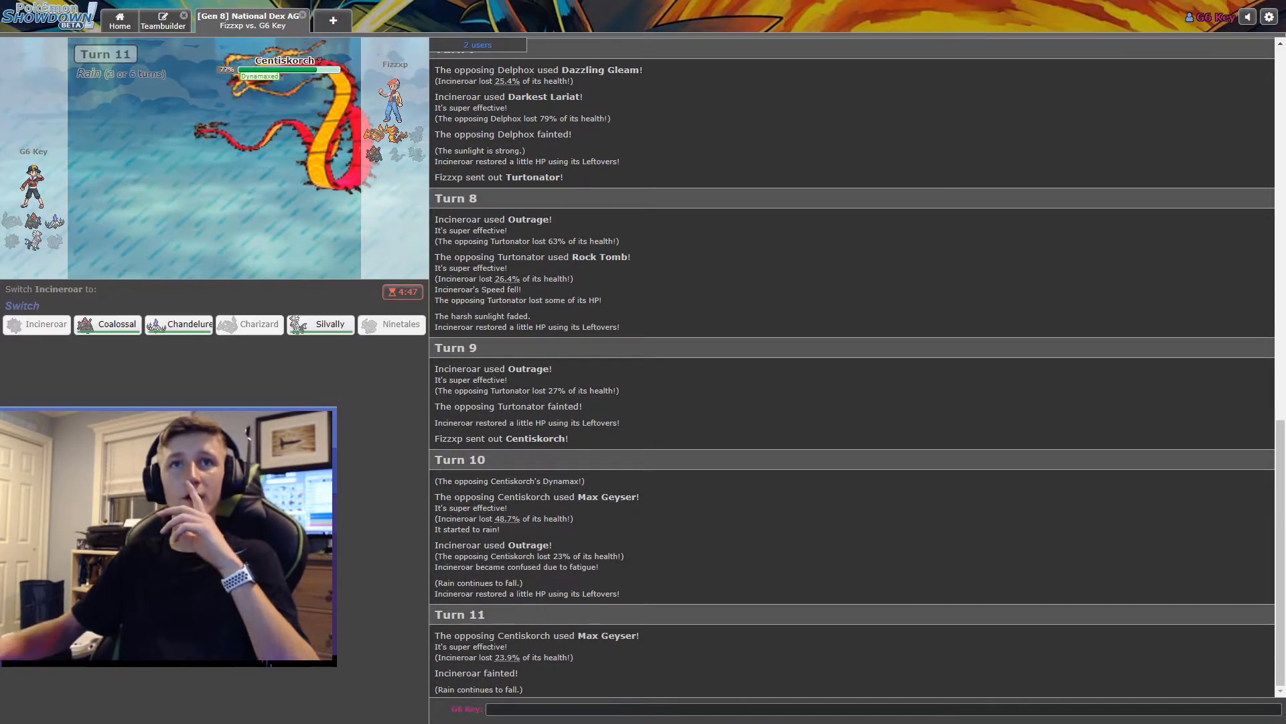
- Send in Coalossal, Dynamax it and KO Centiskorch with two Max Geysers
left_click(116, 323)
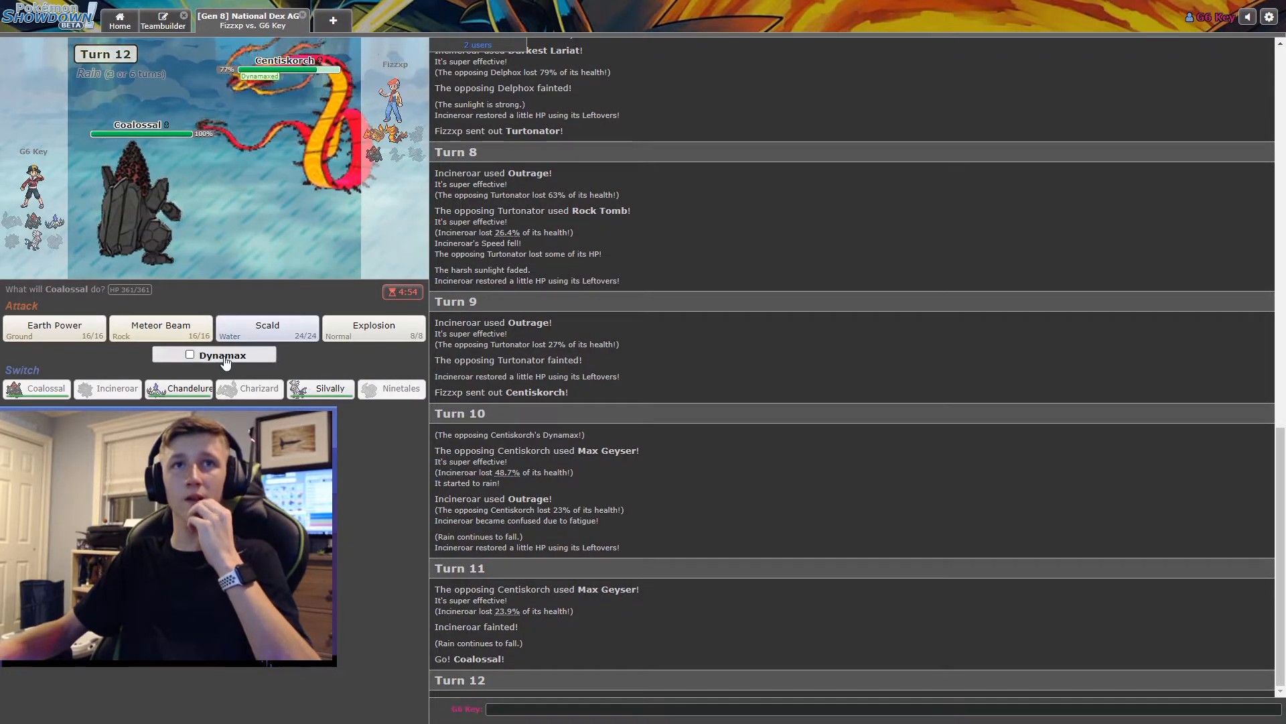
left_click(189, 354)
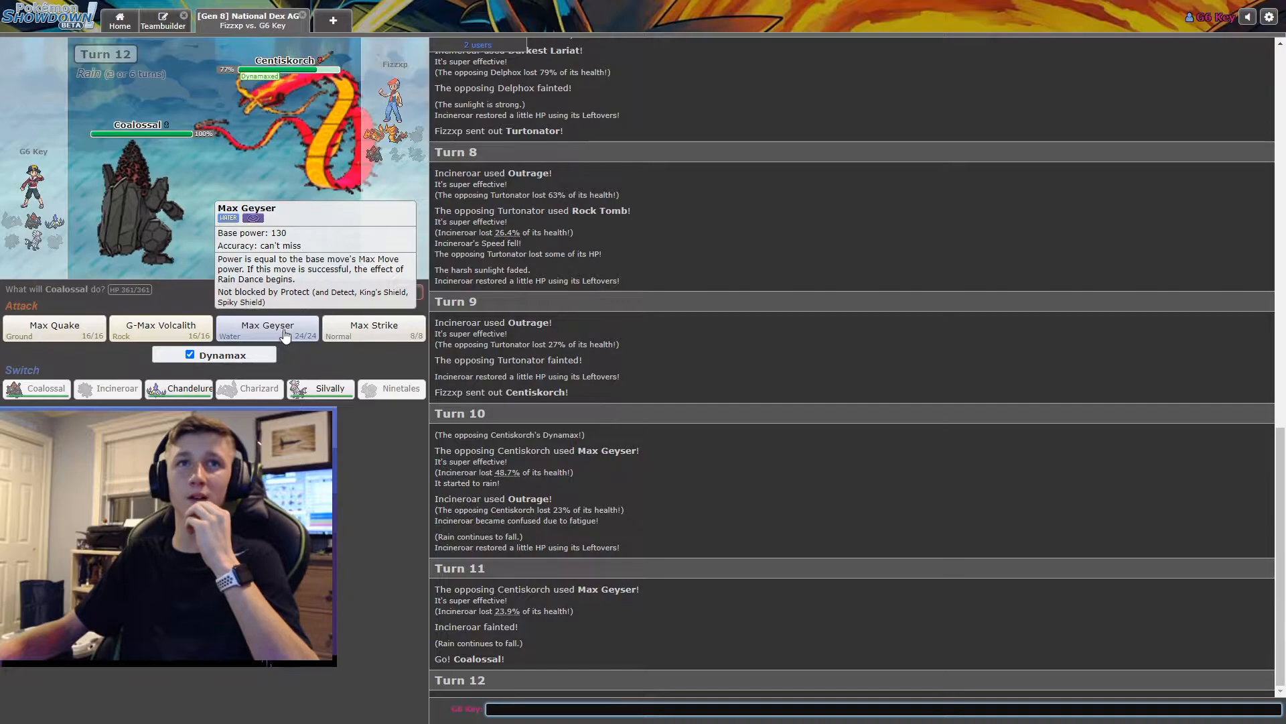
mouse_move(161, 328)
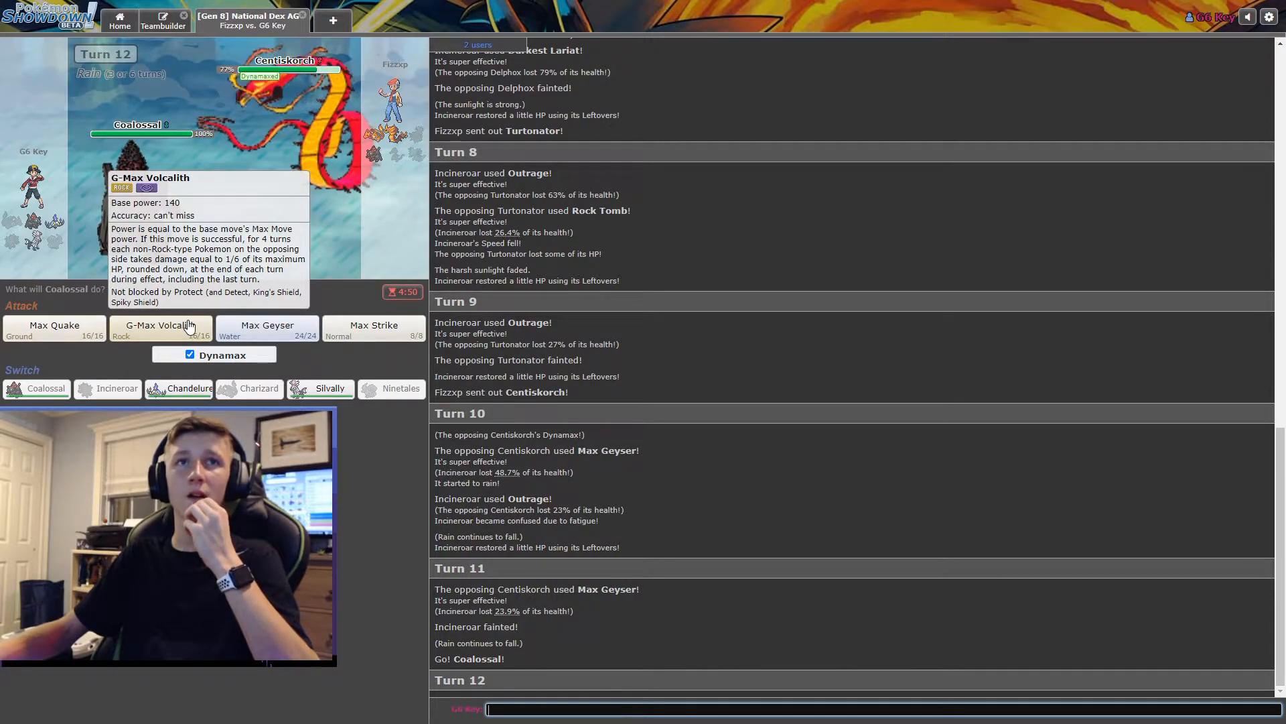
left_click(160, 329)
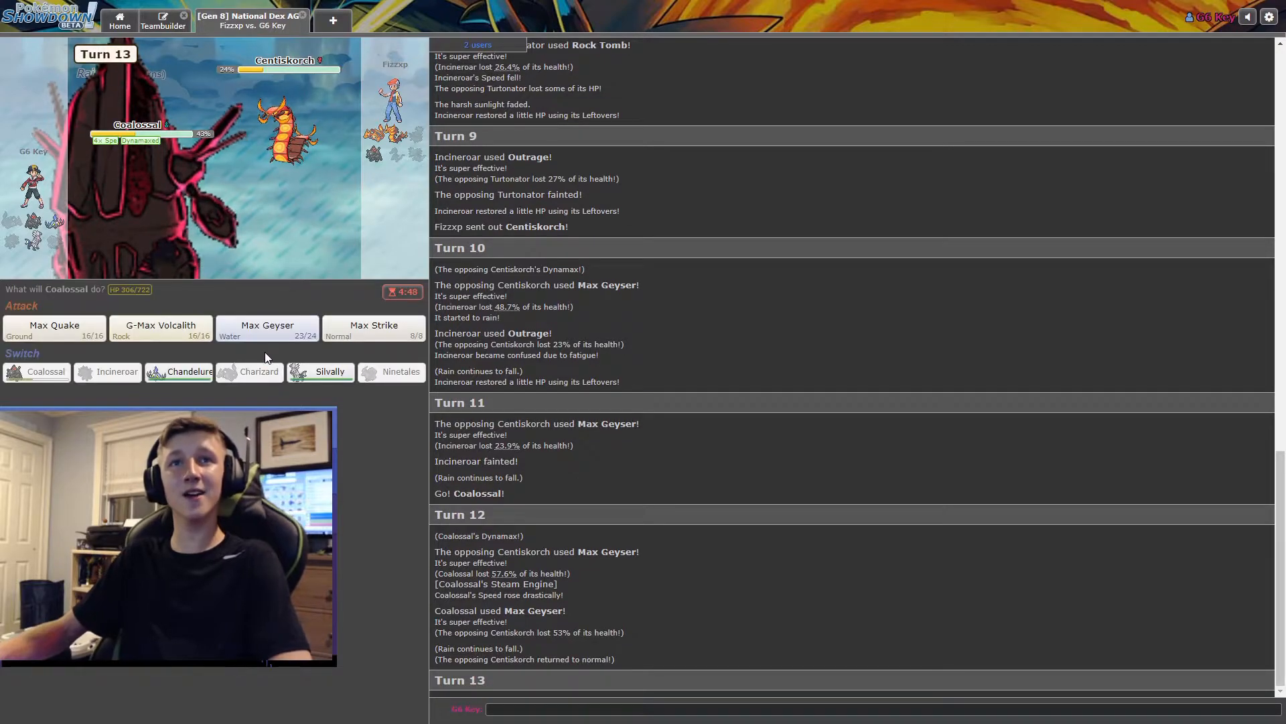
mouse_move(161, 329)
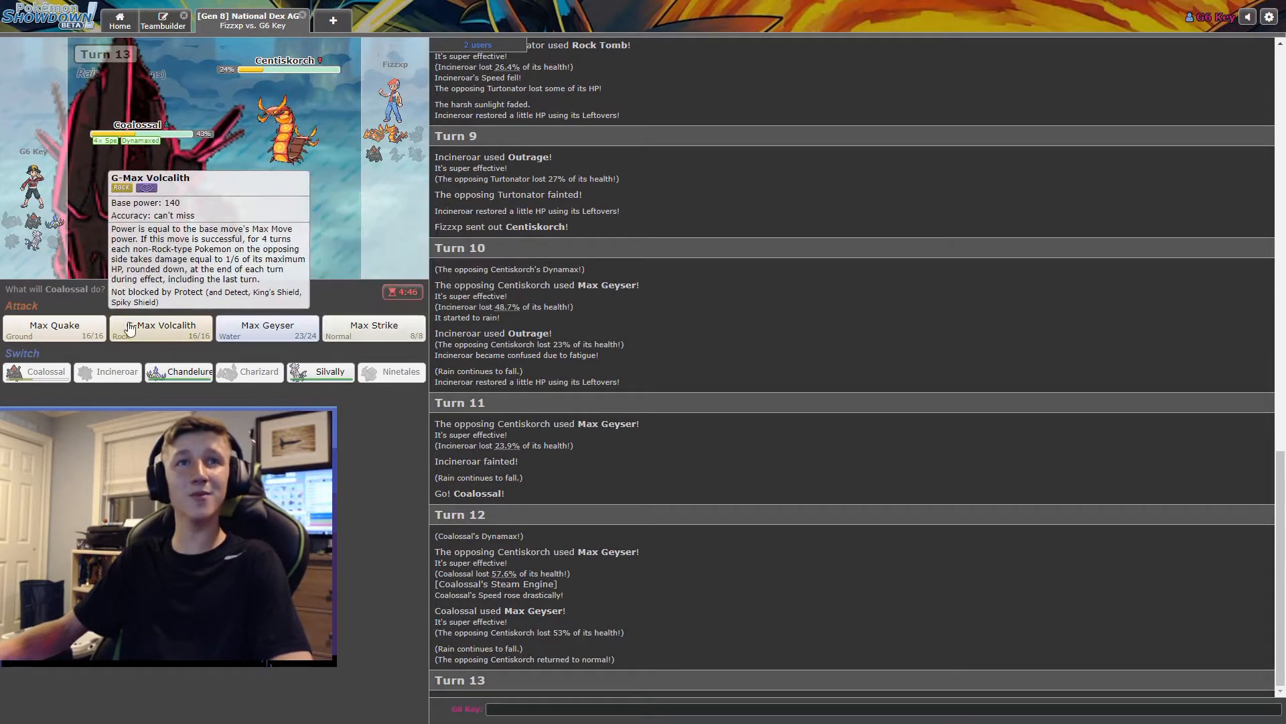
left_click(267, 328)
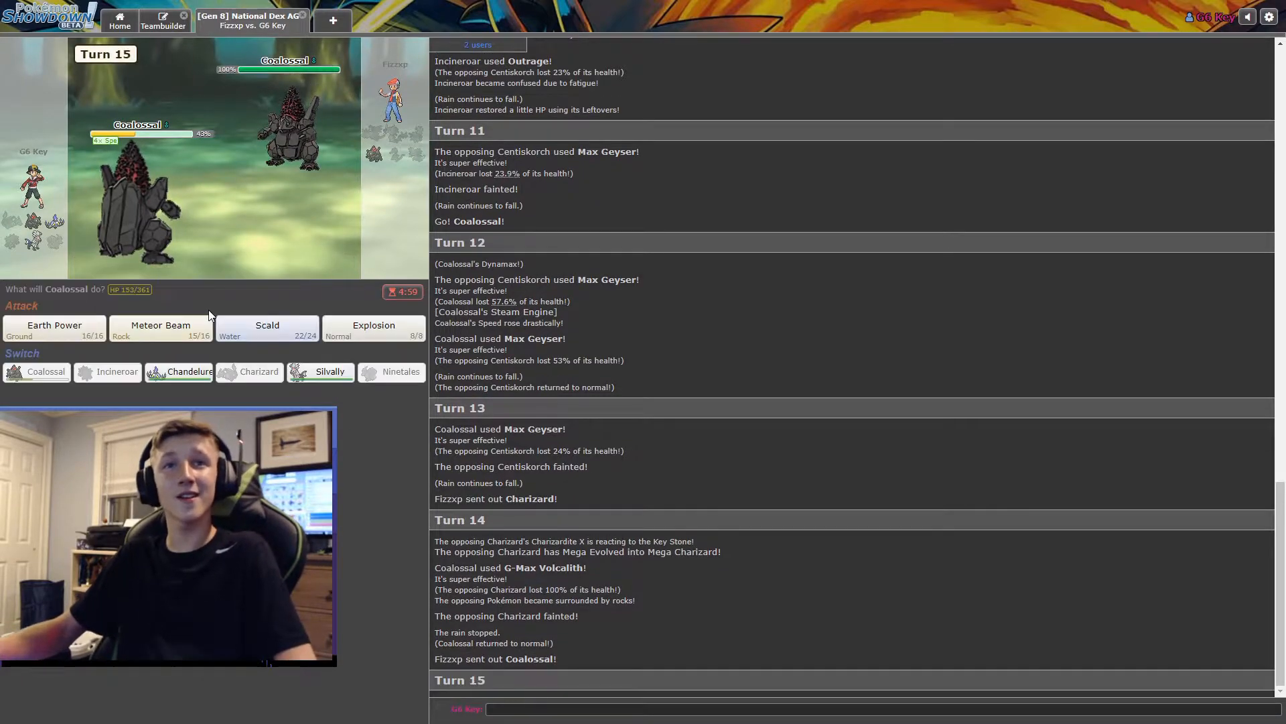
- Use Scald on the opposing Coalossal
left_click(267, 328)
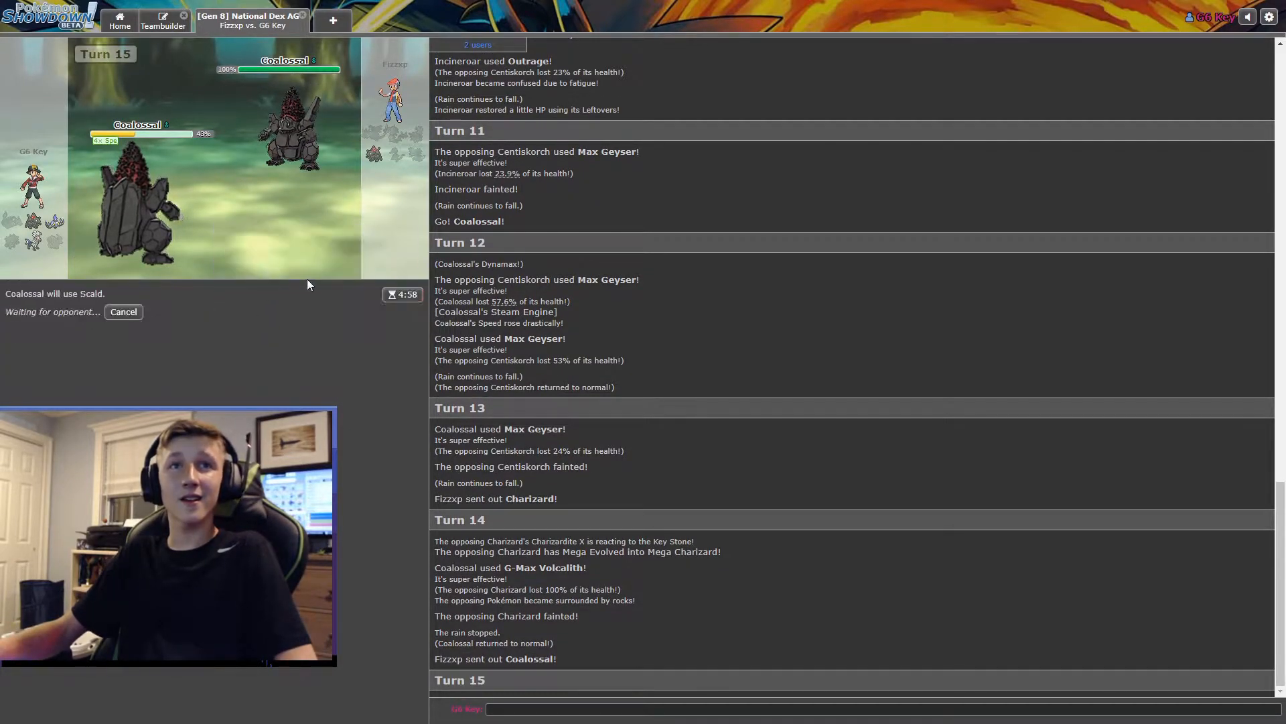
left_click(123, 311)
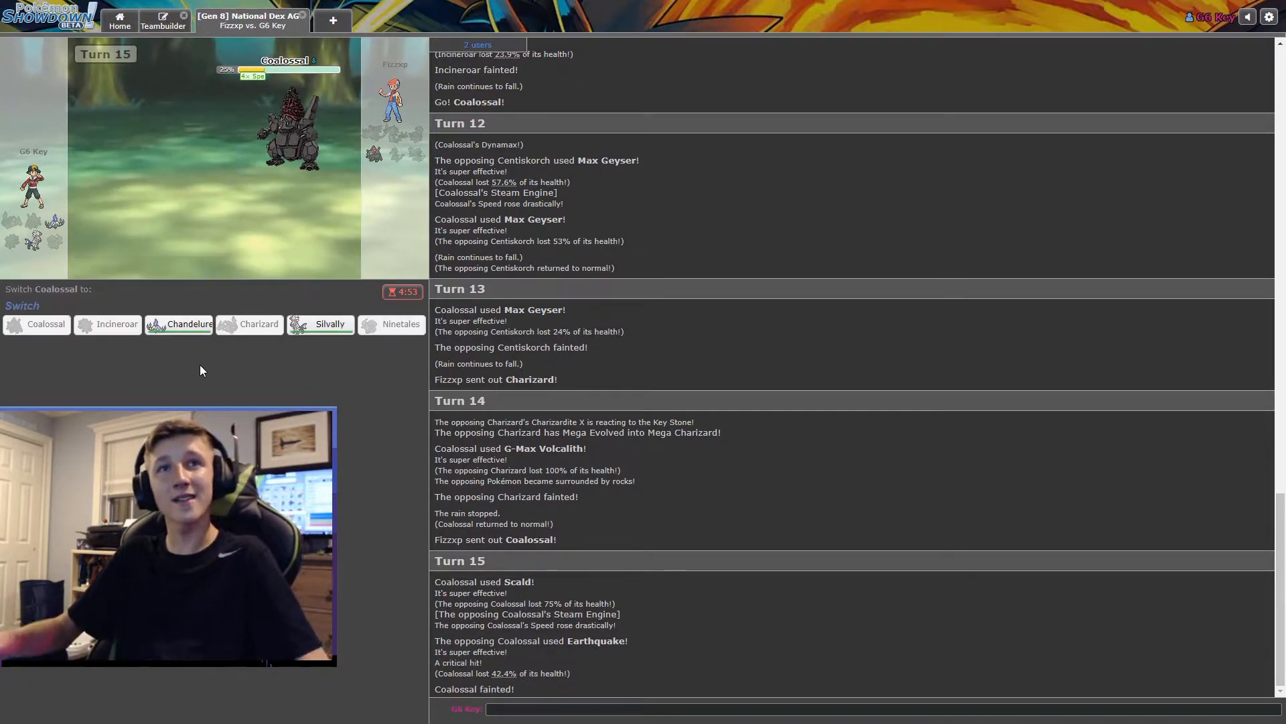
mouse_move(189, 323)
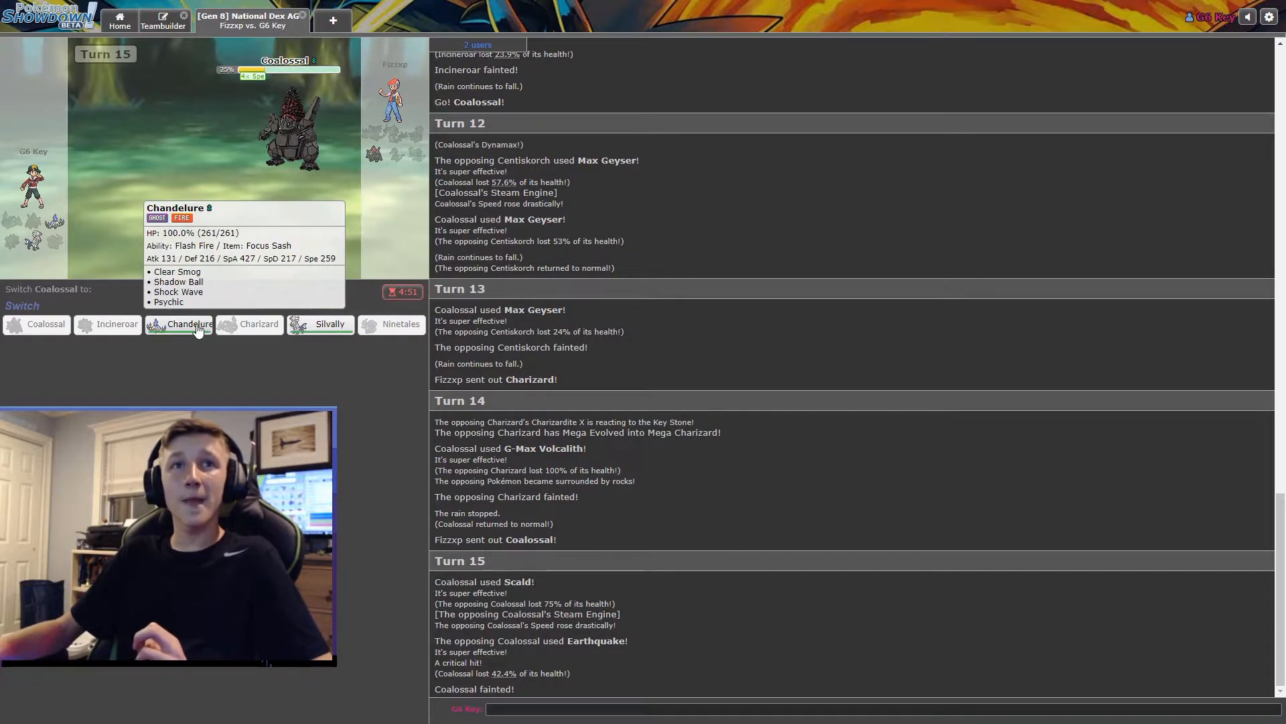
- Send Chandelure in to replace the fainted Coalossal
left_click(187, 325)
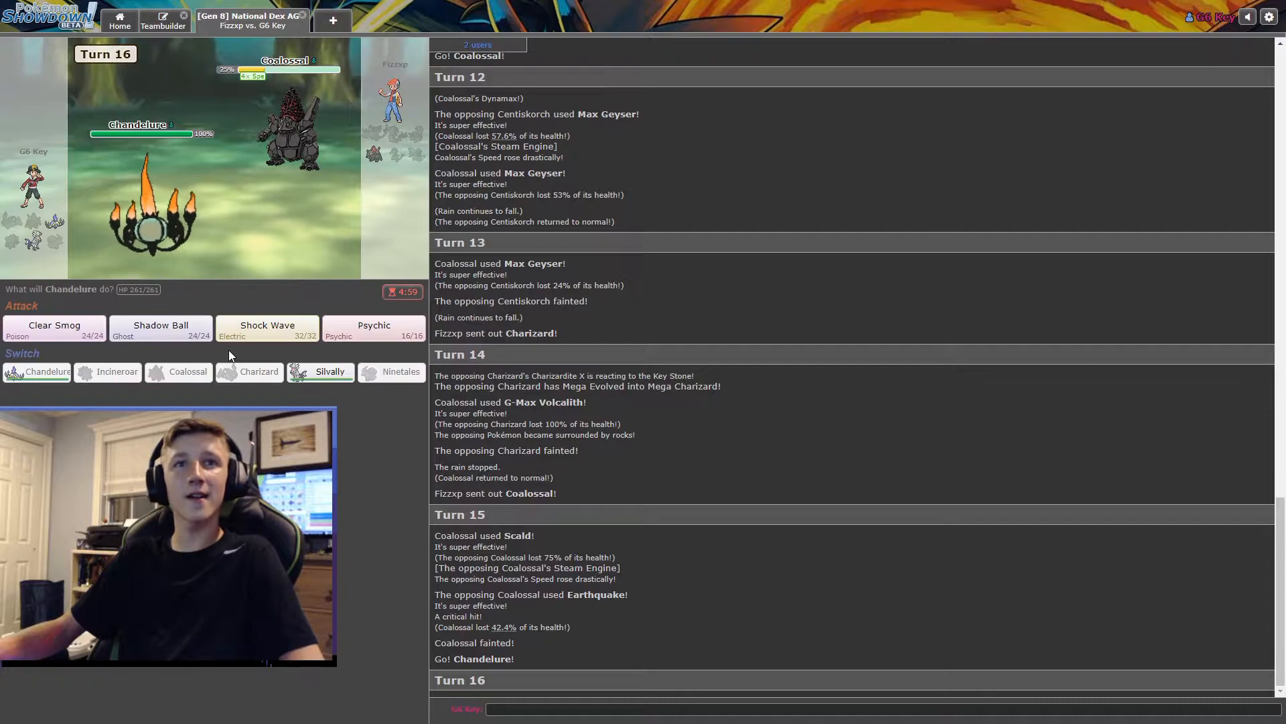
mouse_move(159, 329)
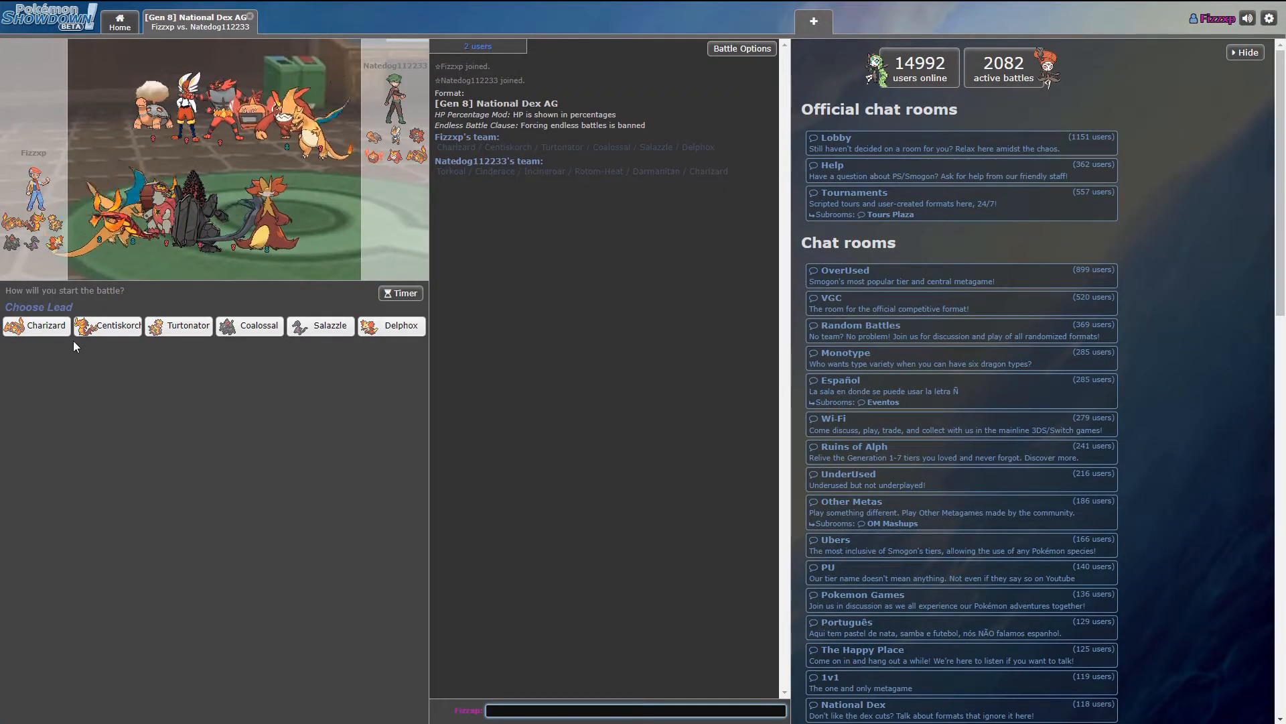
mouse_move(188, 326)
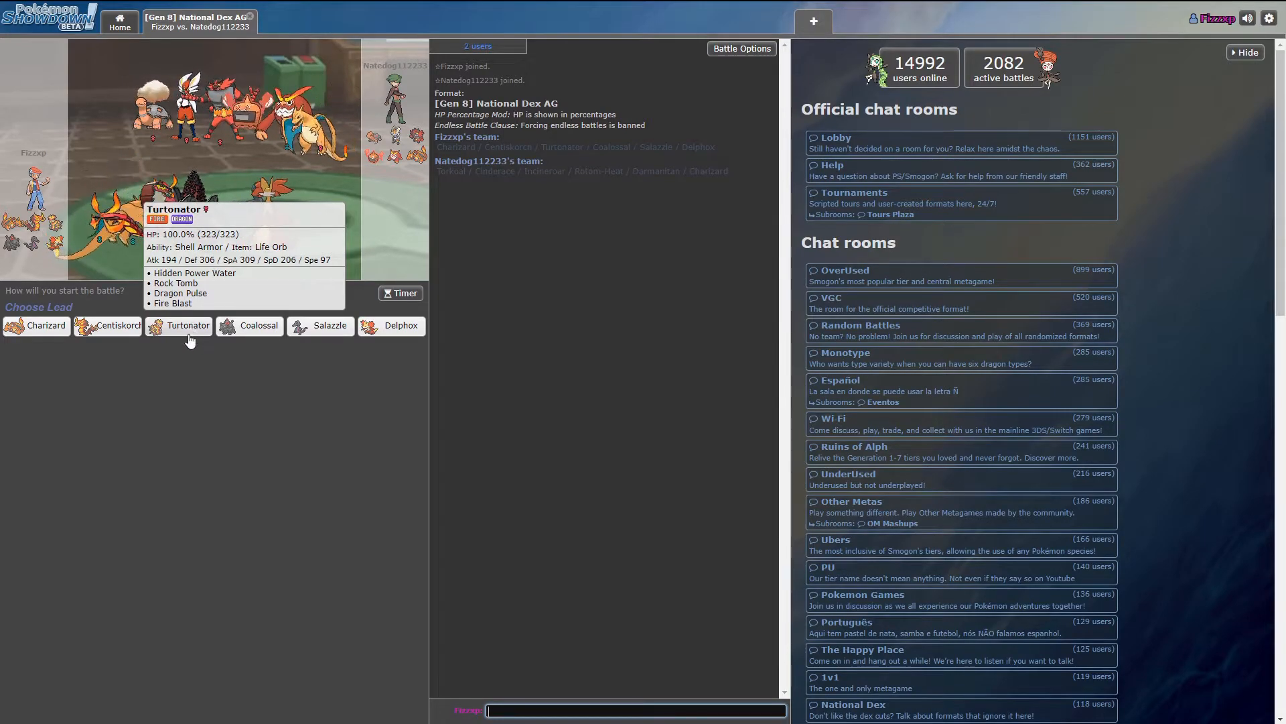
- Lead with Turtonator and use Rock Tomb on Darmanitan
left_click(187, 325)
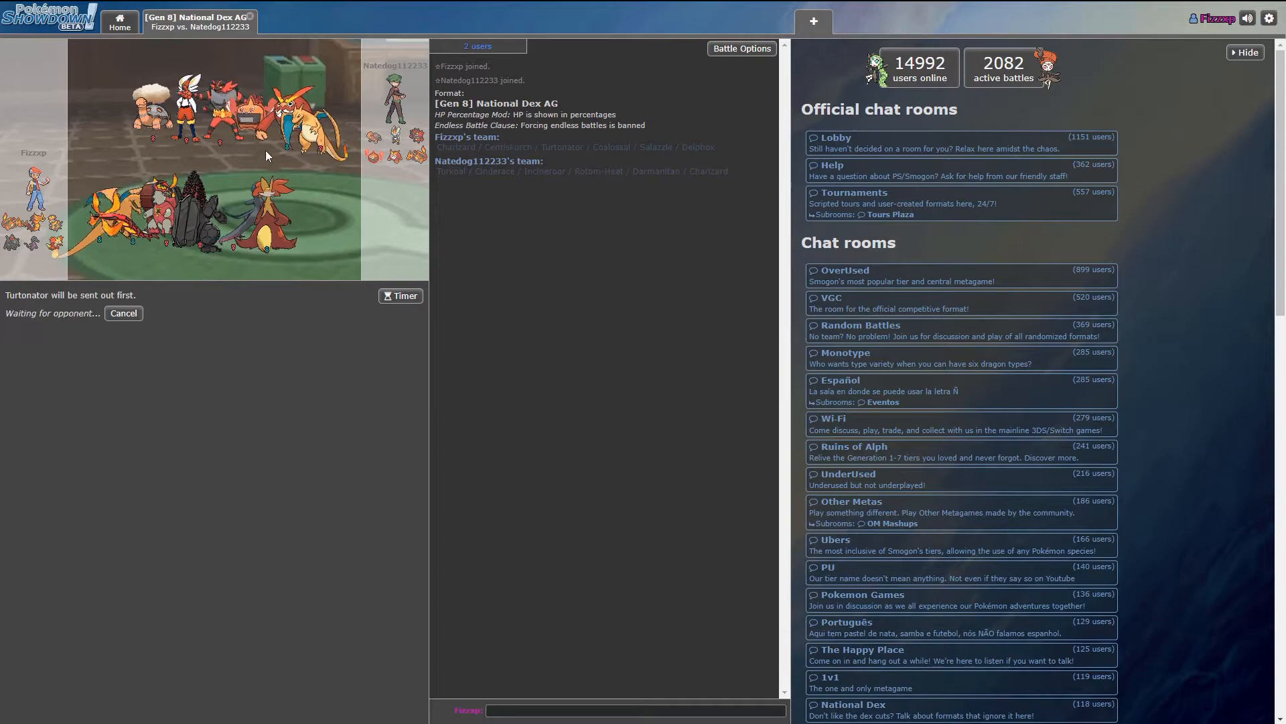
mouse_move(219, 314)
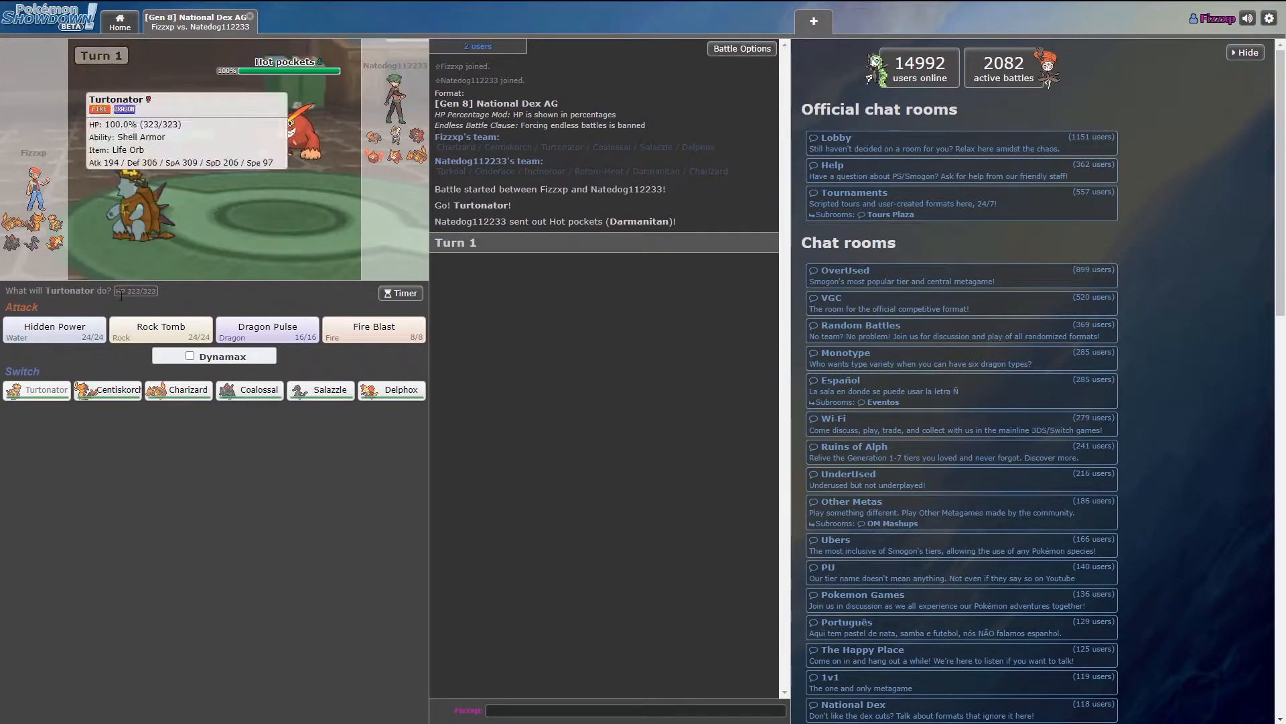
left_click(160, 329)
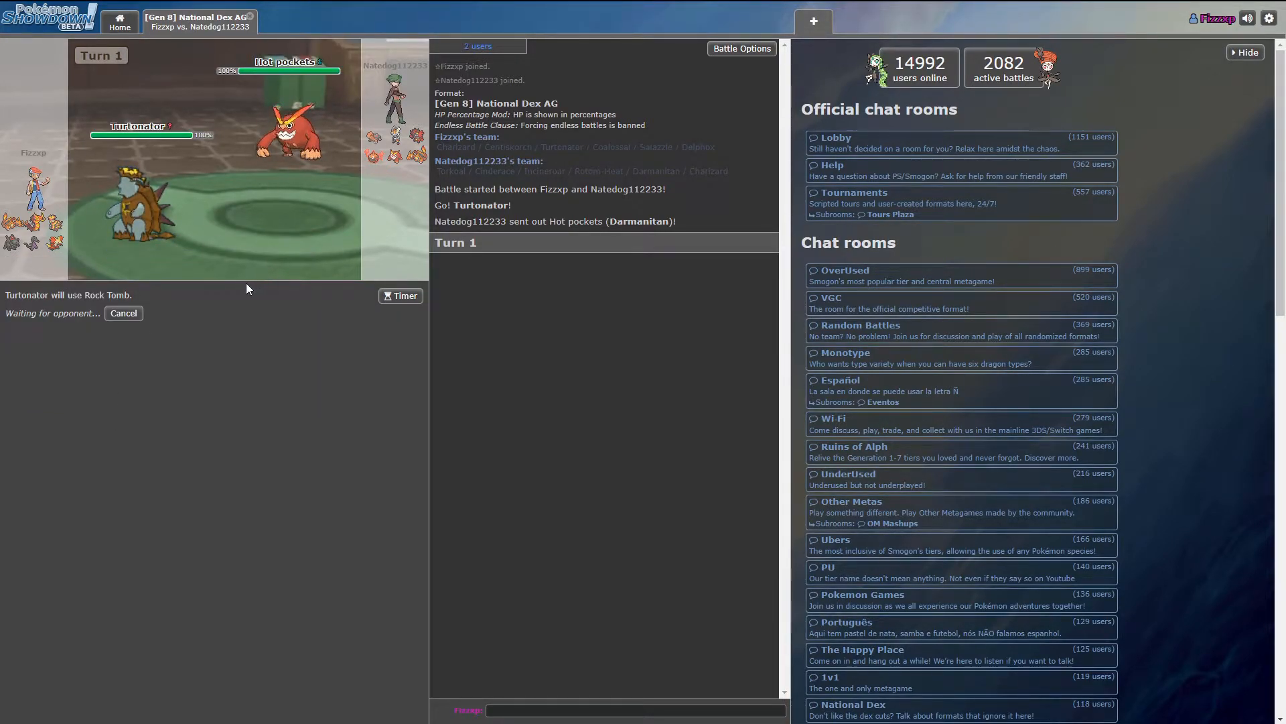
mouse_move(242, 261)
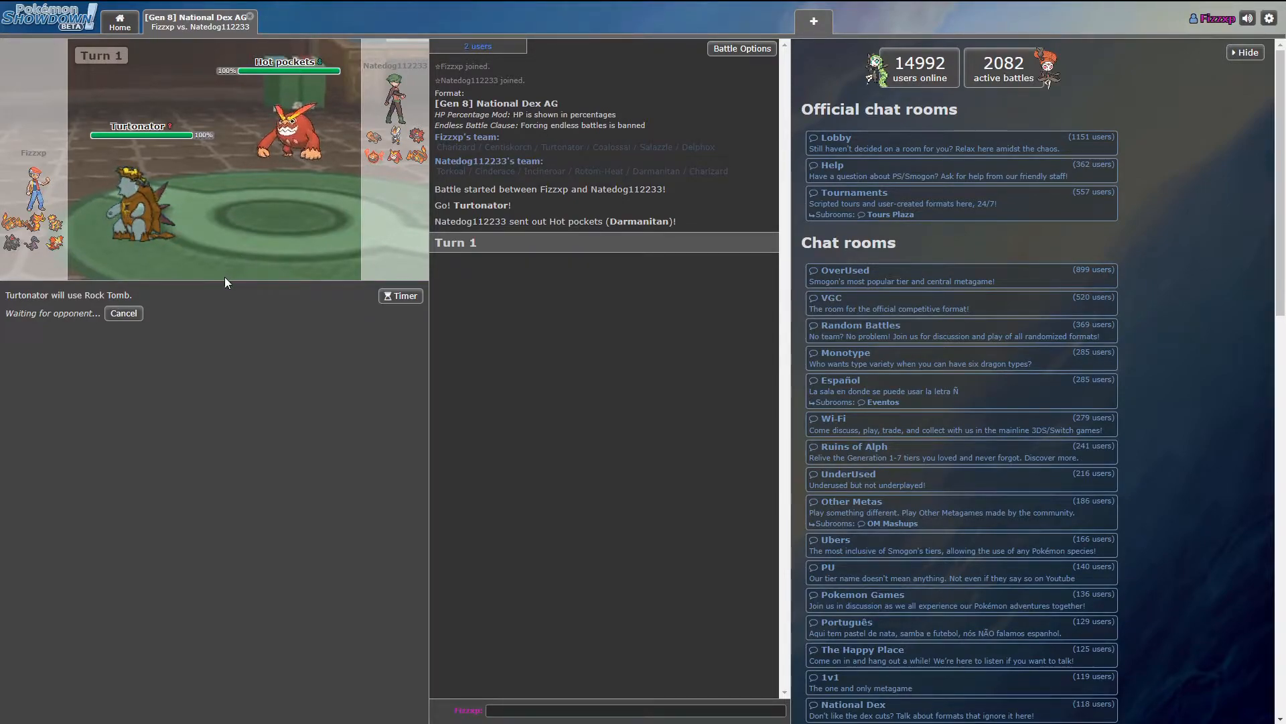
mouse_move(204, 341)
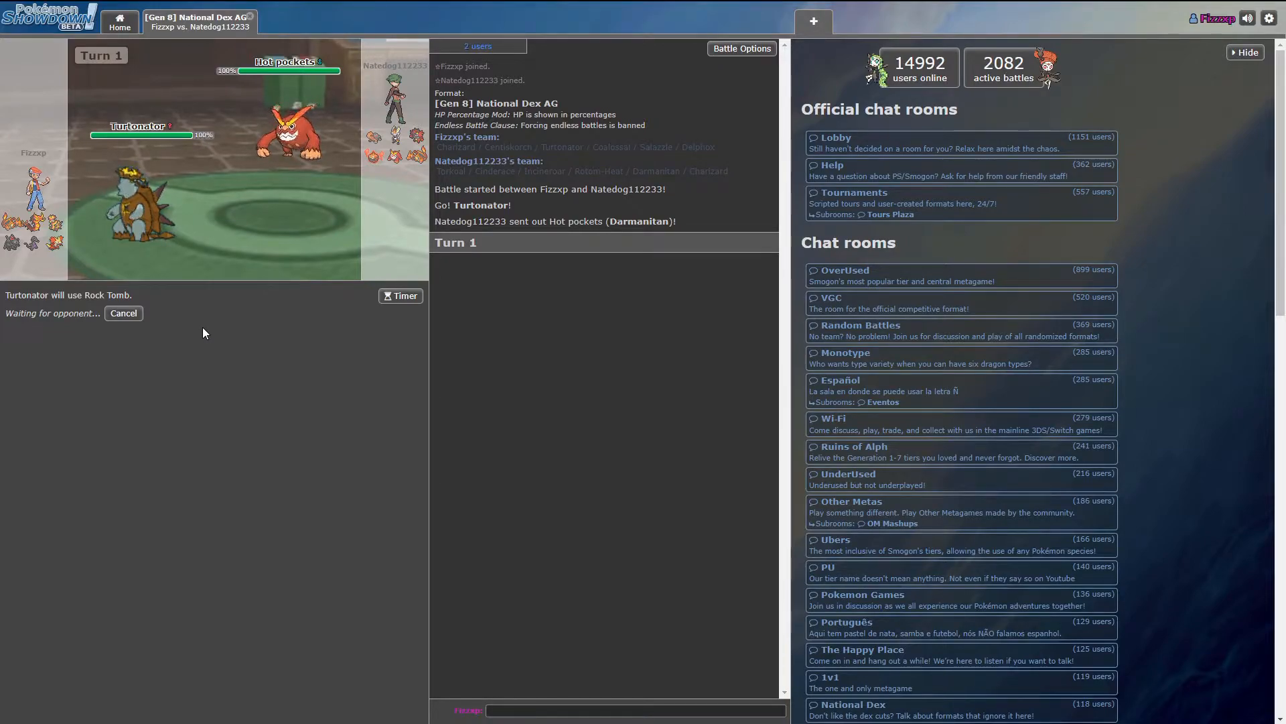
mouse_move(139, 213)
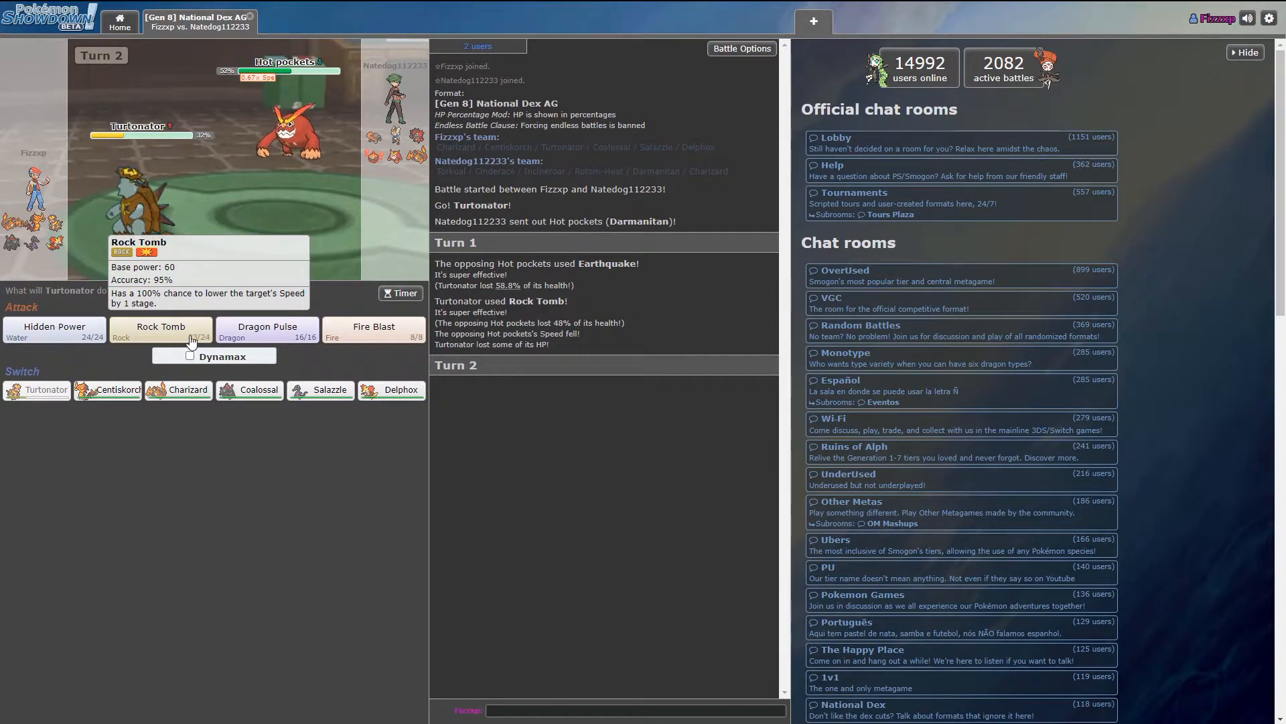
mouse_move(54, 331)
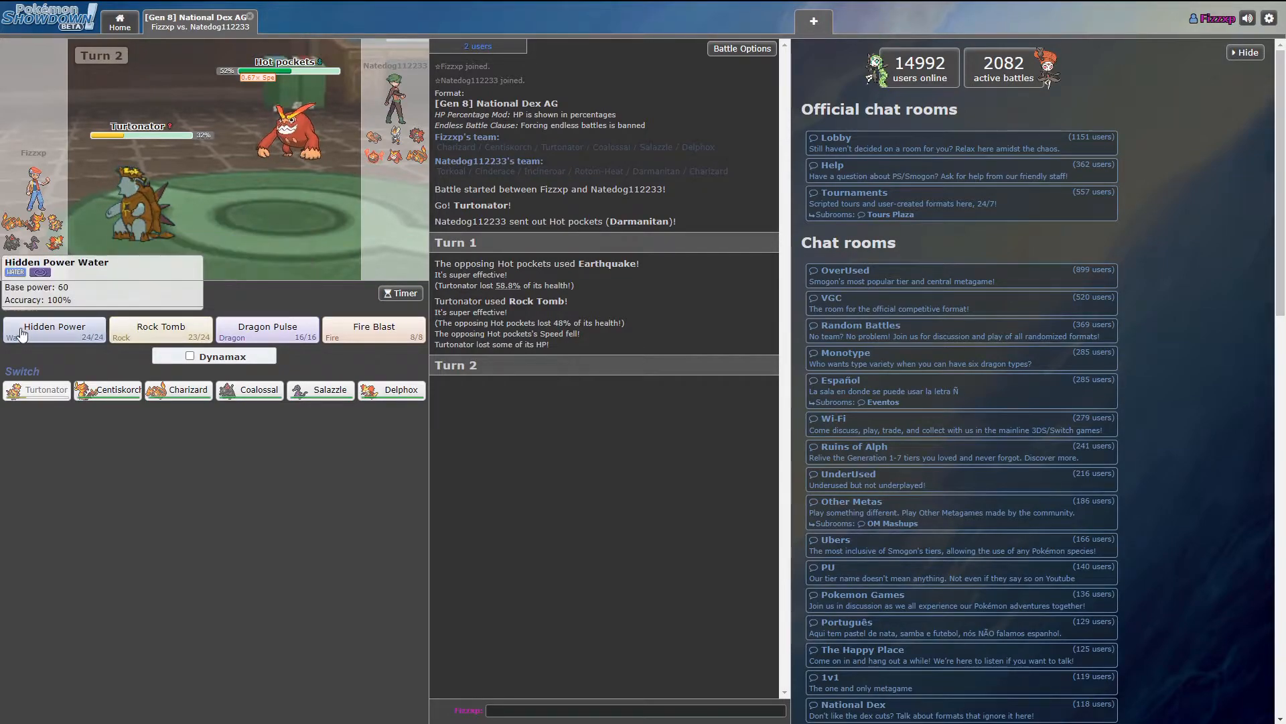
mouse_move(161, 331)
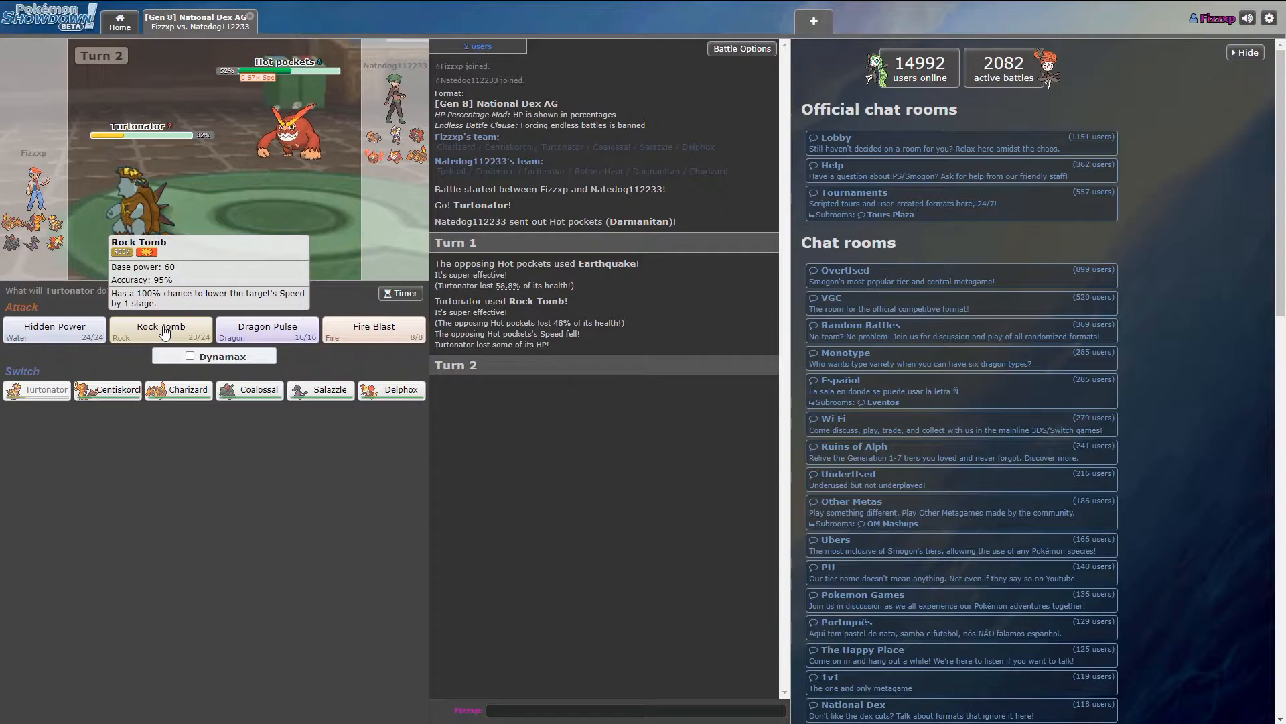
mouse_move(53, 331)
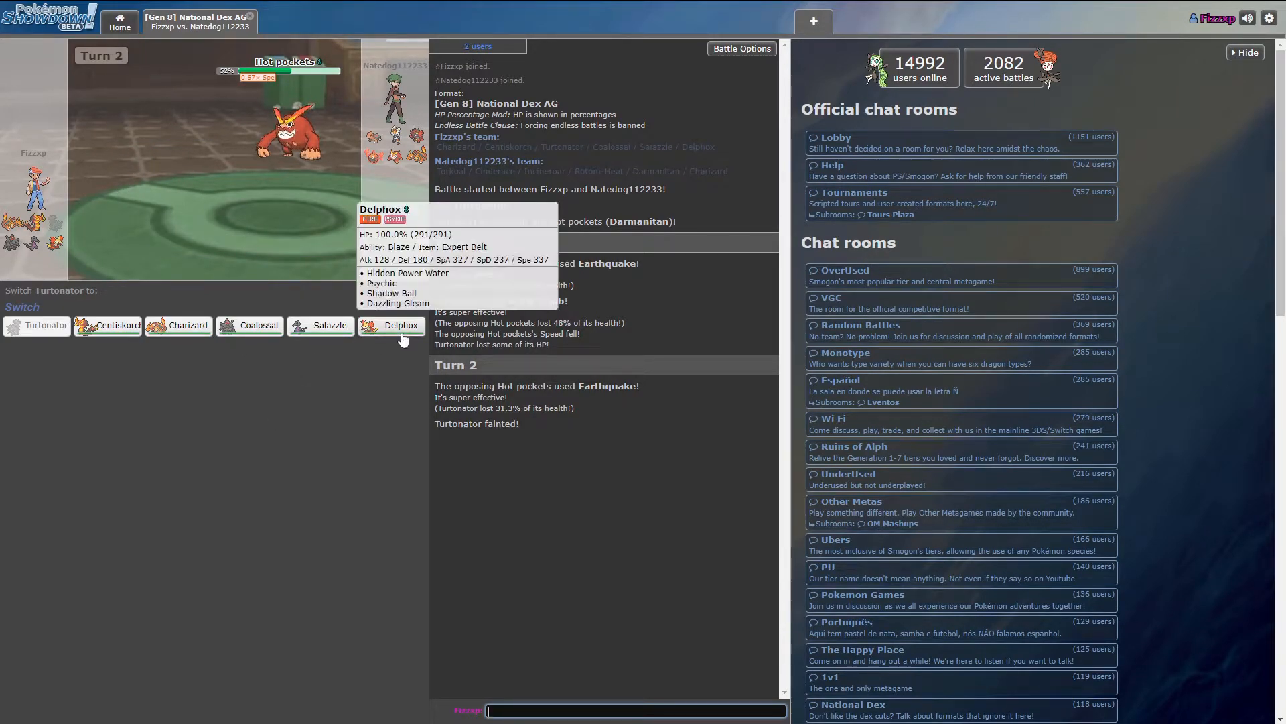
- Send in Delphox, swap to Salazzle and use Sludge Bomb on Incineroar
left_click(391, 324)
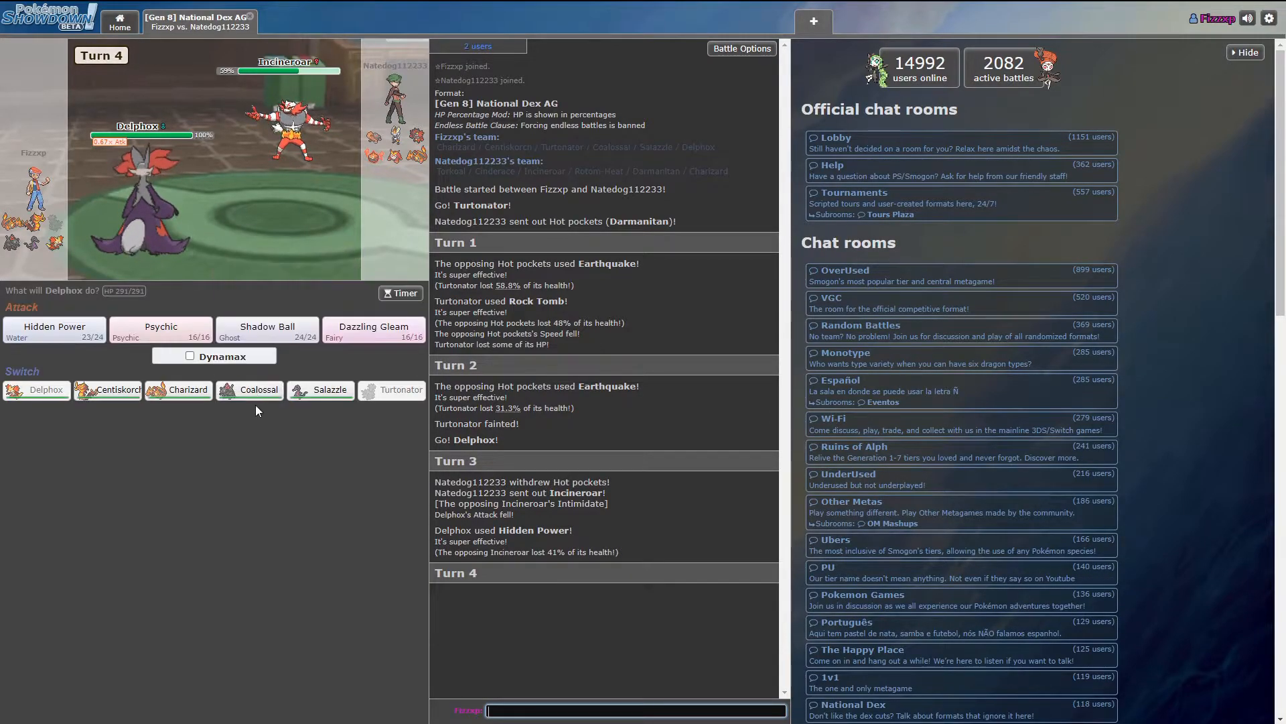
left_click(328, 390)
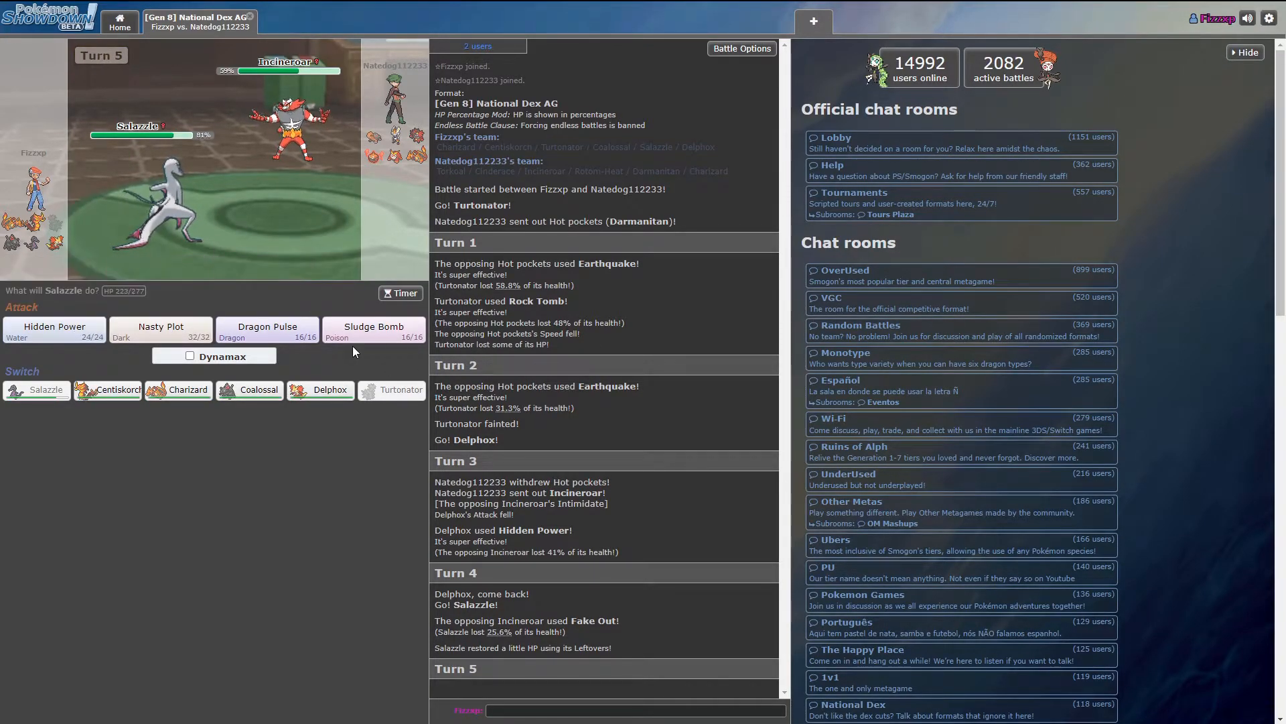
left_click(372, 330)
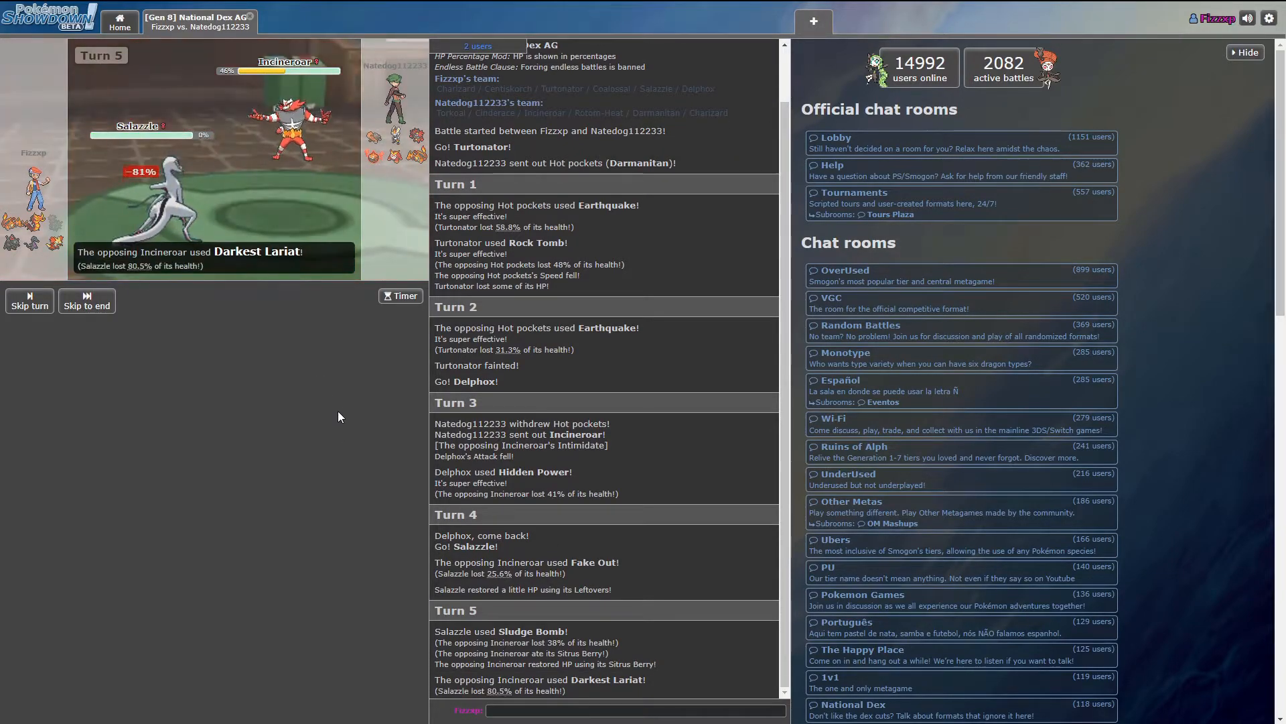
mouse_move(330, 324)
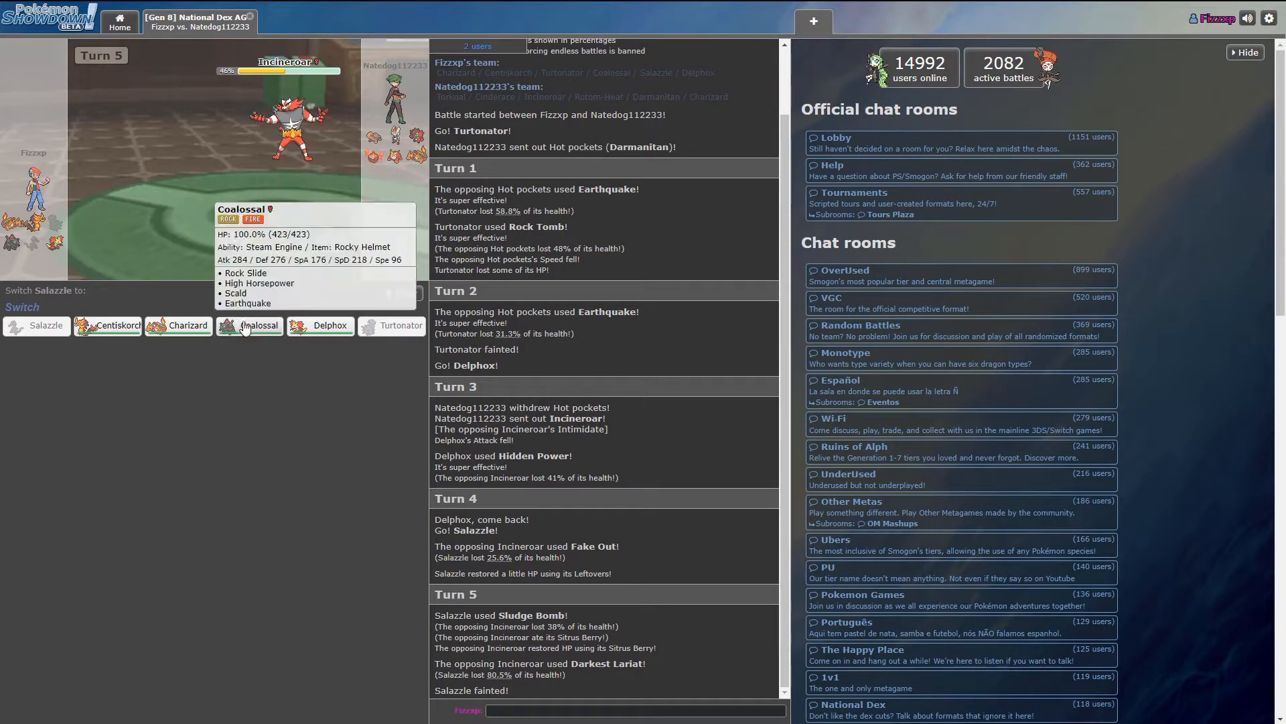
- Send in Coalossal and hit Twerky with Rock Slide then High Horsepower
left_click(254, 324)
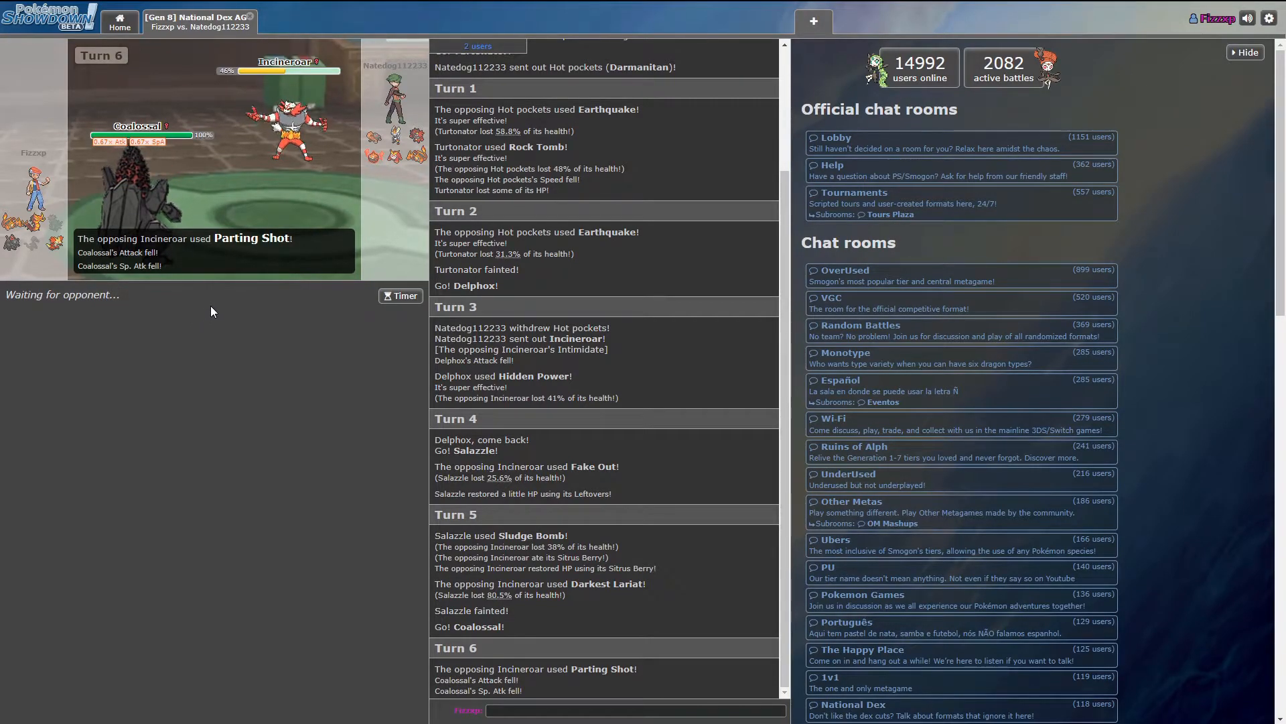
mouse_move(360, 316)
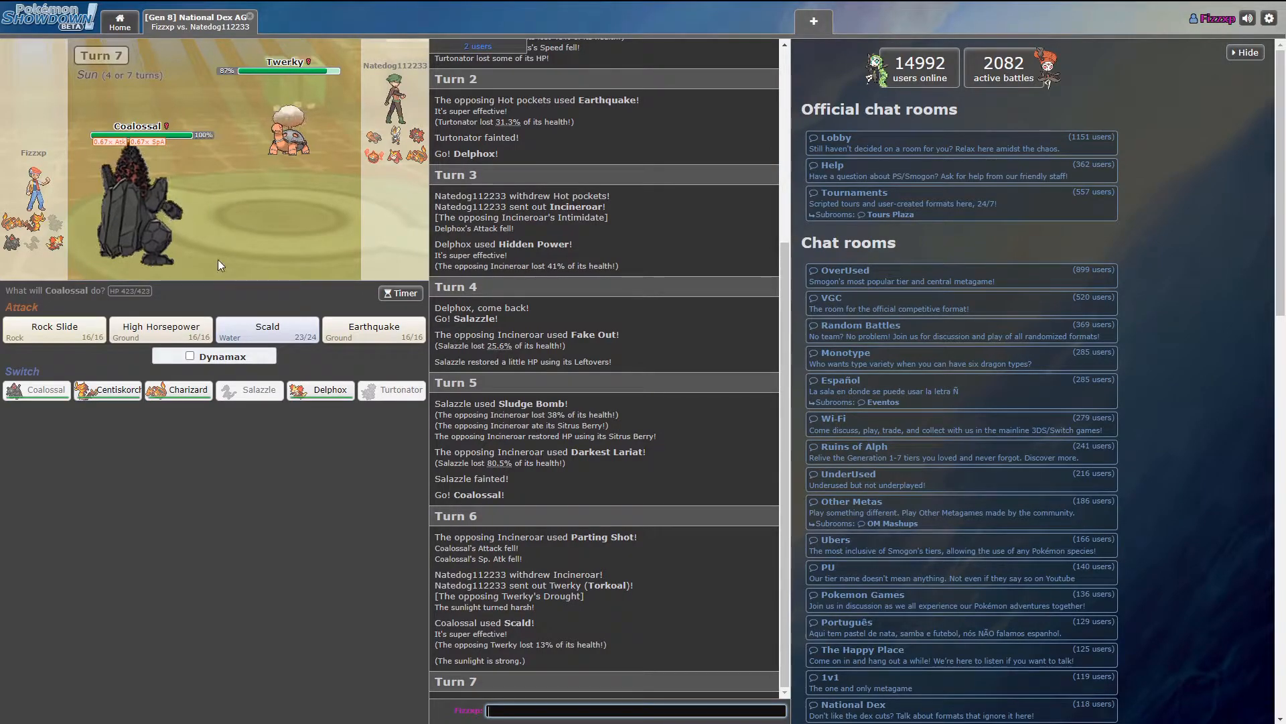
mouse_move(161, 330)
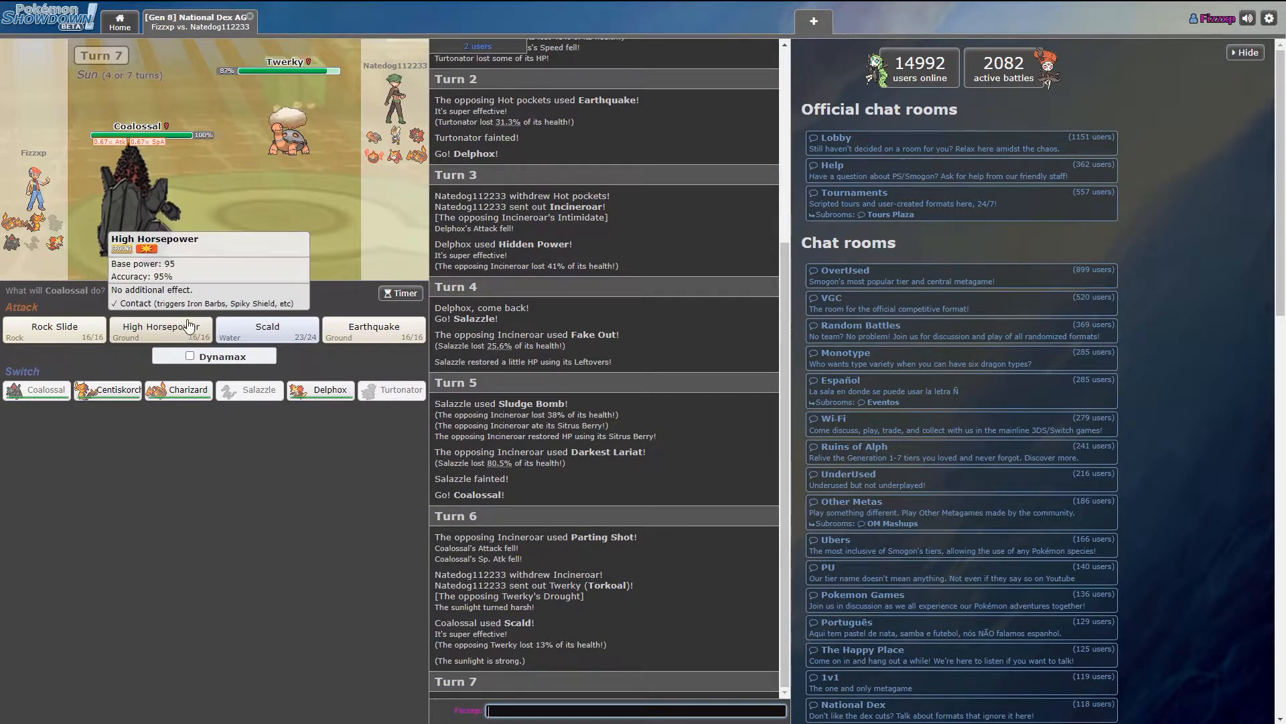
left_click(54, 327)
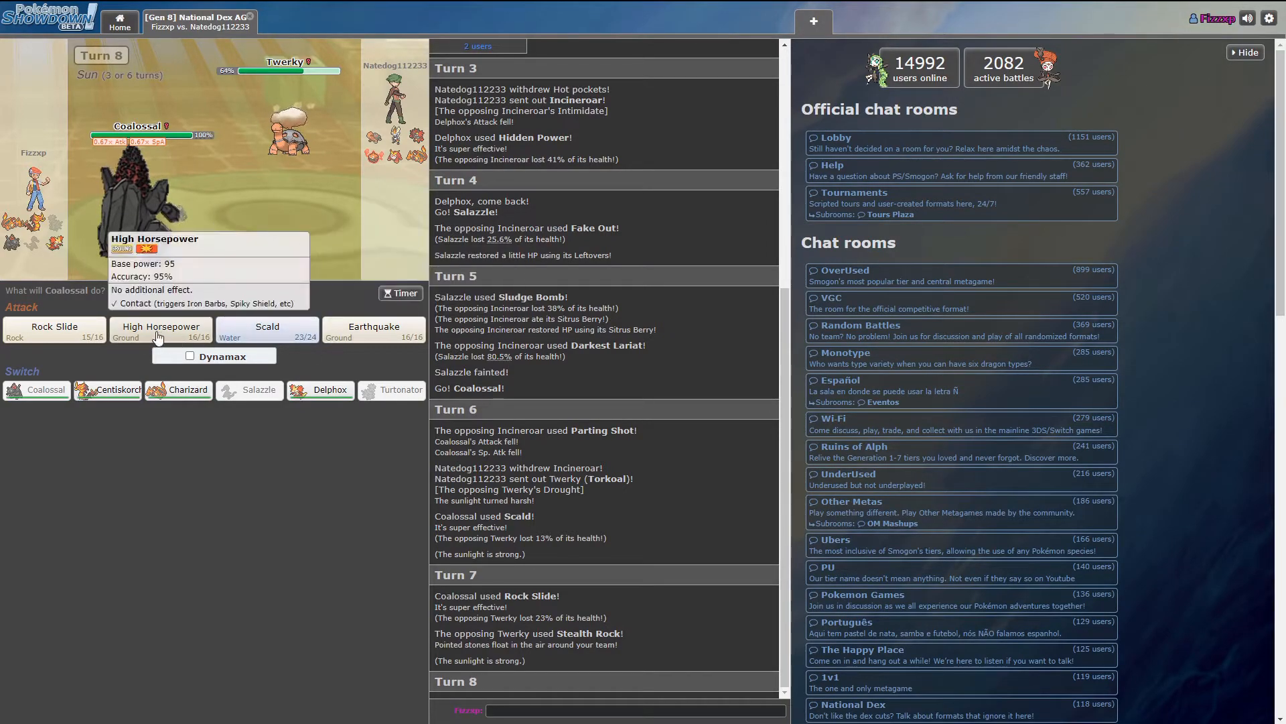
mouse_move(54, 327)
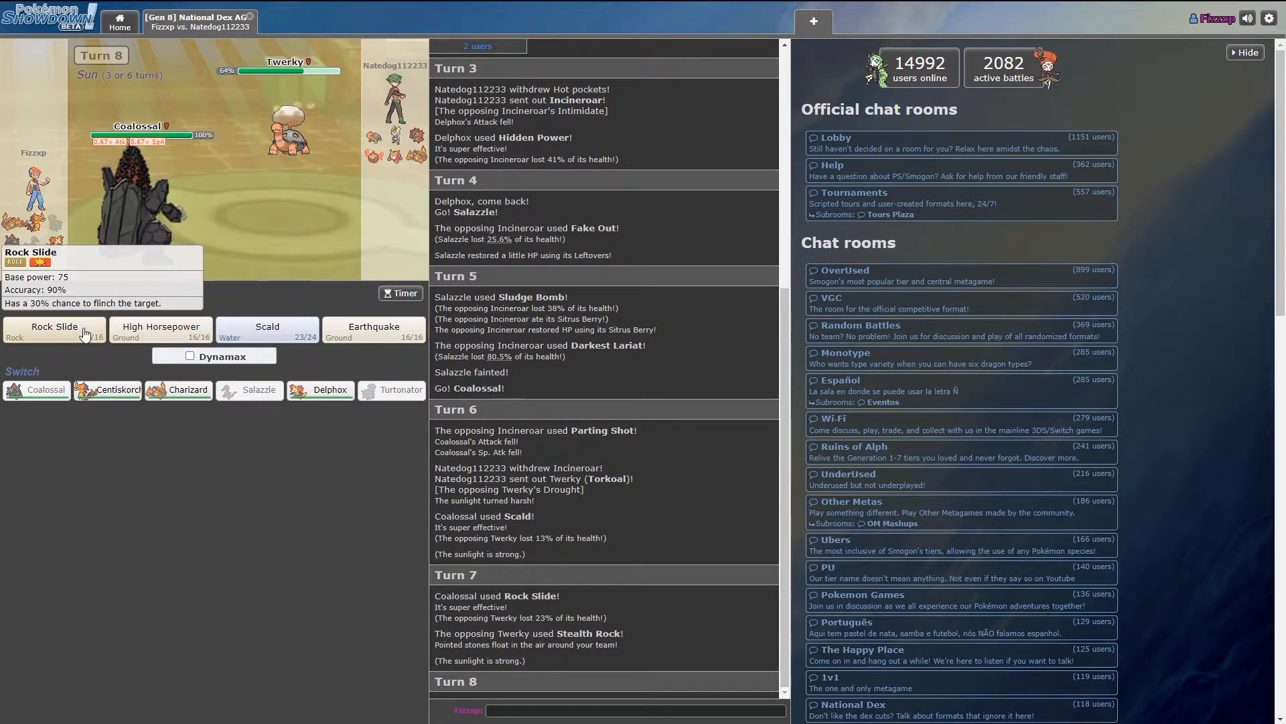
left_click(161, 329)
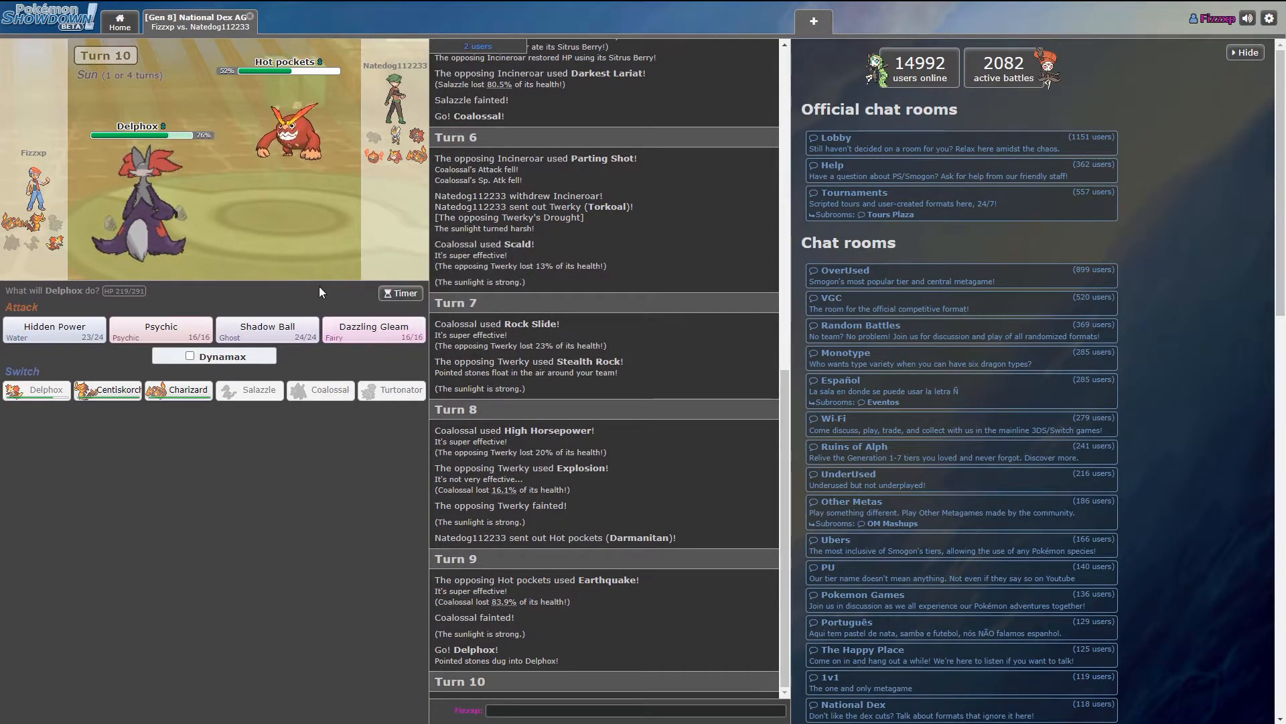
mouse_move(161, 329)
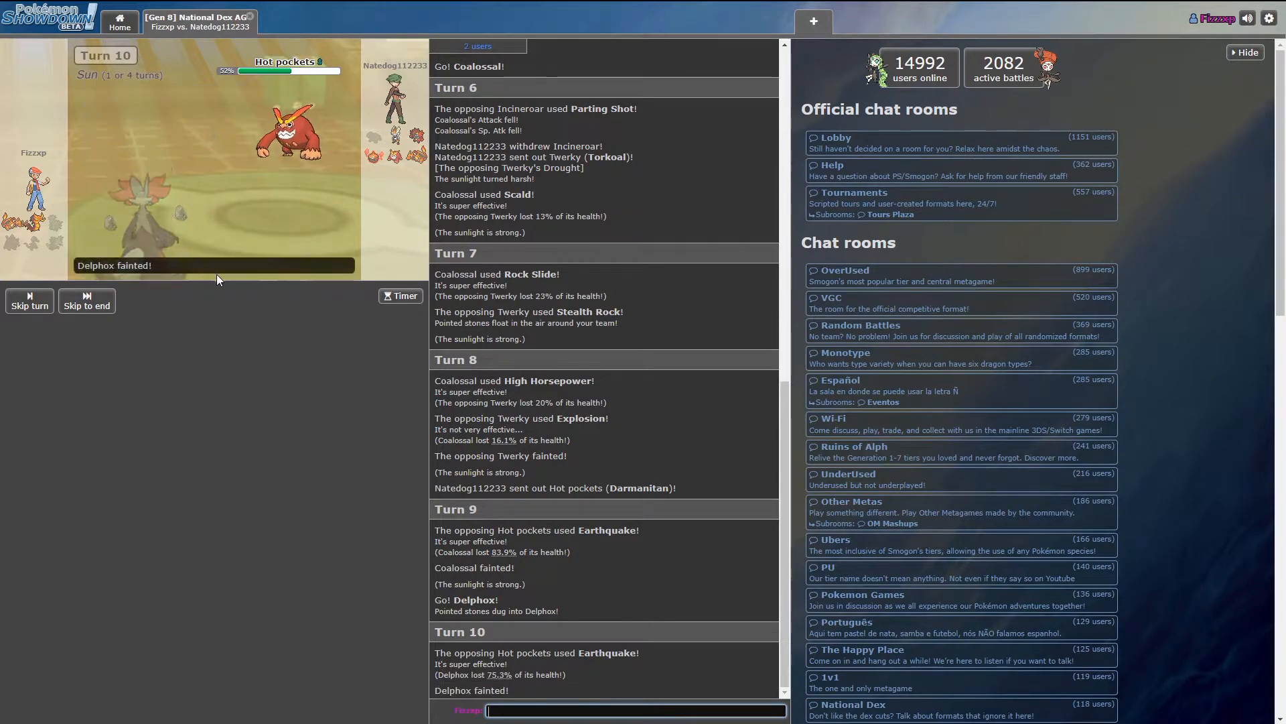
mouse_move(109, 324)
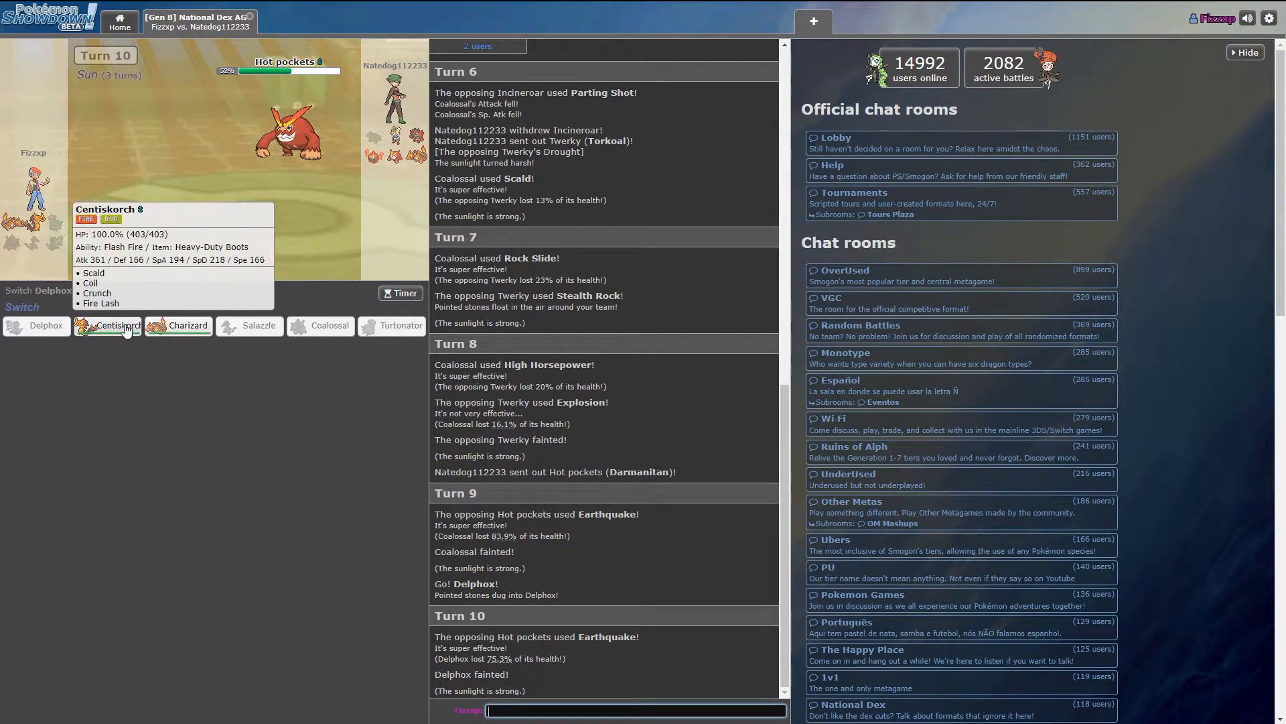
- Send in Centiskorch after Delphox faints, Dynamax it and fire Max Geyser at Rotom
left_click(107, 324)
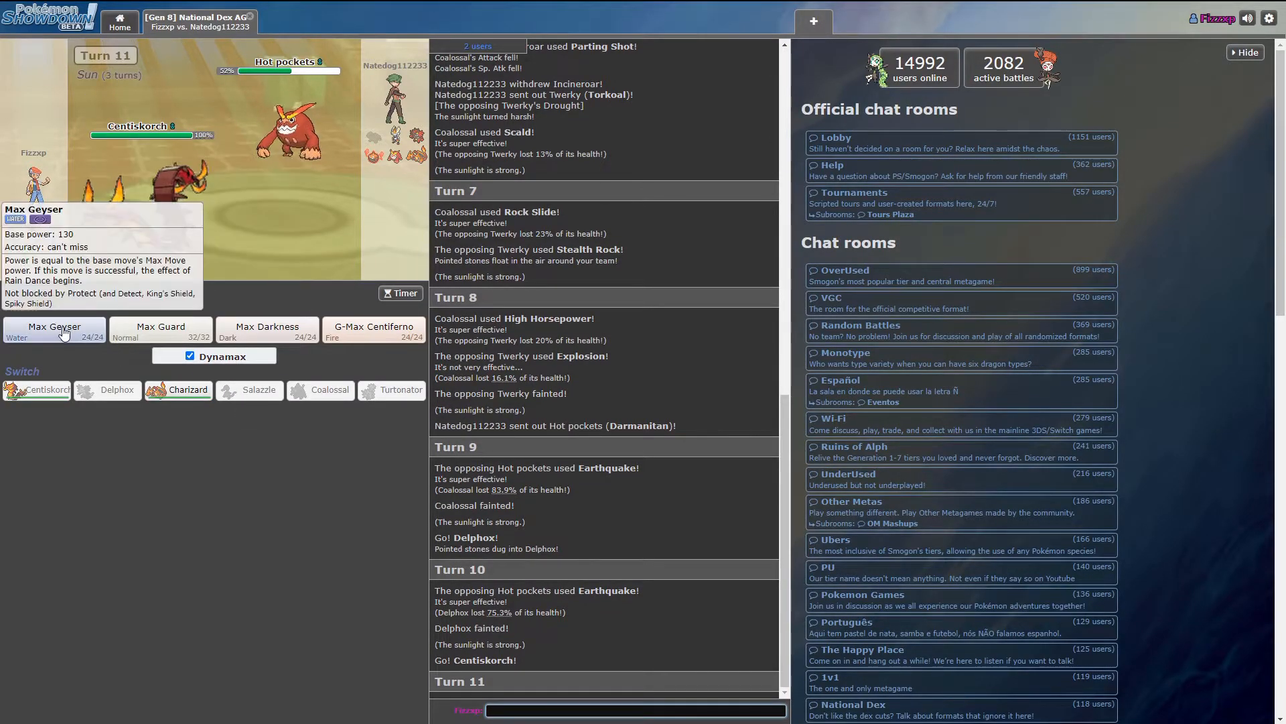
left_click(54, 328)
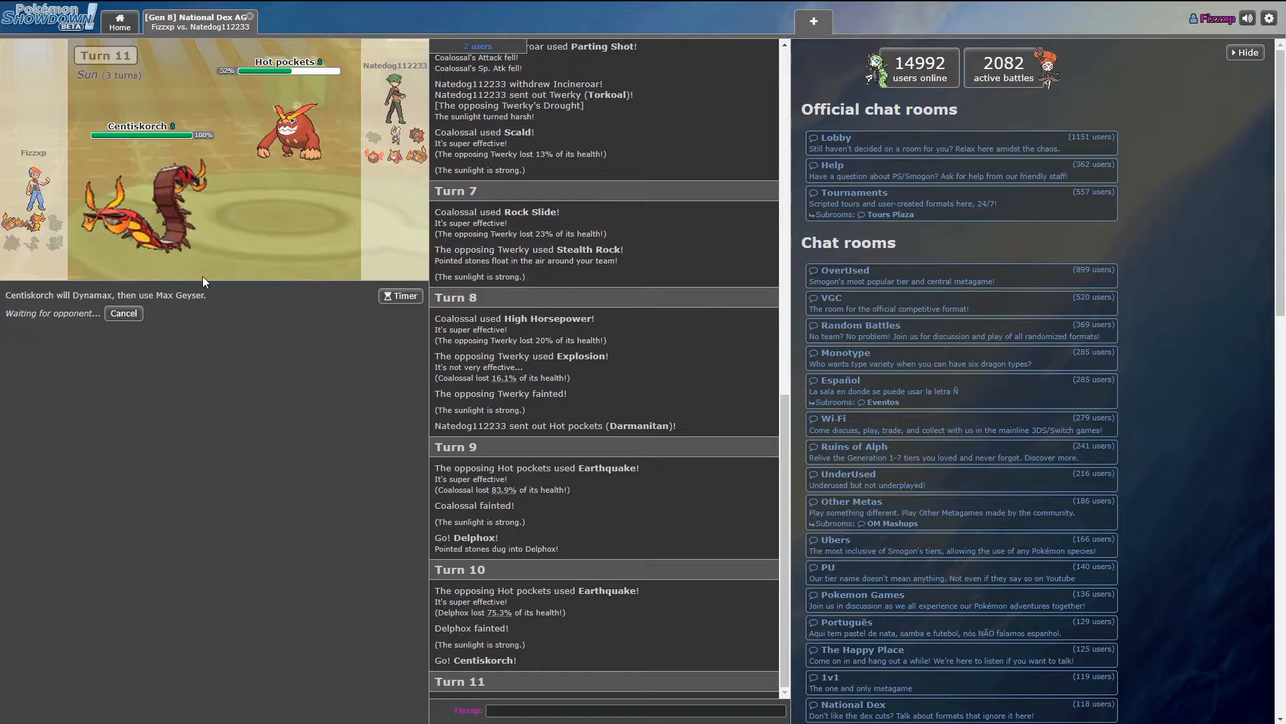
mouse_move(147, 205)
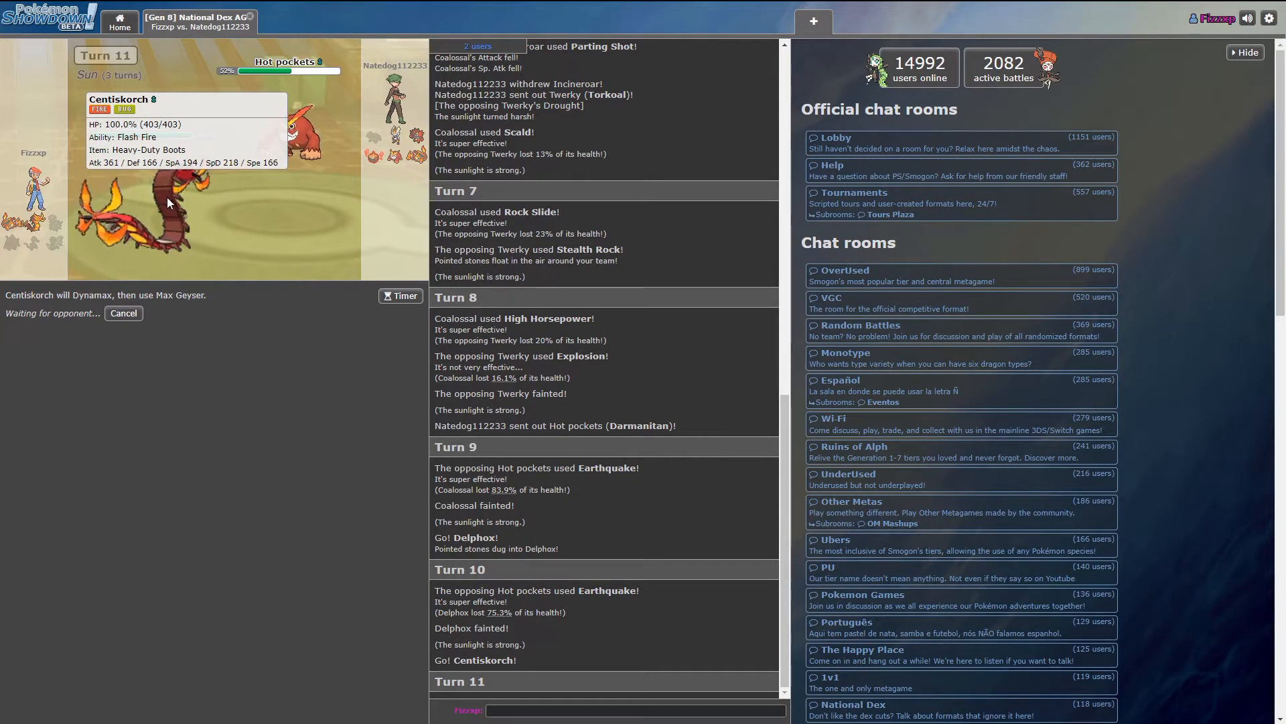
mouse_move(277, 328)
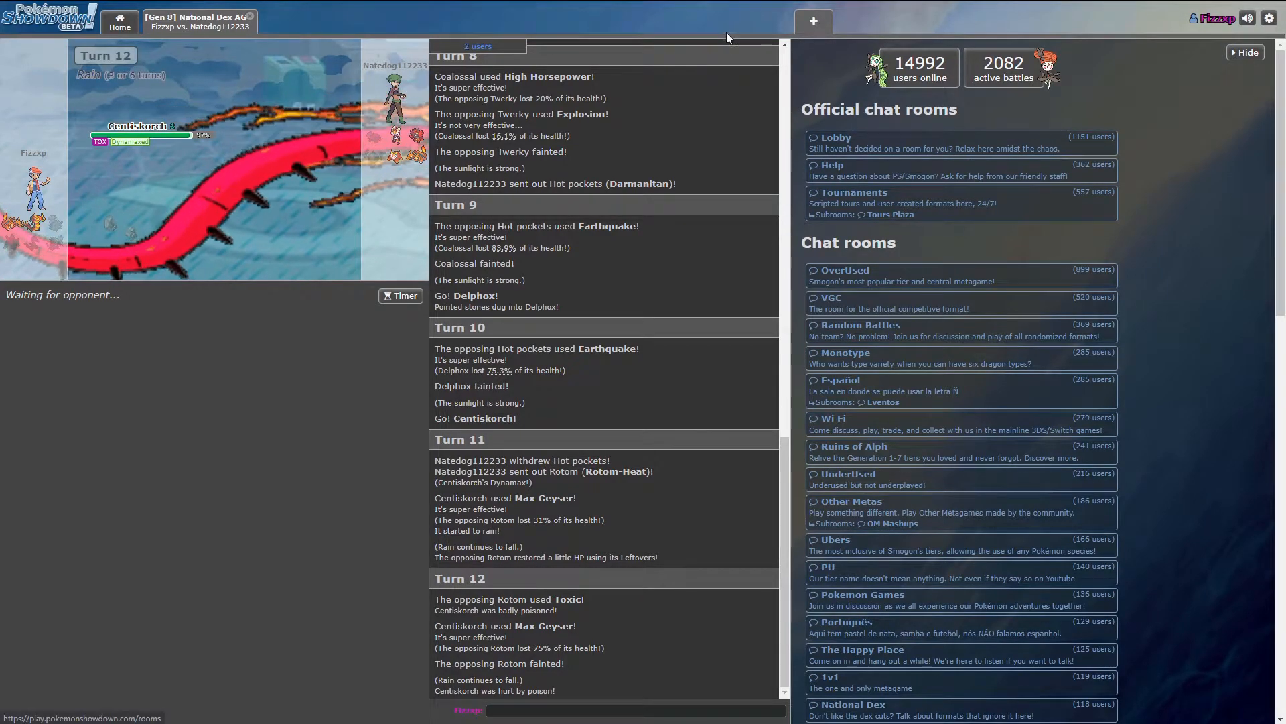
- In the settings menu keep the two-panel layout and choose a new fiery orange background
left_click(1269, 17)
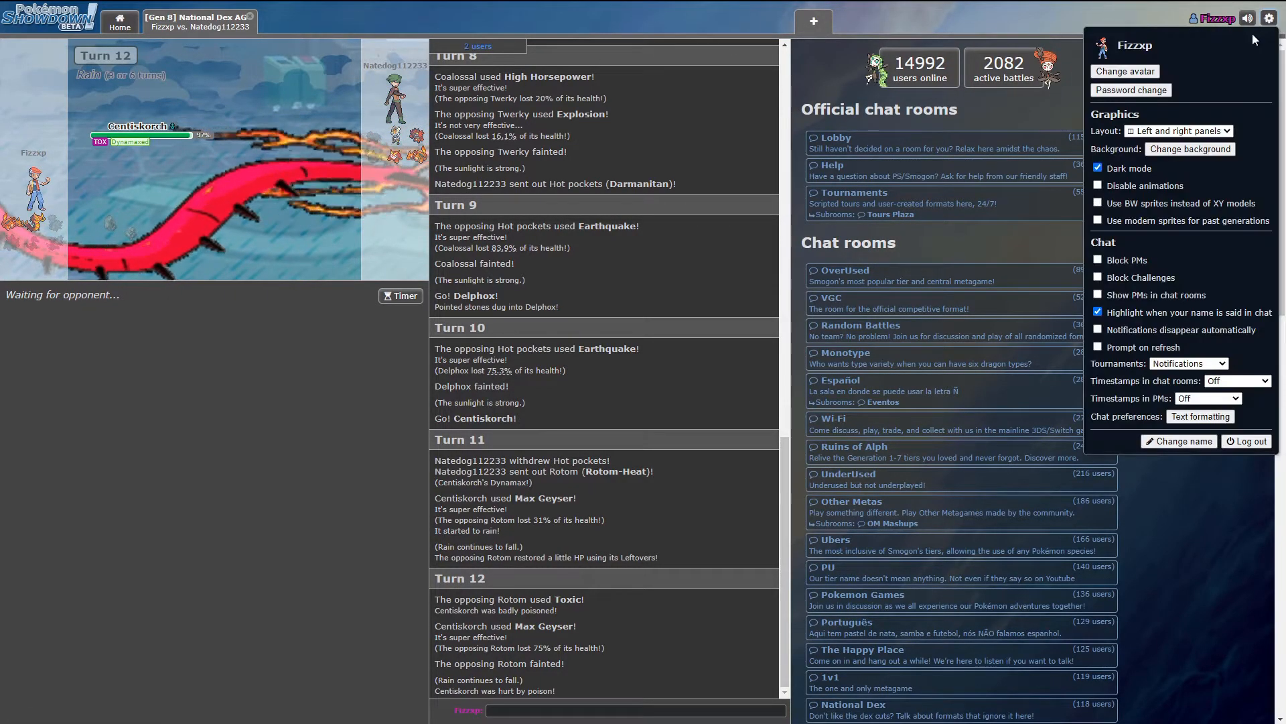
left_click(1178, 130)
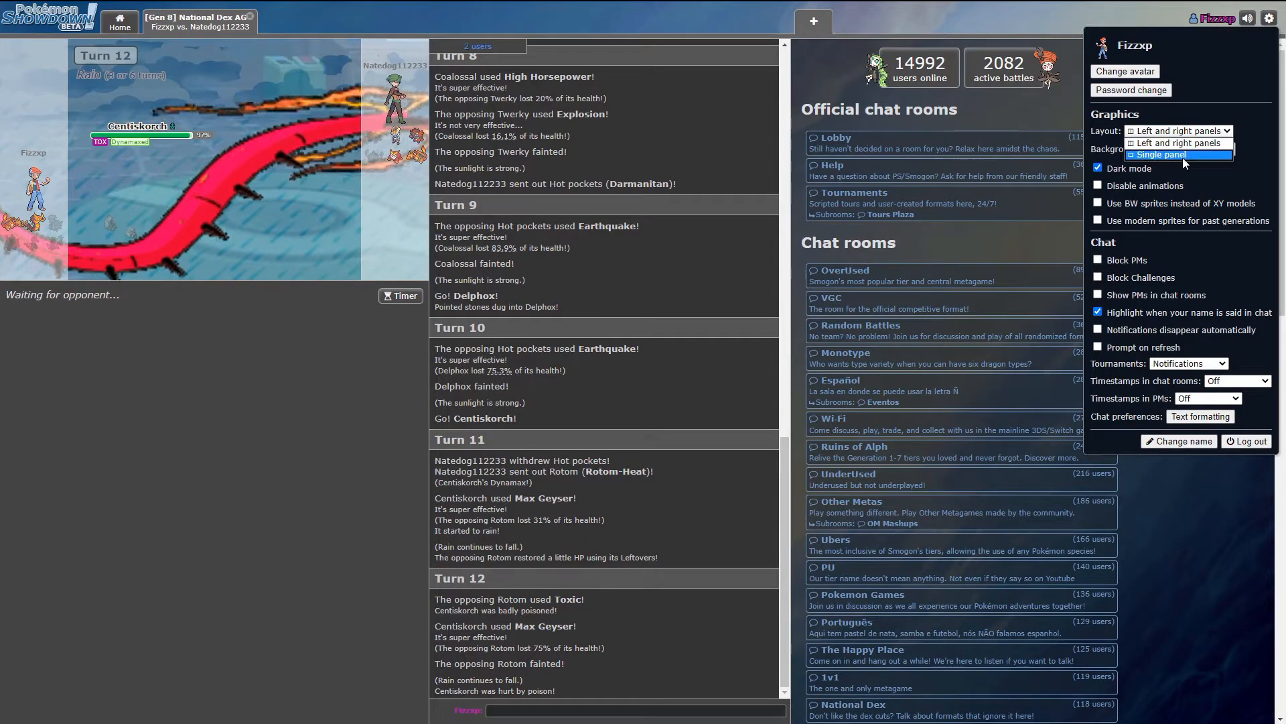
left_click(1178, 143)
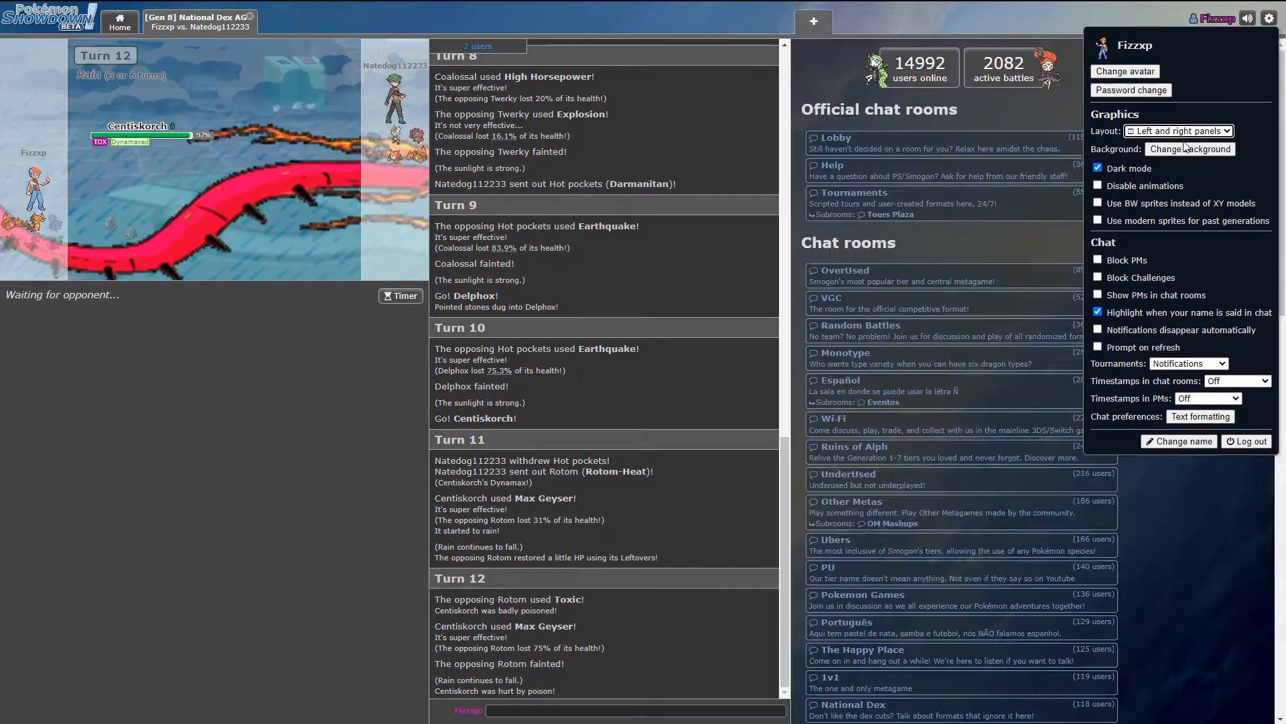
left_click(1190, 149)
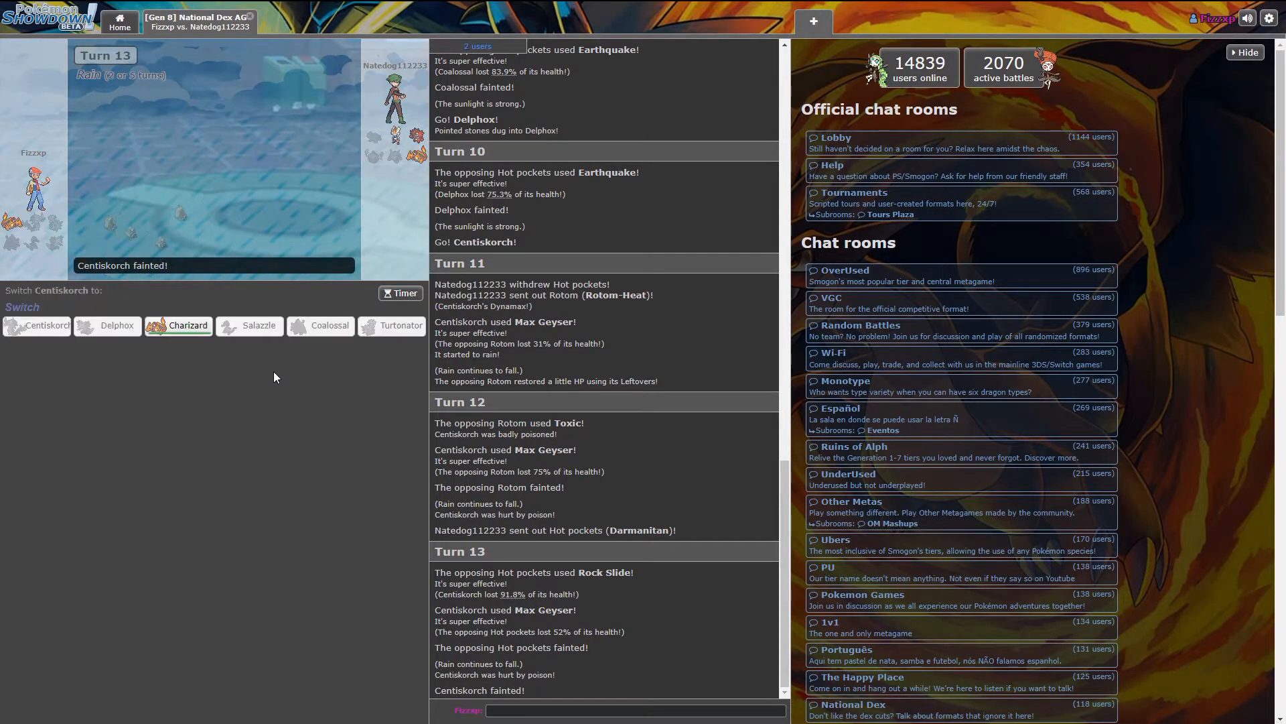
- Replace Centiskorch with Charizard, Mega Evolve it and hit Cinderace with Hidden Power
left_click(188, 324)
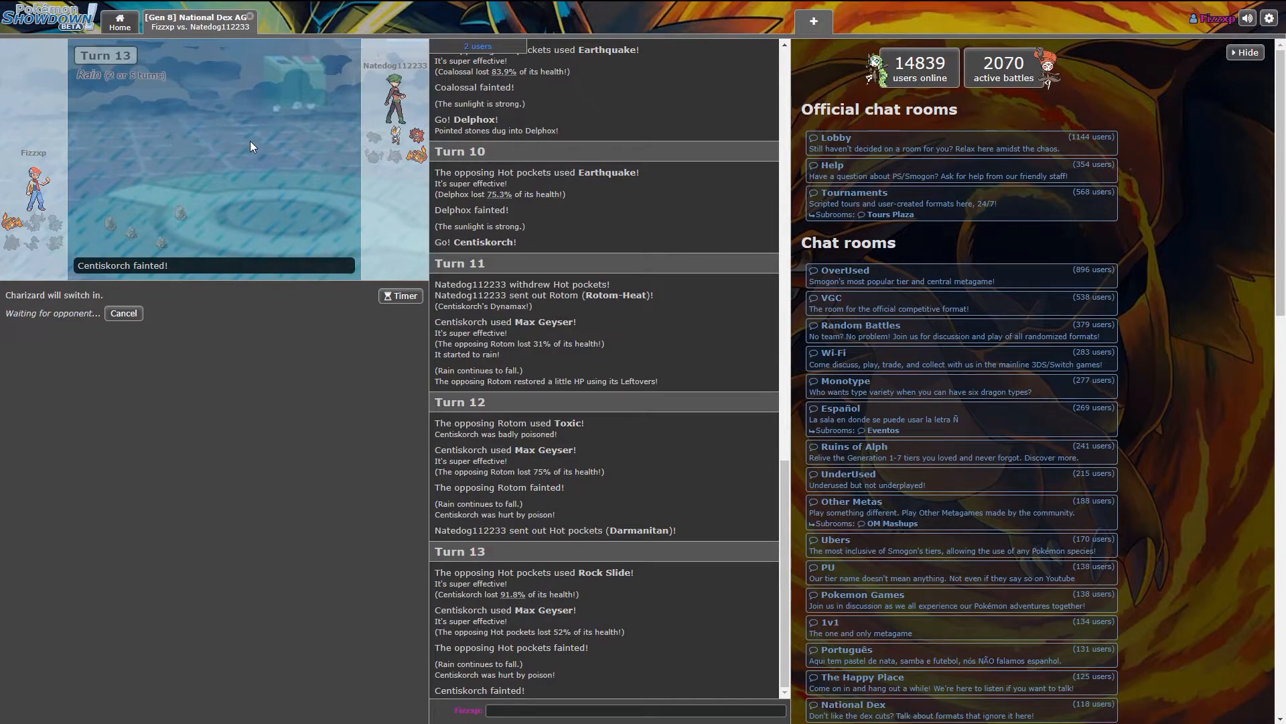
mouse_move(264, 132)
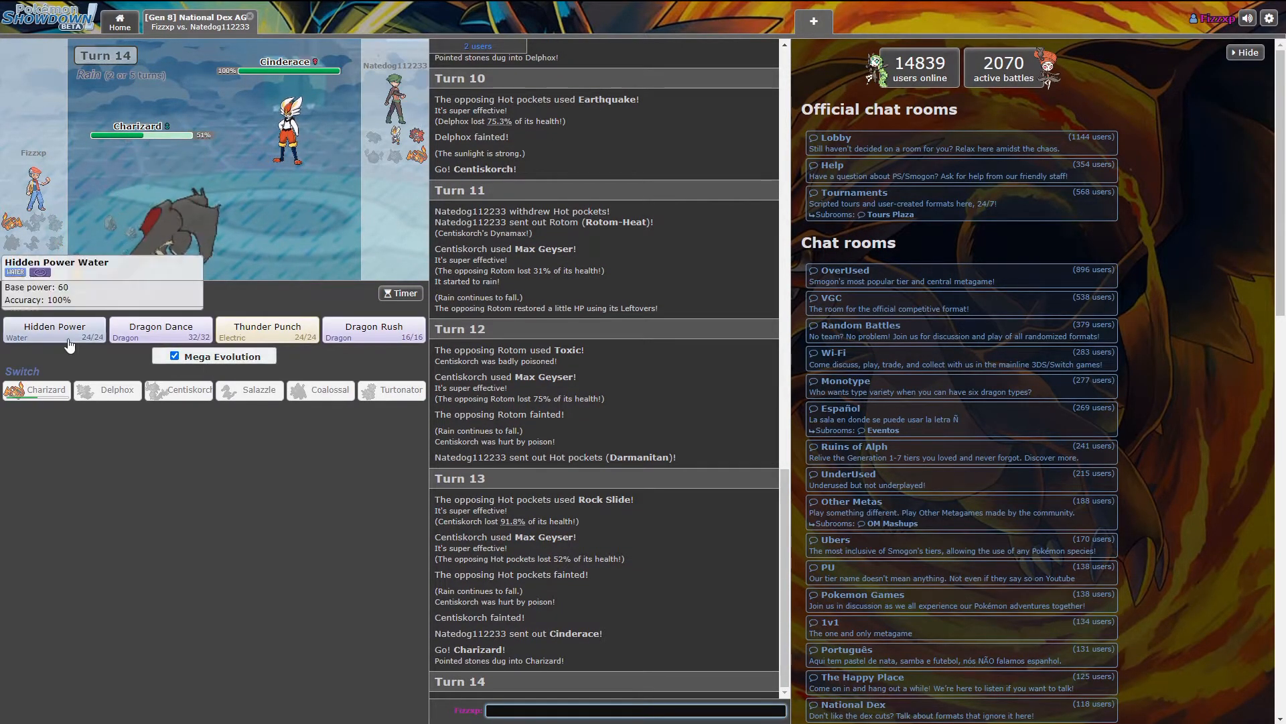
left_click(54, 327)
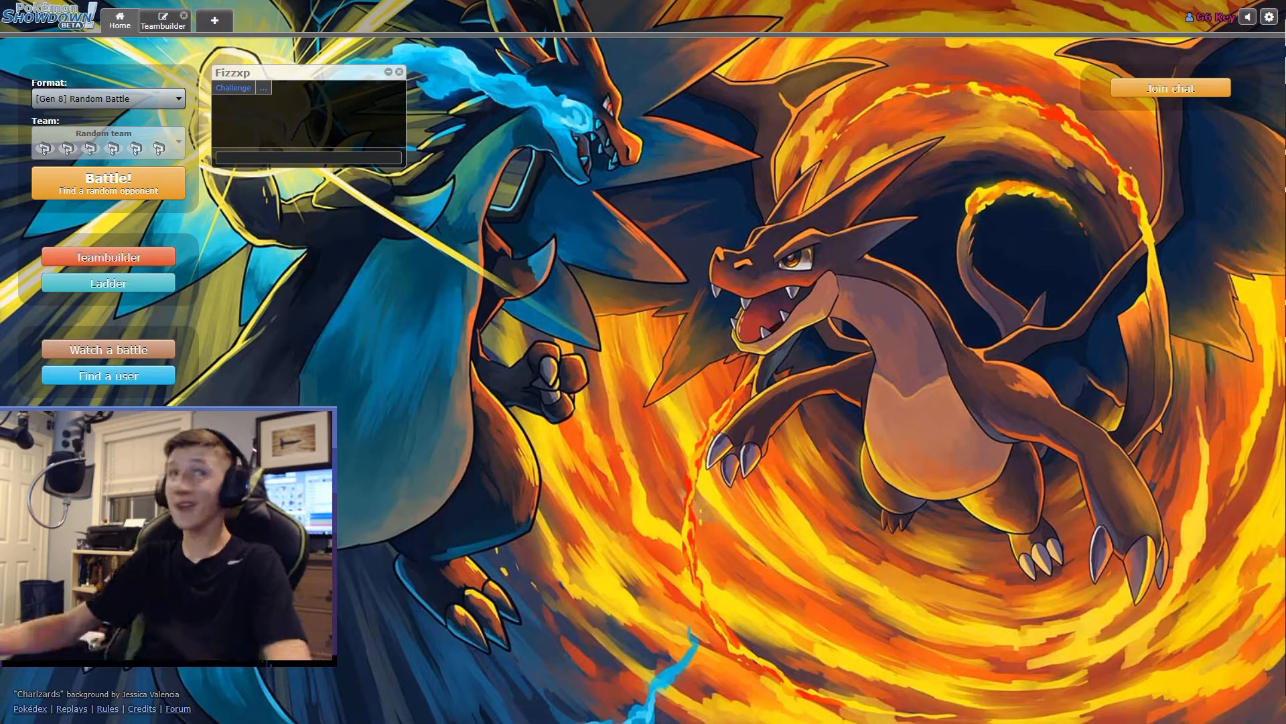
left_click(107, 375)
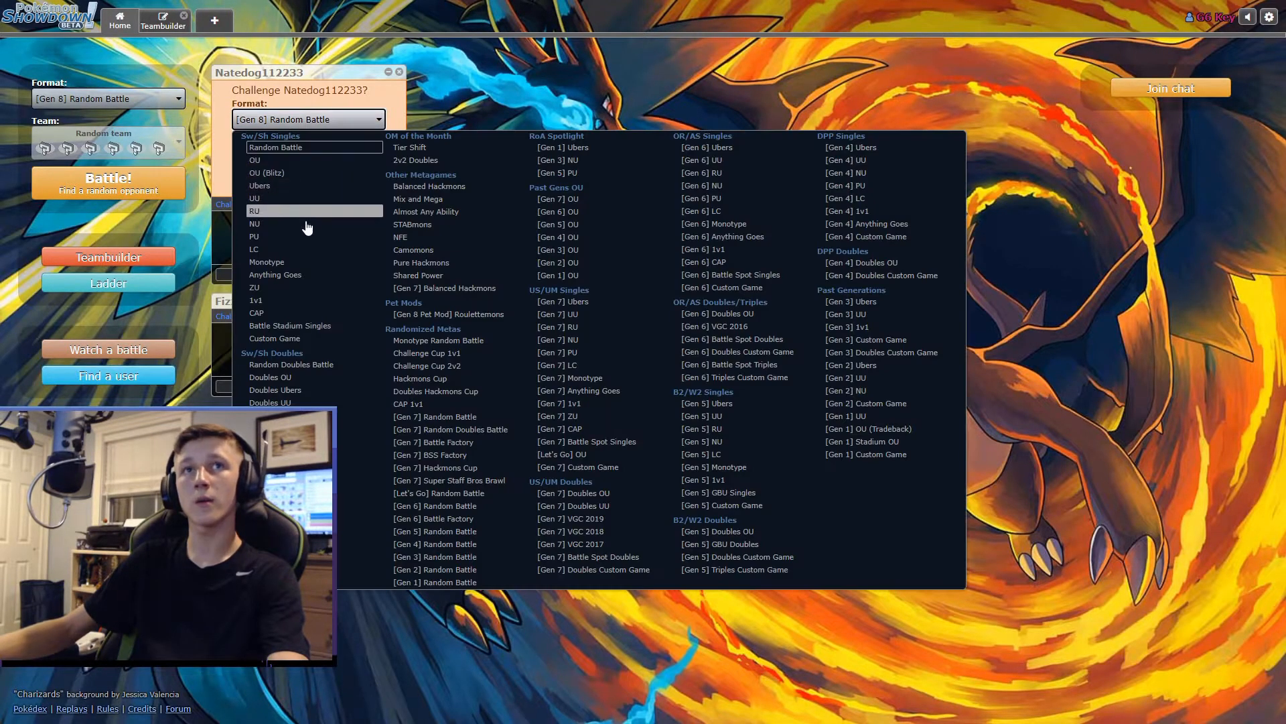
mouse_move(305, 228)
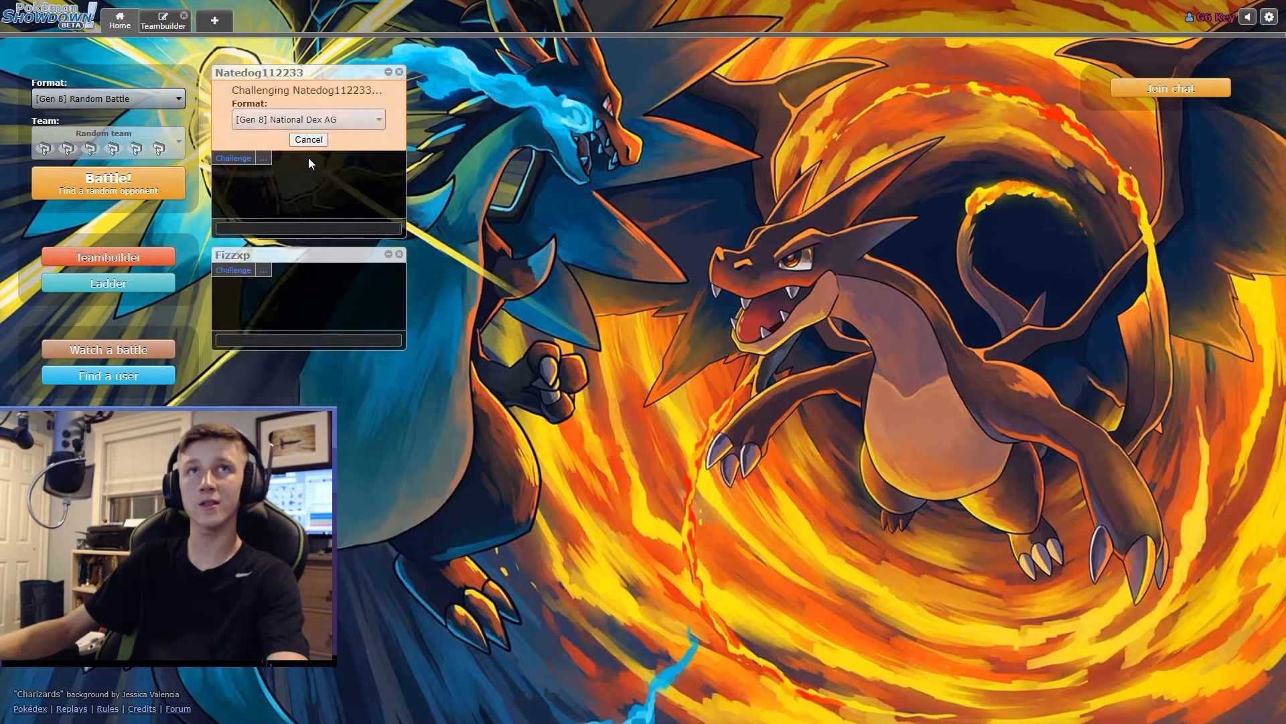
left_click(233, 158)
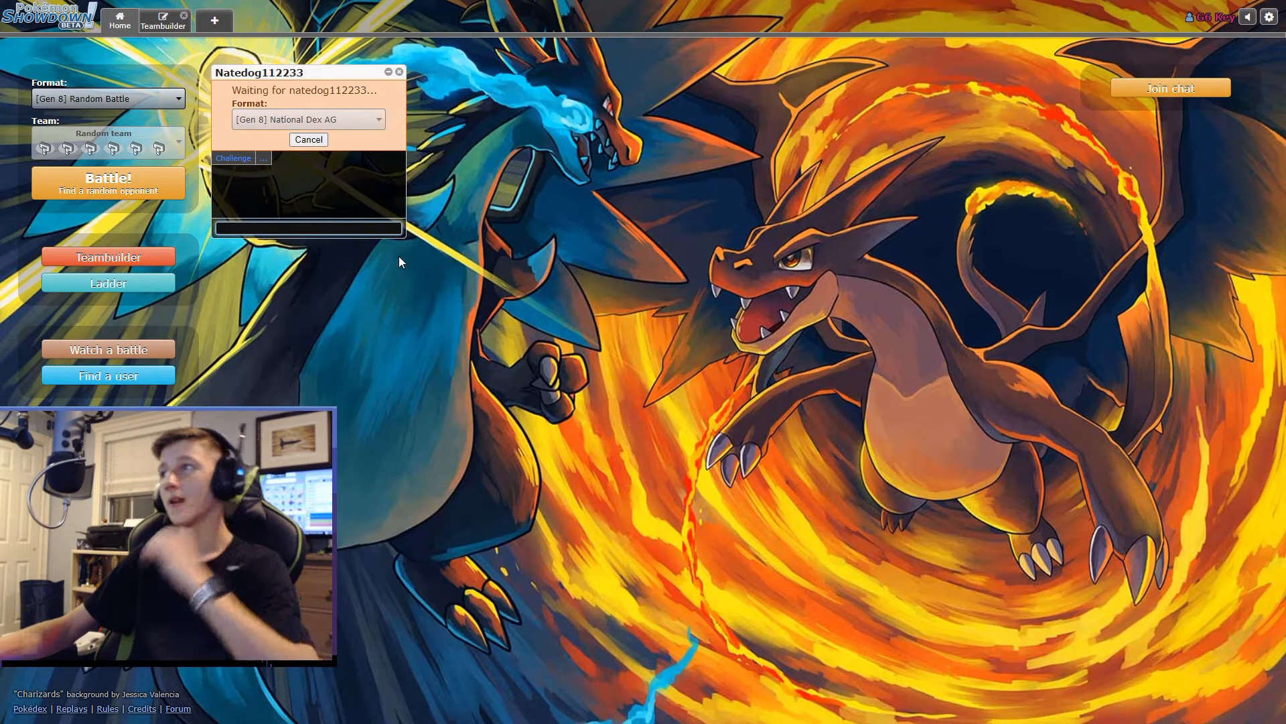
mouse_move(392, 310)
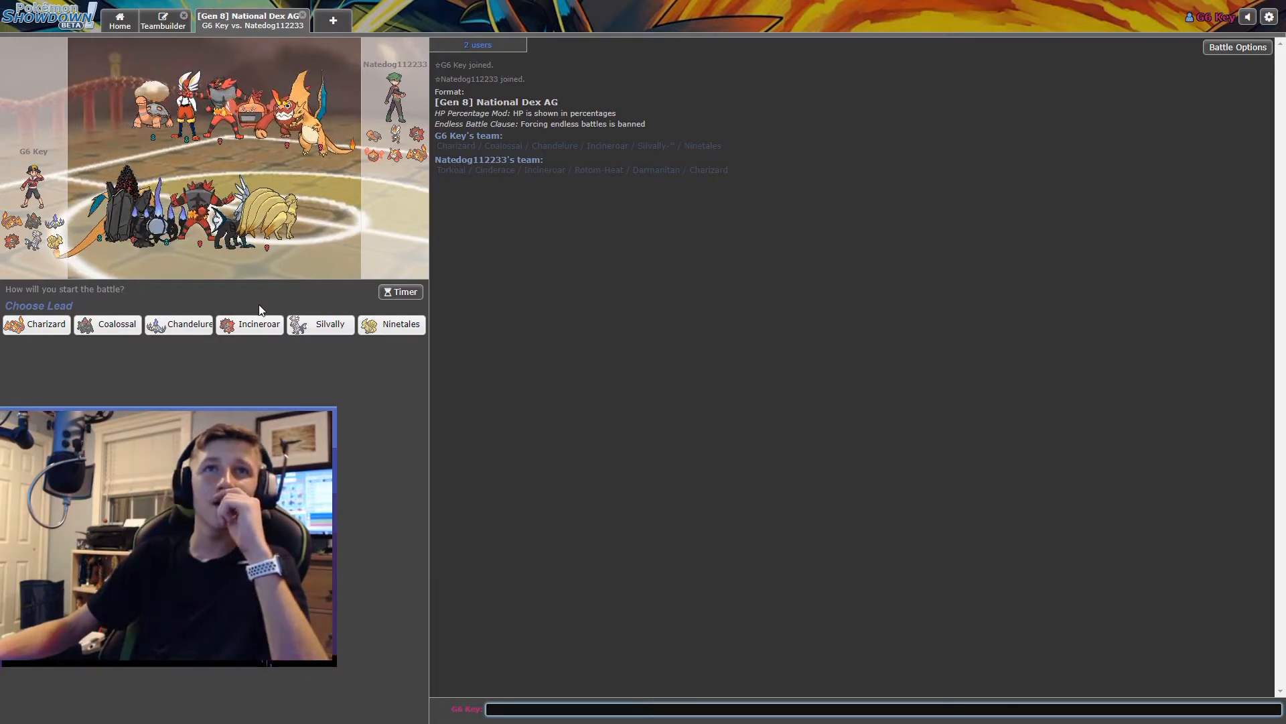
mouse_move(538, 356)
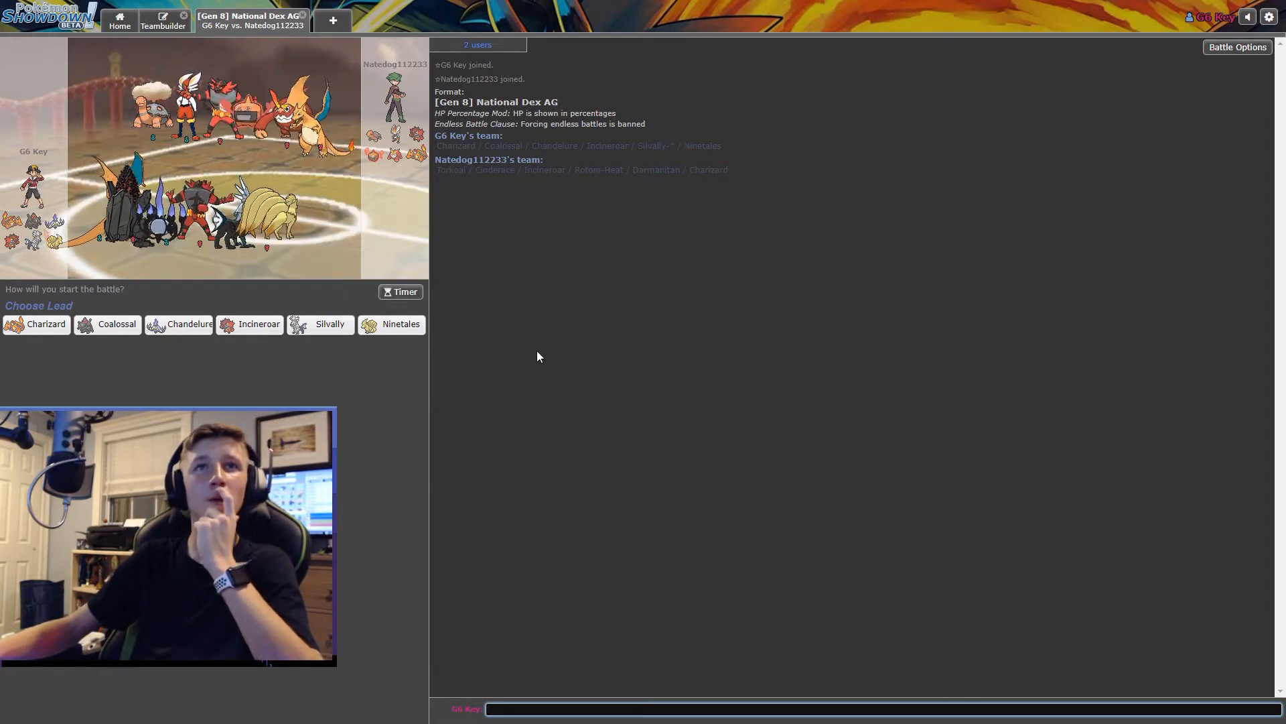
mouse_move(330, 323)
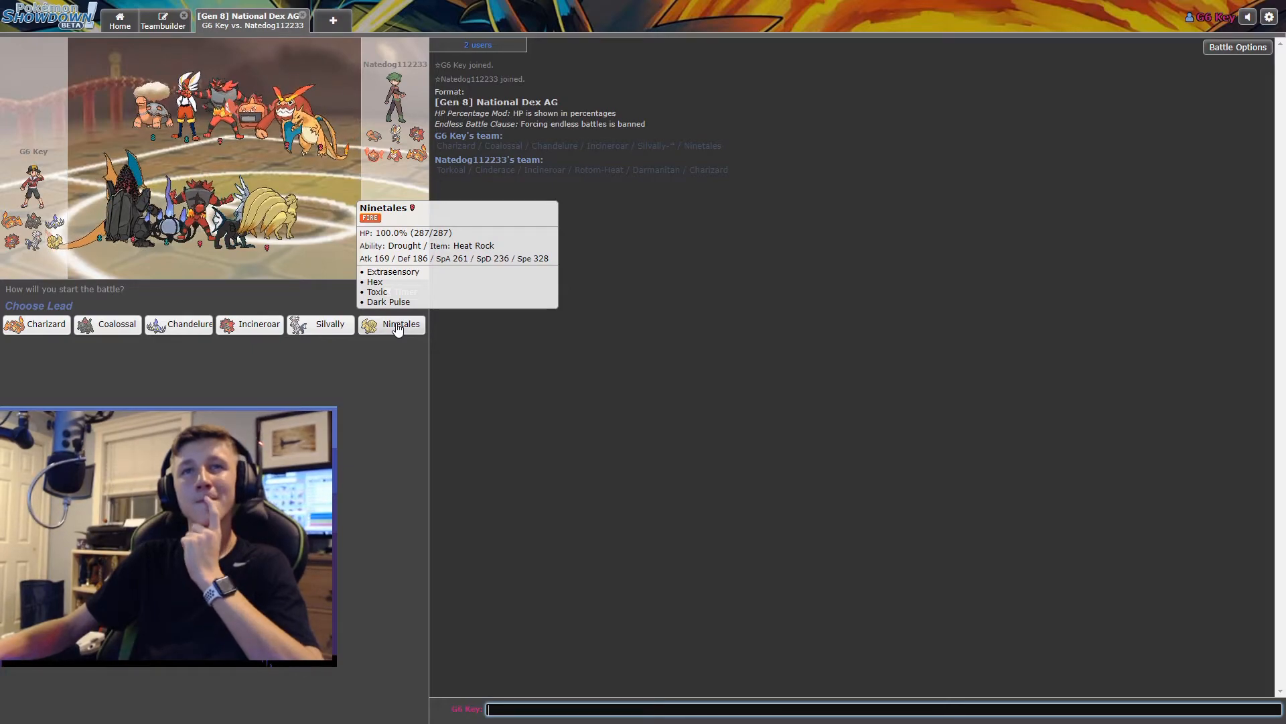
- Choose Ninetales as the lead in team preview against Twerky
left_click(401, 323)
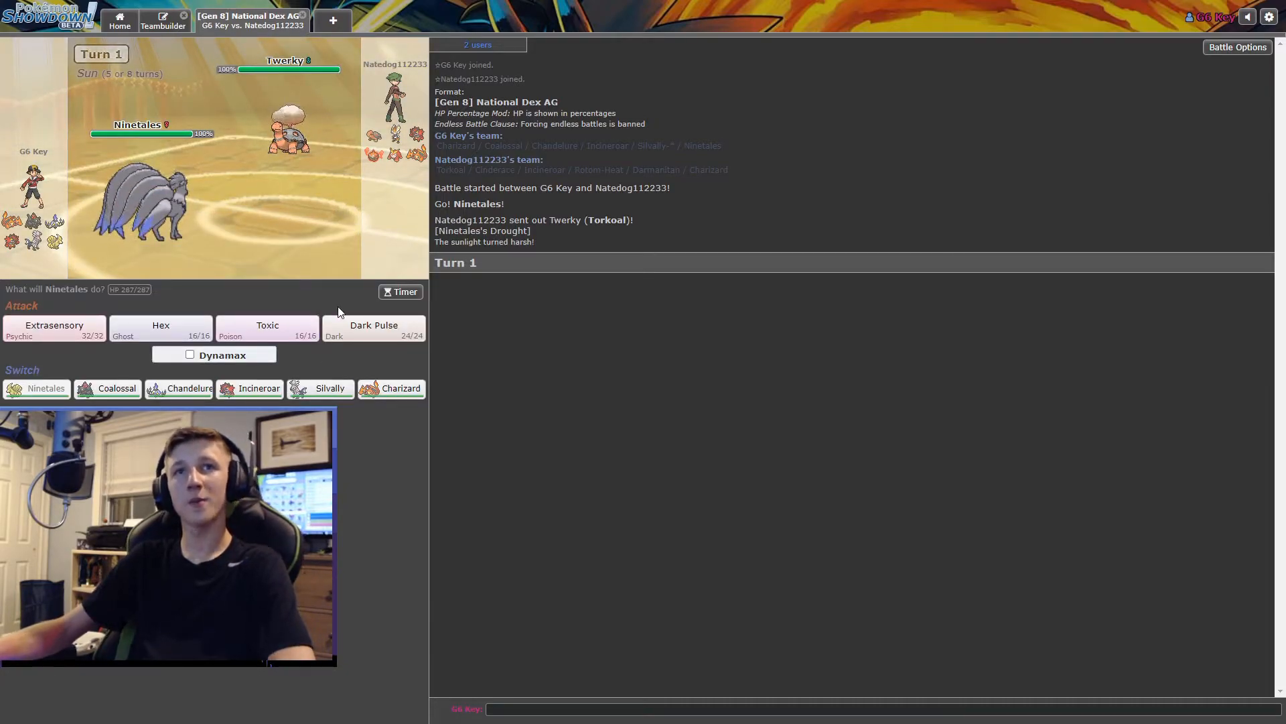
- Have Ninetales use Toxic, Hex and Toxic on Twerky, then send out Silvally once Ninetales faints
left_click(267, 328)
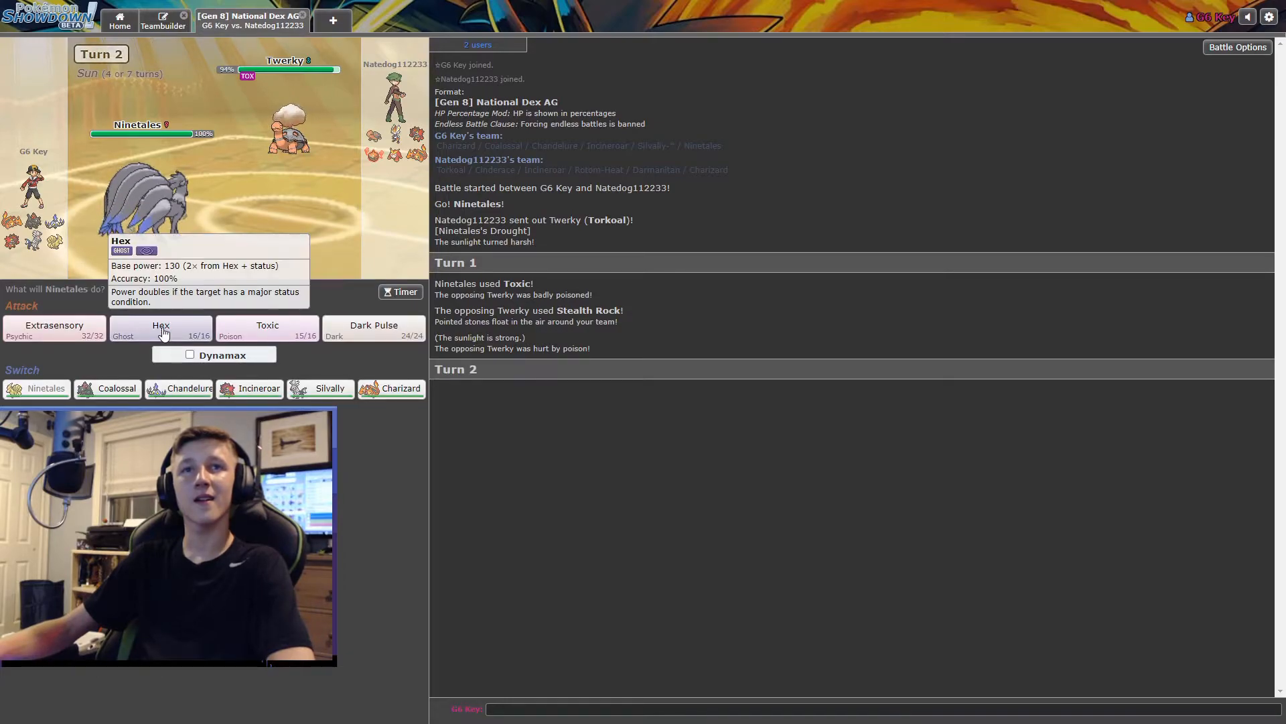
left_click(161, 328)
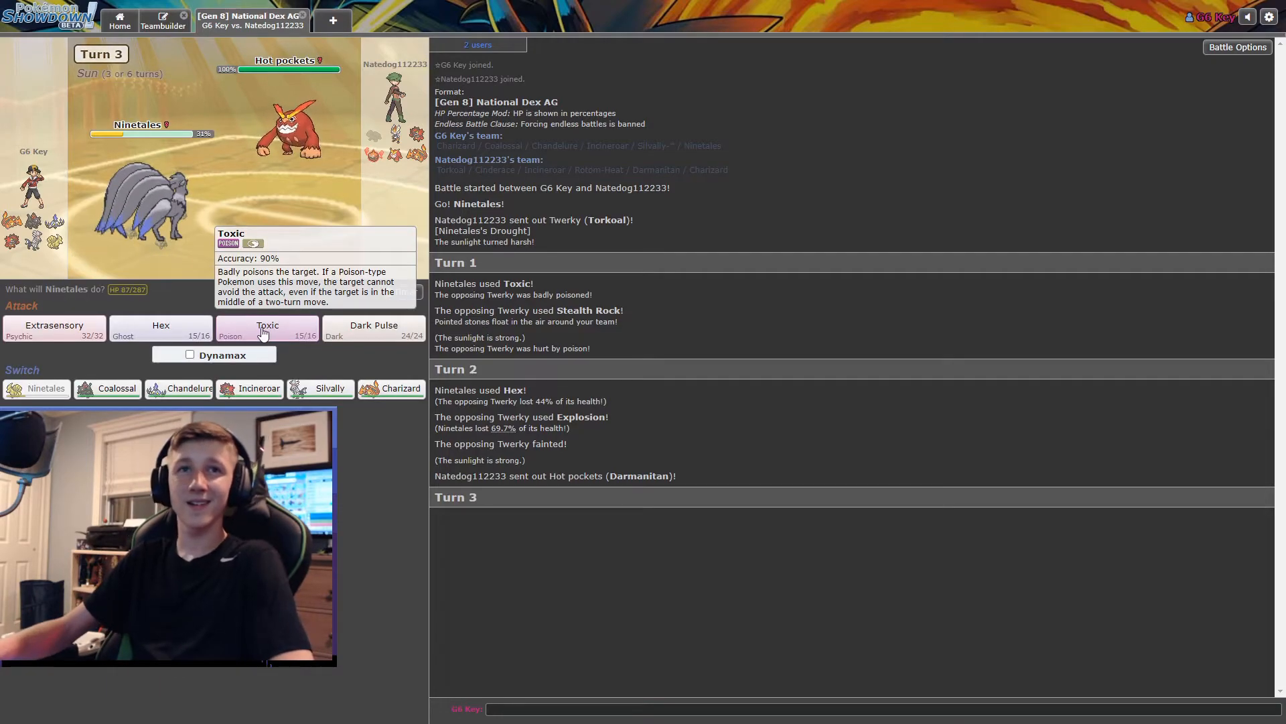
left_click(268, 327)
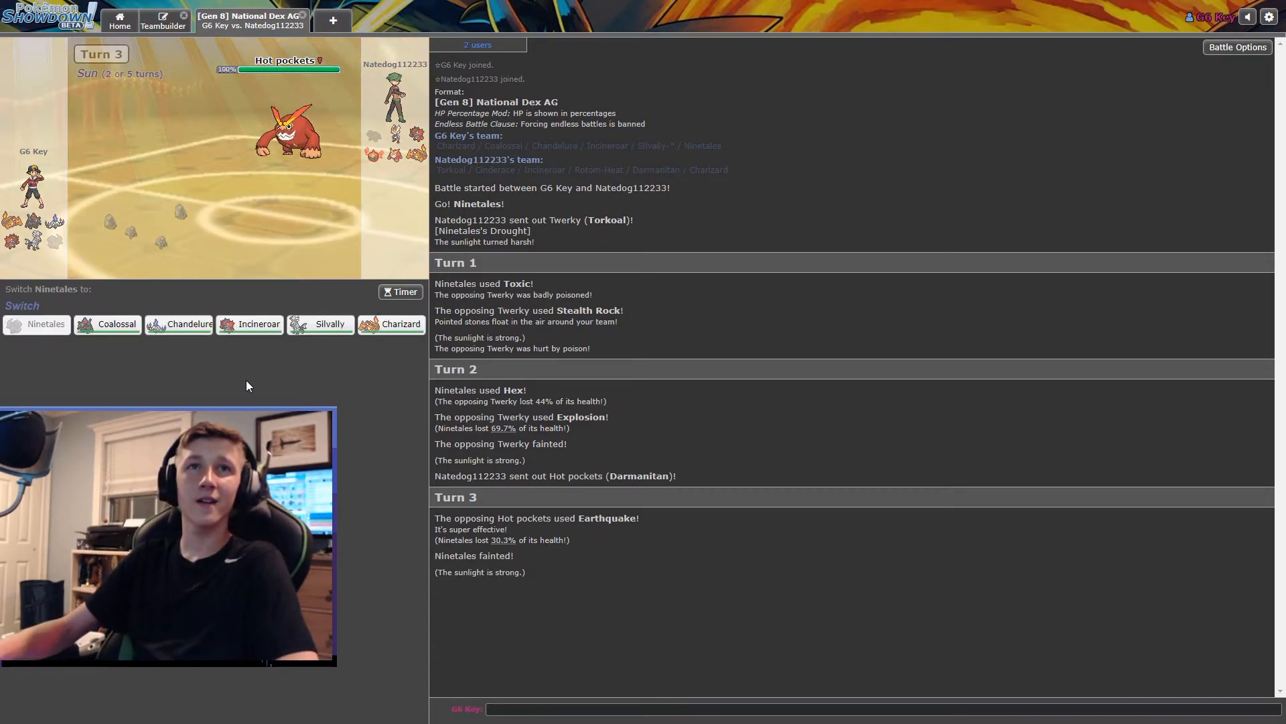
mouse_move(178, 323)
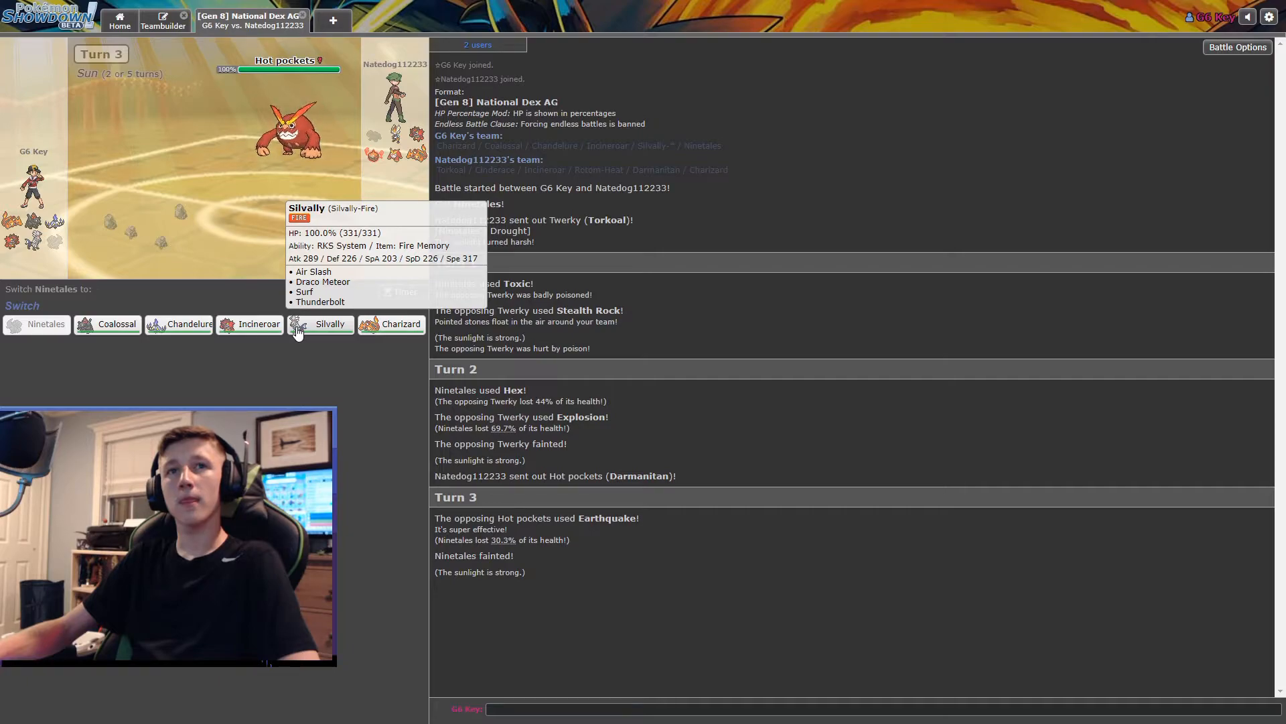
left_click(330, 323)
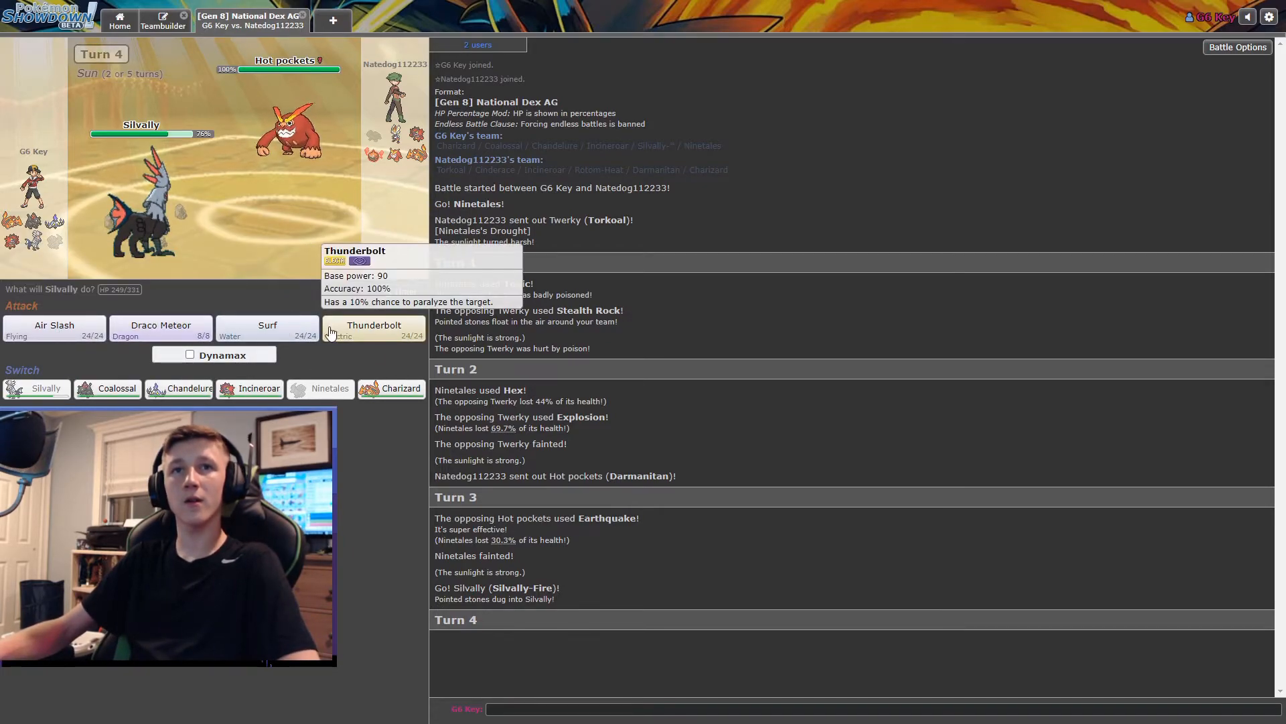
mouse_move(268, 329)
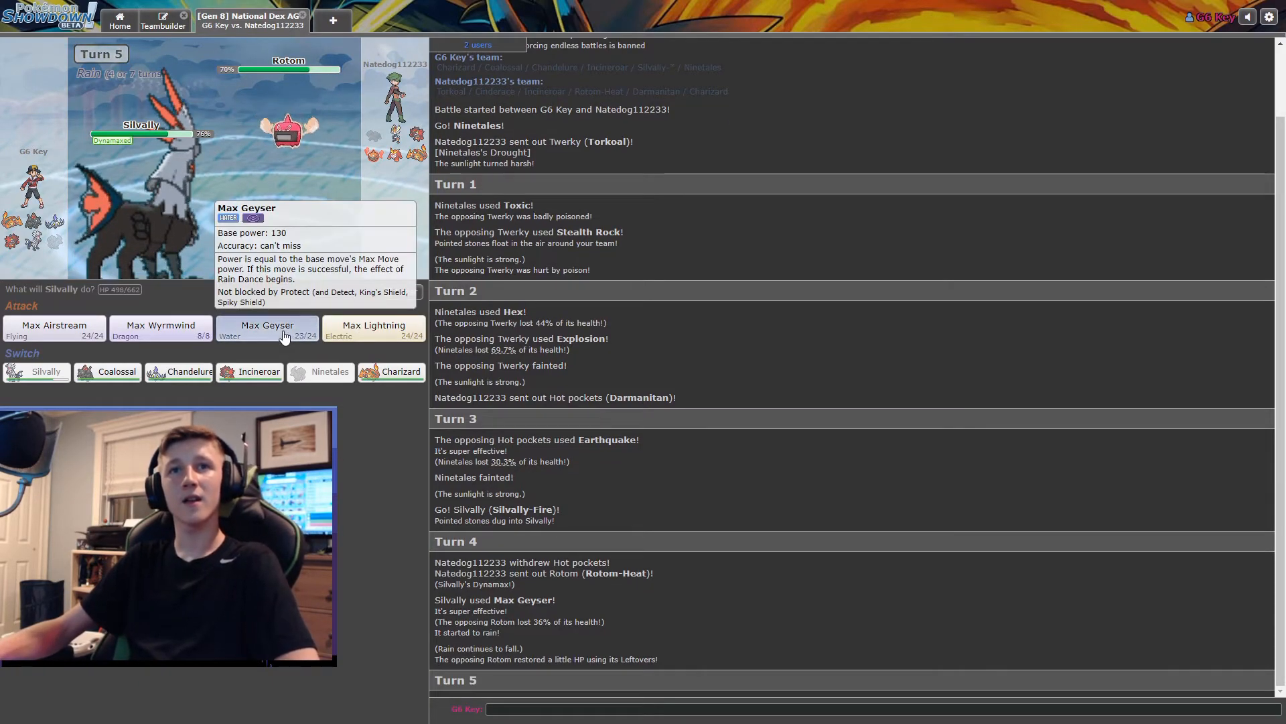
- Fire Silvally's Max Geysers at Rotom and Cinderace, then pick its turn-8 attack
left_click(267, 328)
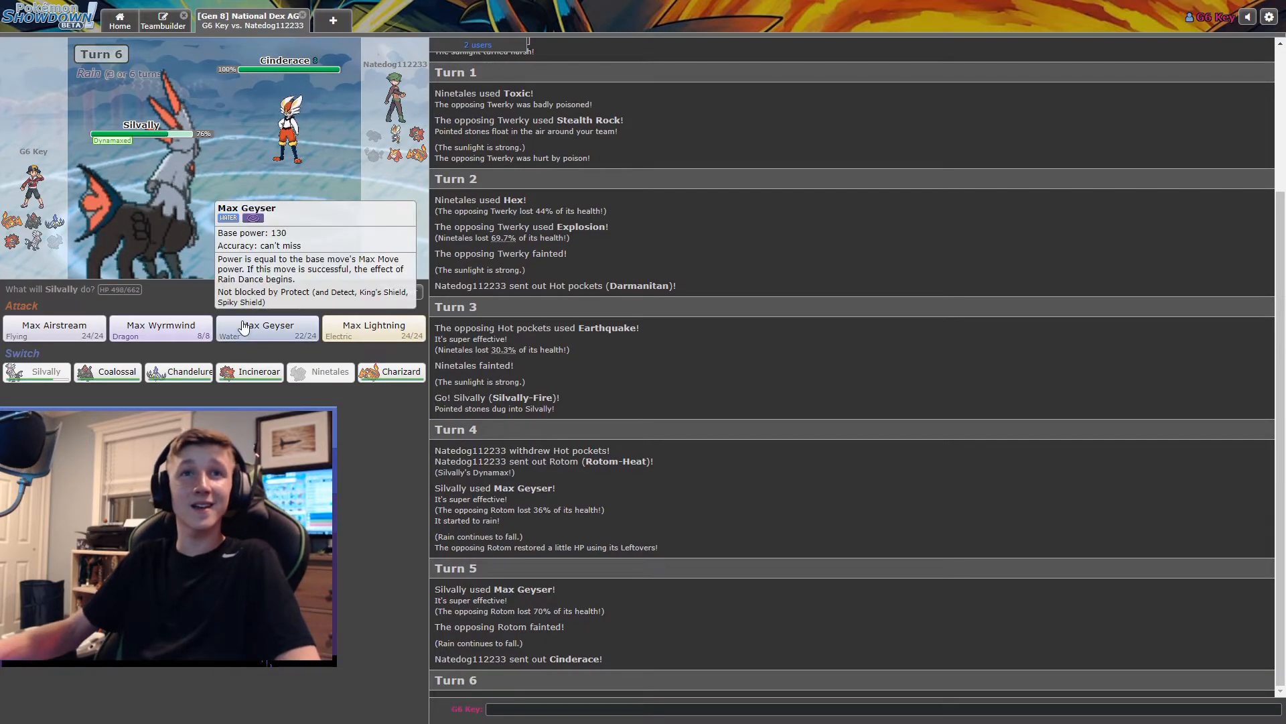
left_click(266, 328)
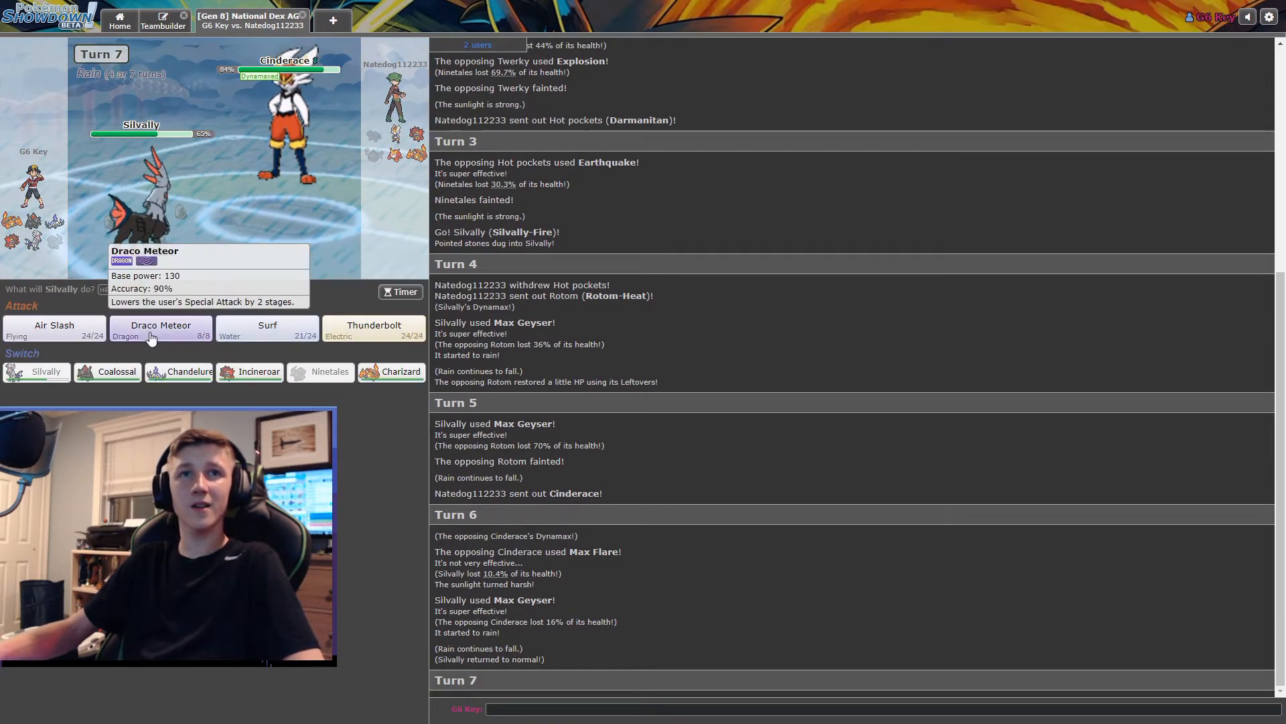
mouse_move(267, 328)
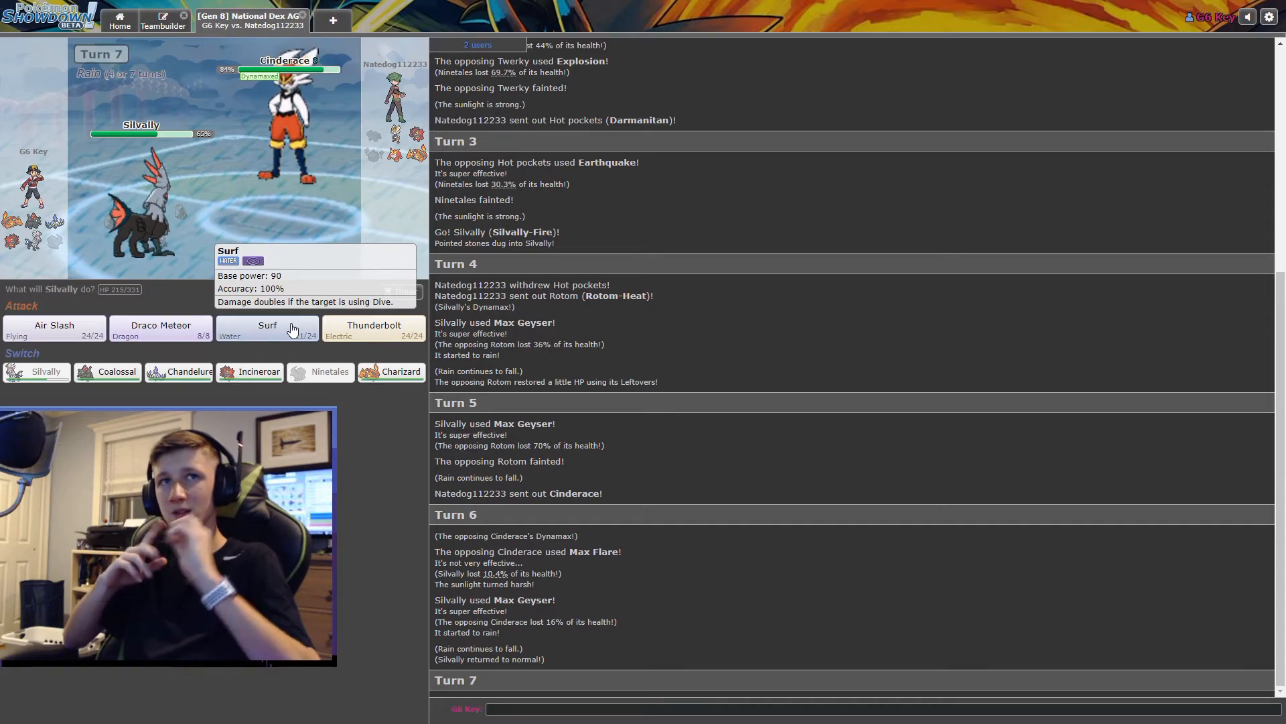
mouse_move(374, 329)
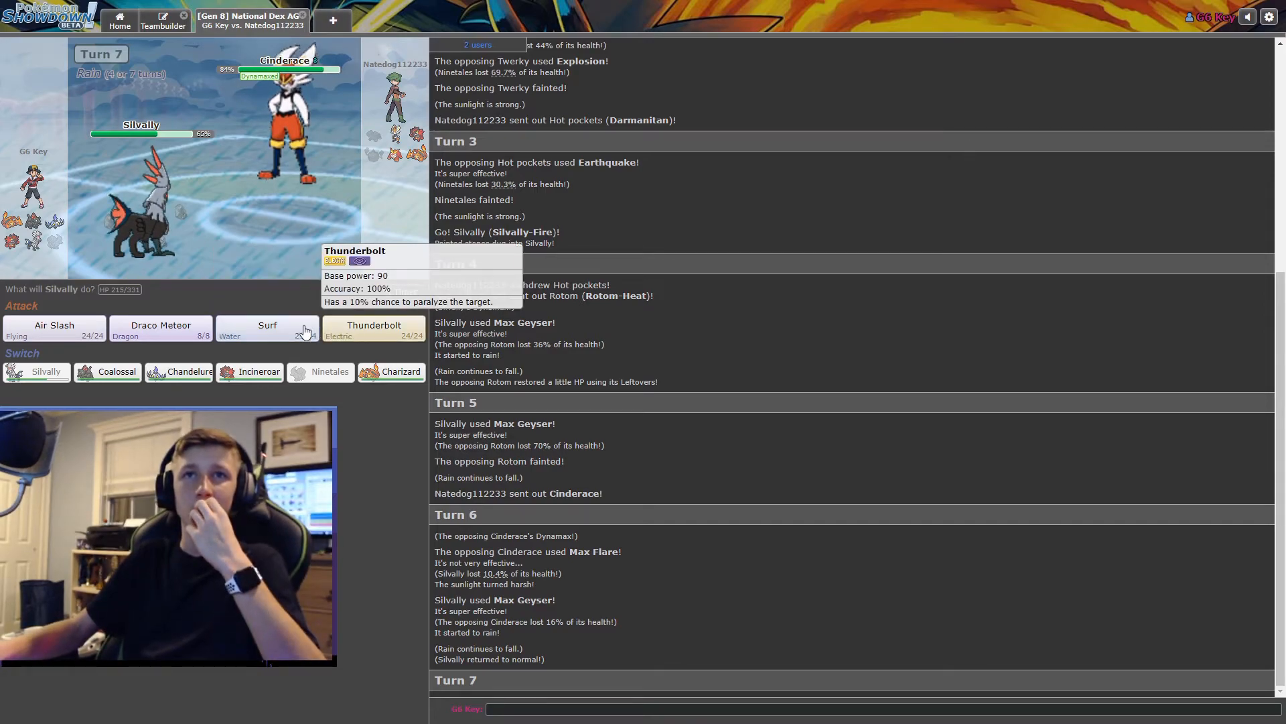
mouse_move(54, 329)
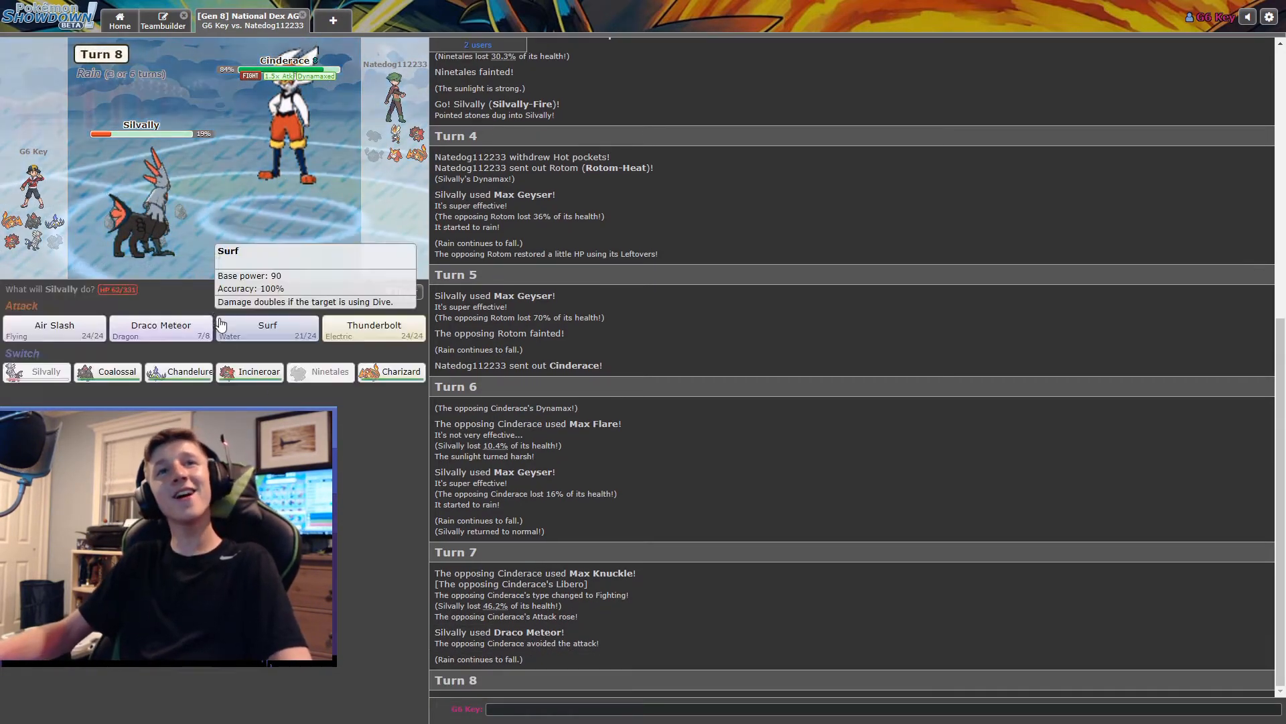
left_click(266, 329)
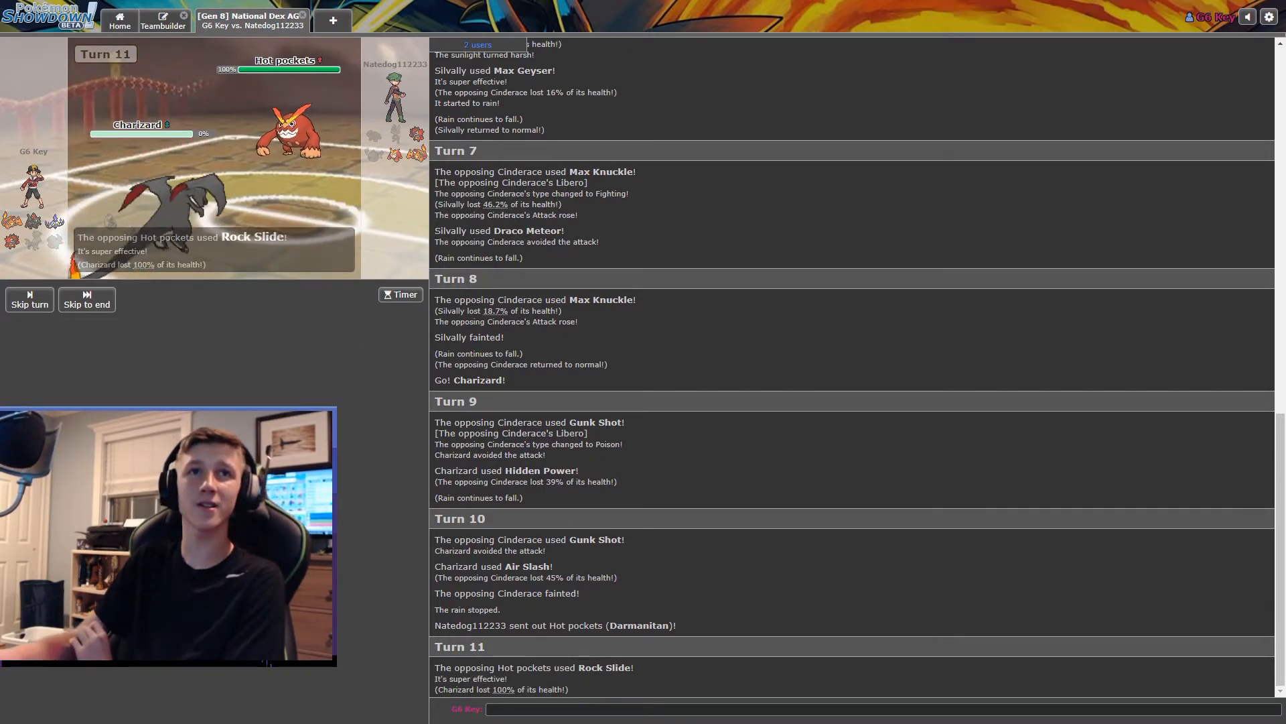
mouse_move(259, 322)
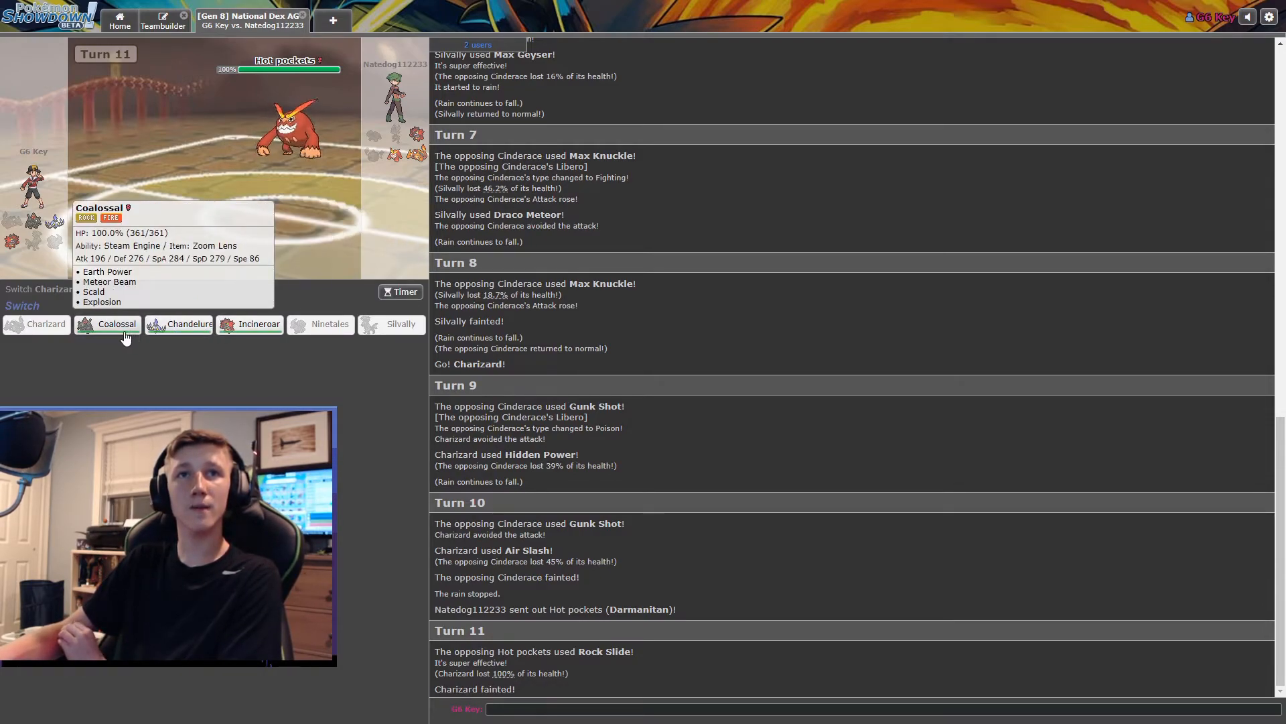
mouse_move(258, 323)
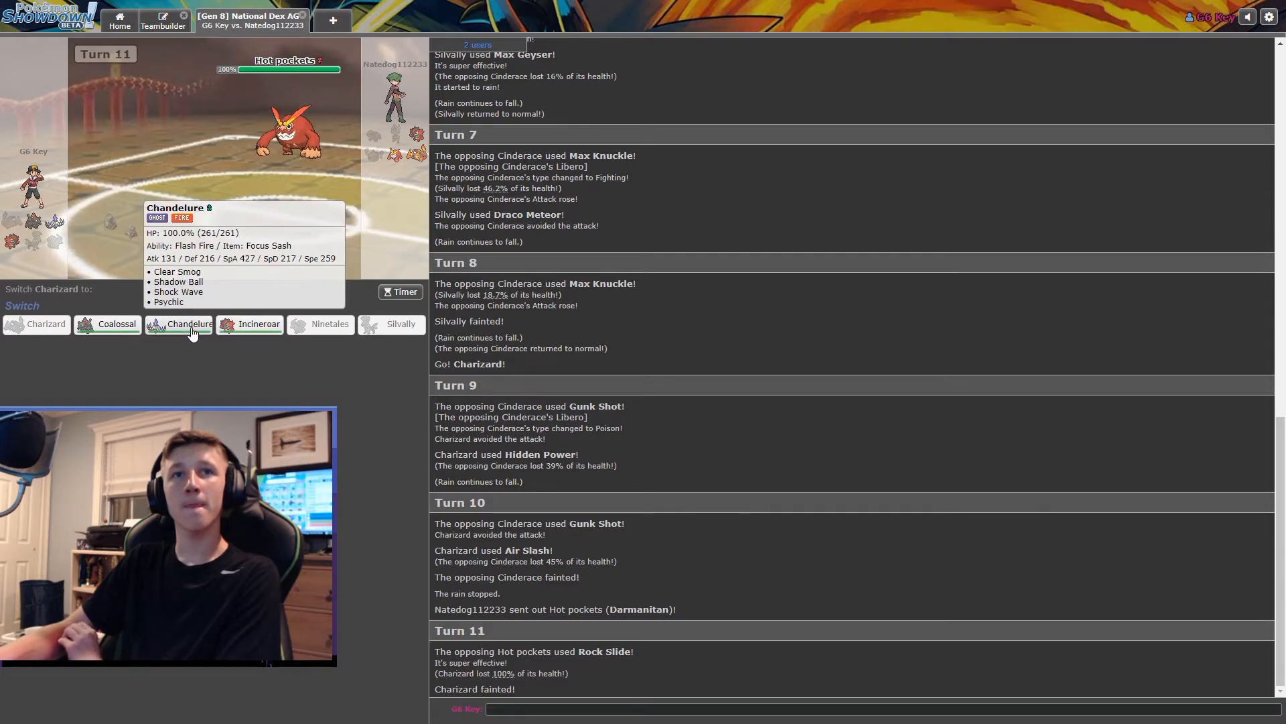
mouse_move(117, 323)
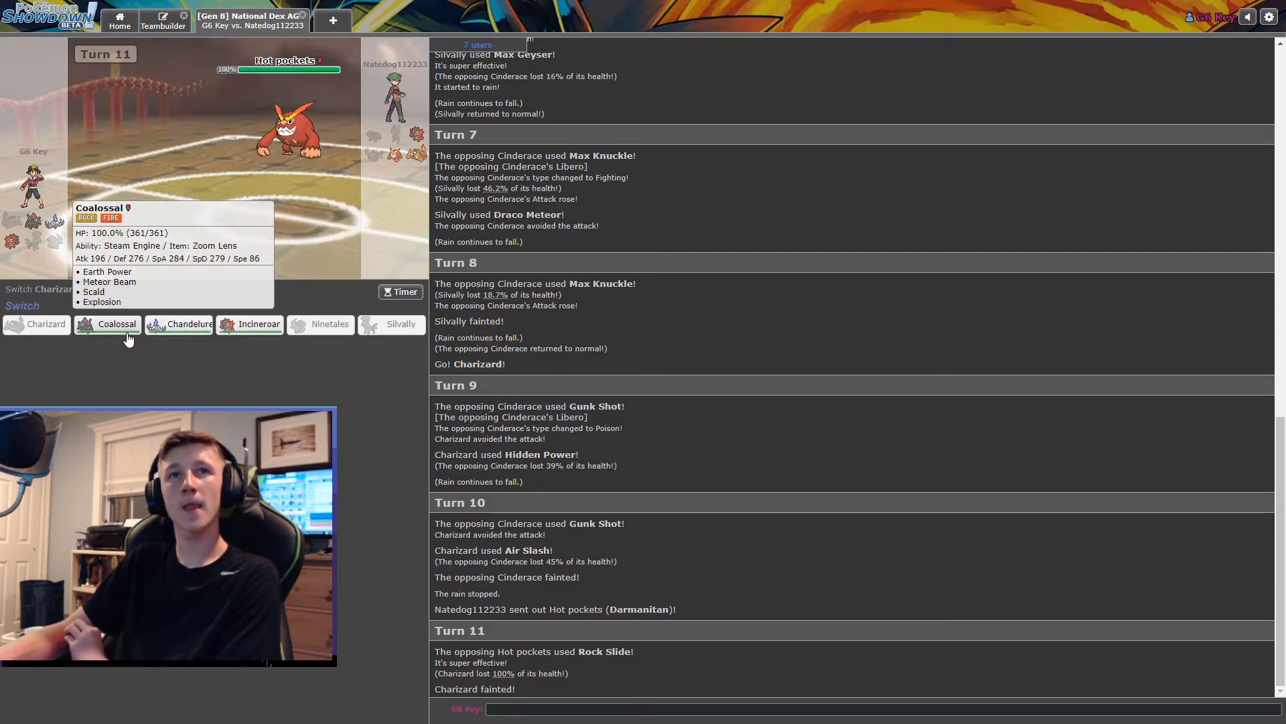
- Send in Coalossal, have it use Explosion on Incineroar, then replace it with Incineroar
left_click(106, 323)
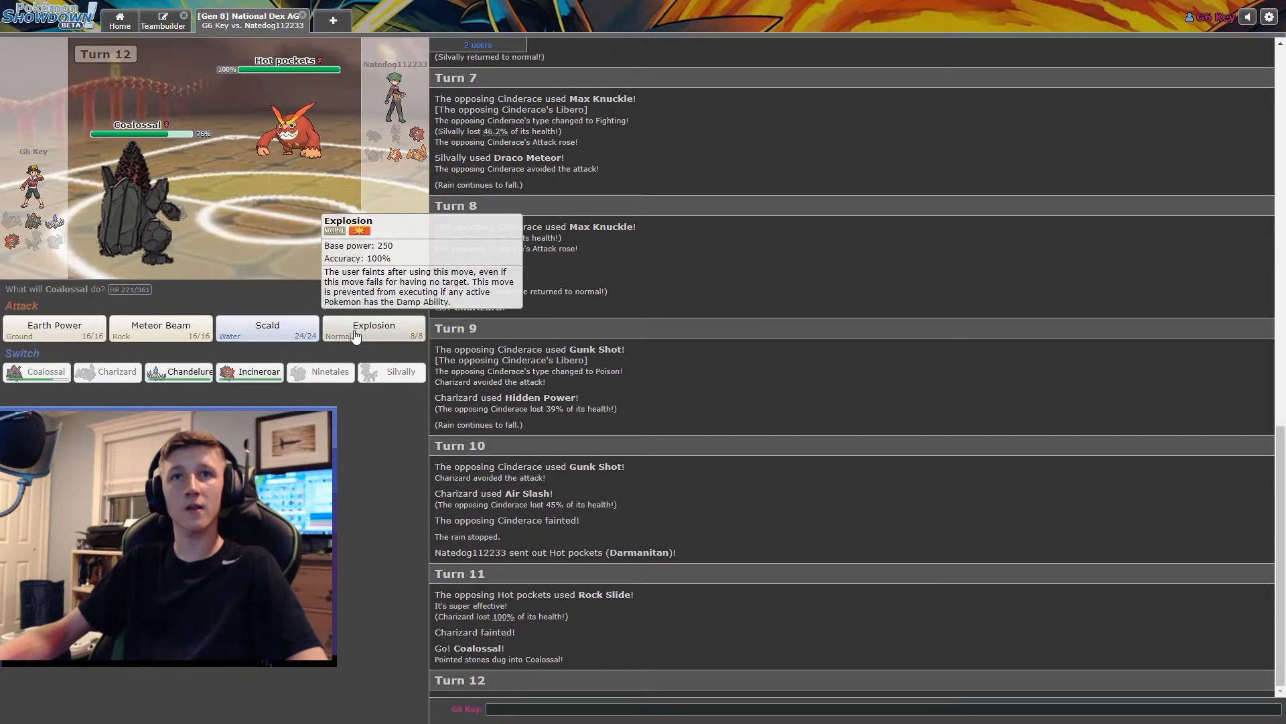
left_click(373, 330)
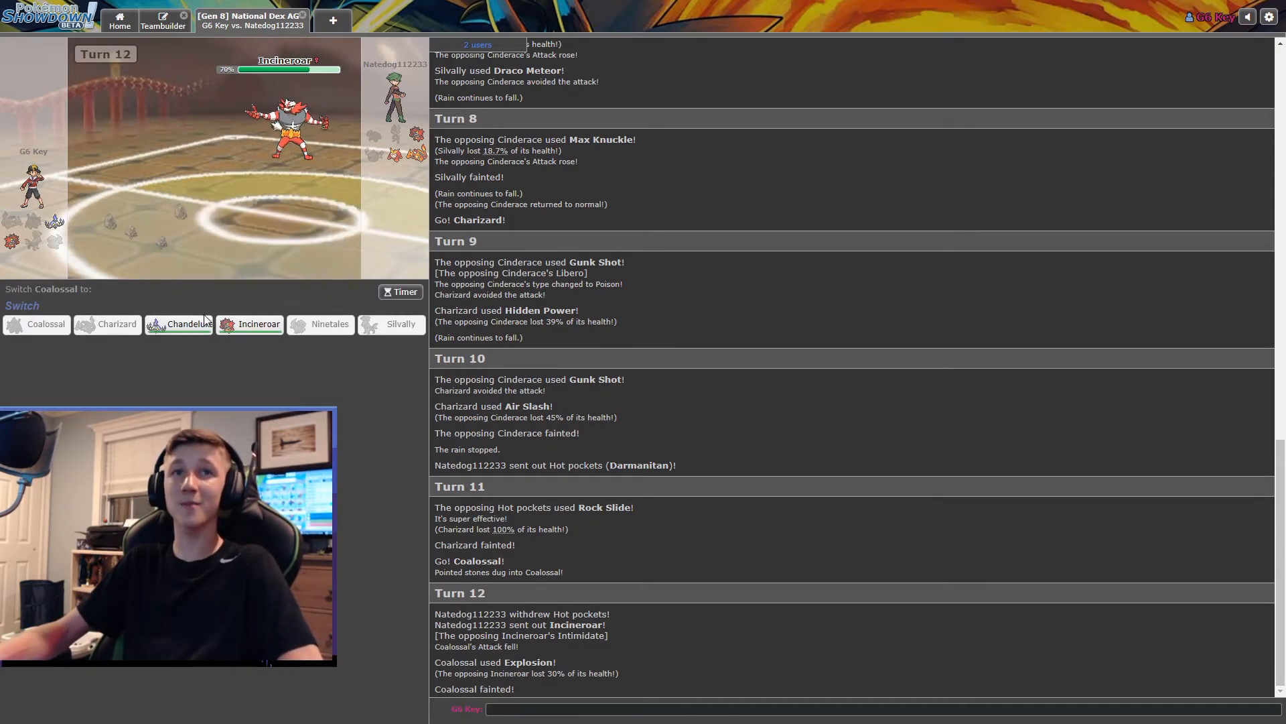
left_click(256, 323)
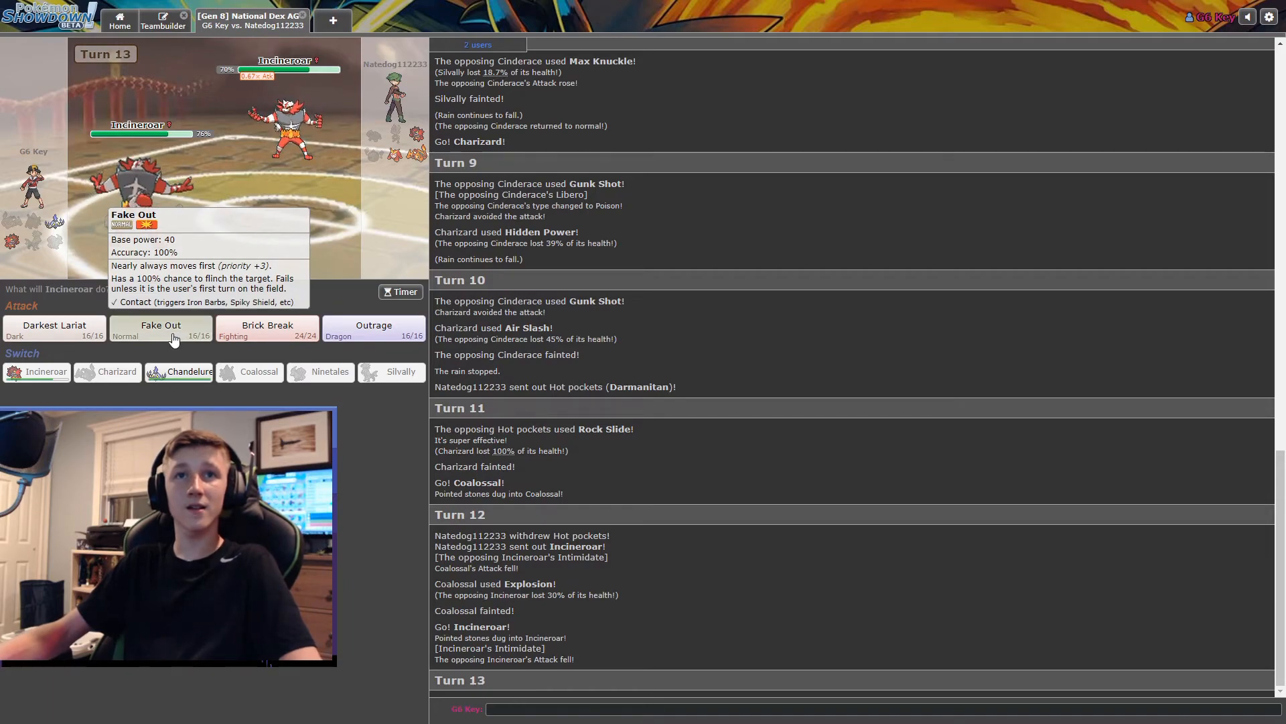
- Have Incineroar open with Fake Out and later use Brick Break against the opposing Charizard
left_click(161, 329)
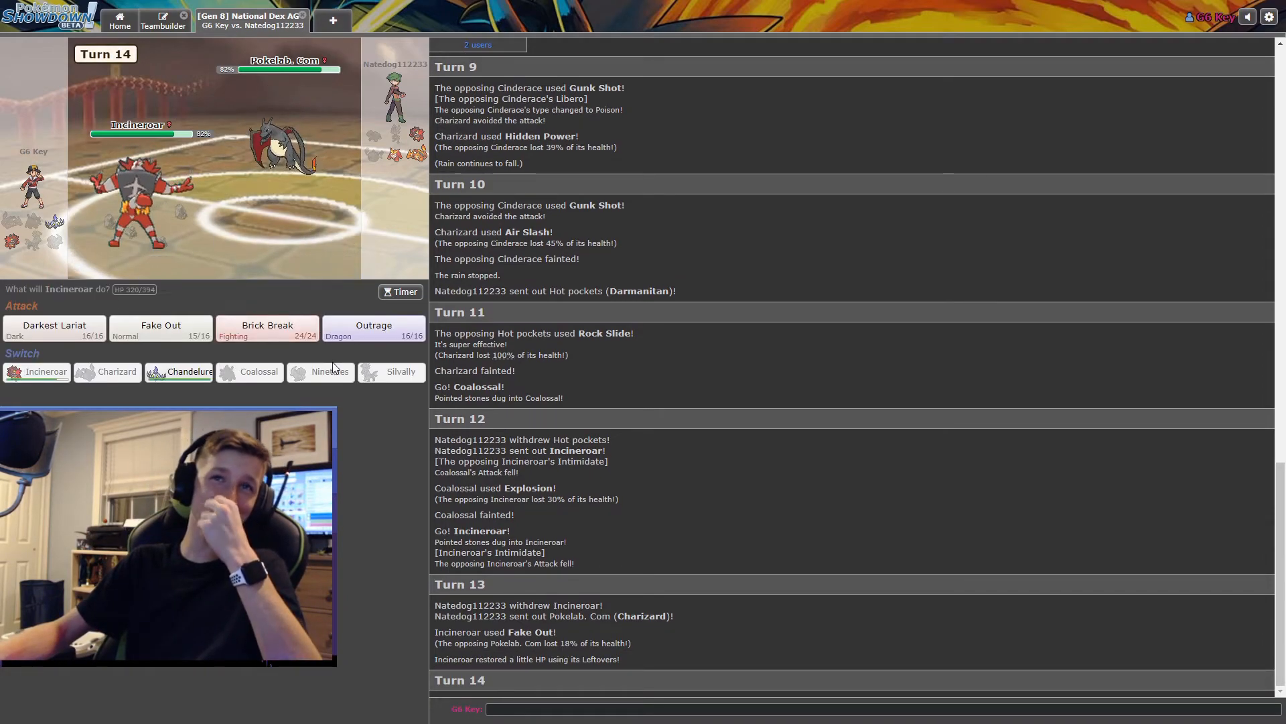
mouse_move(161, 329)
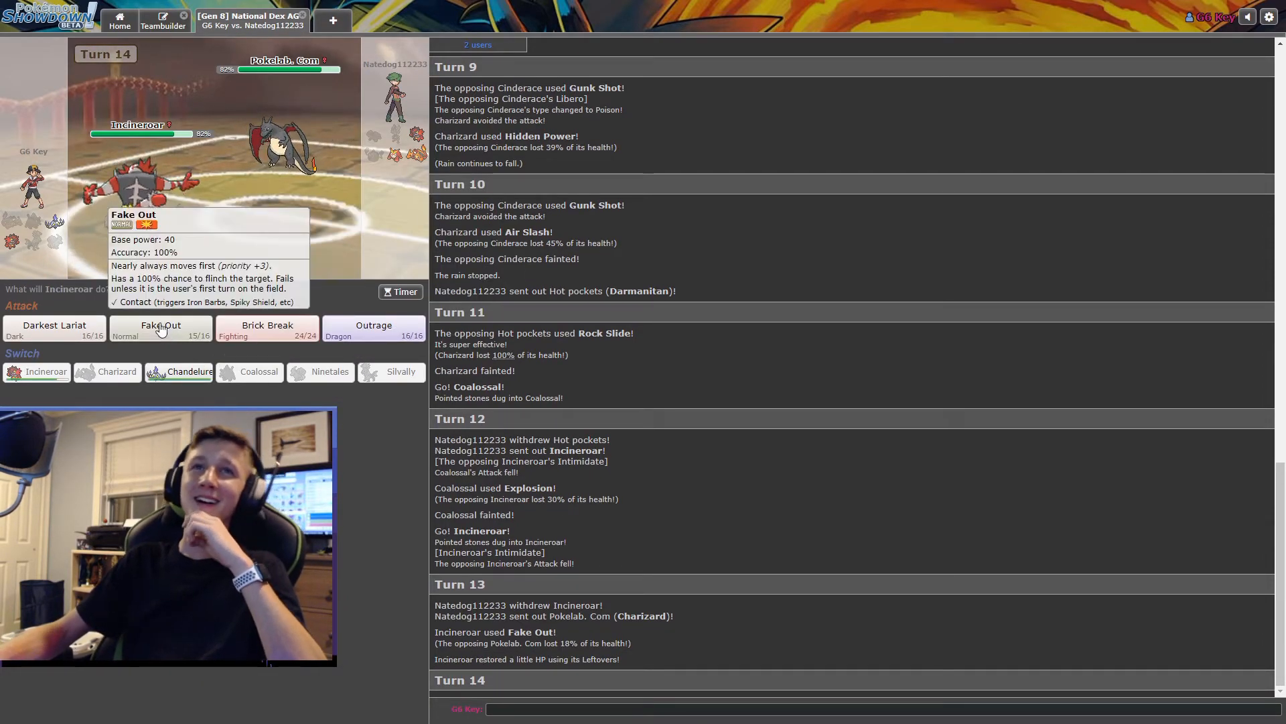
mouse_move(52, 328)
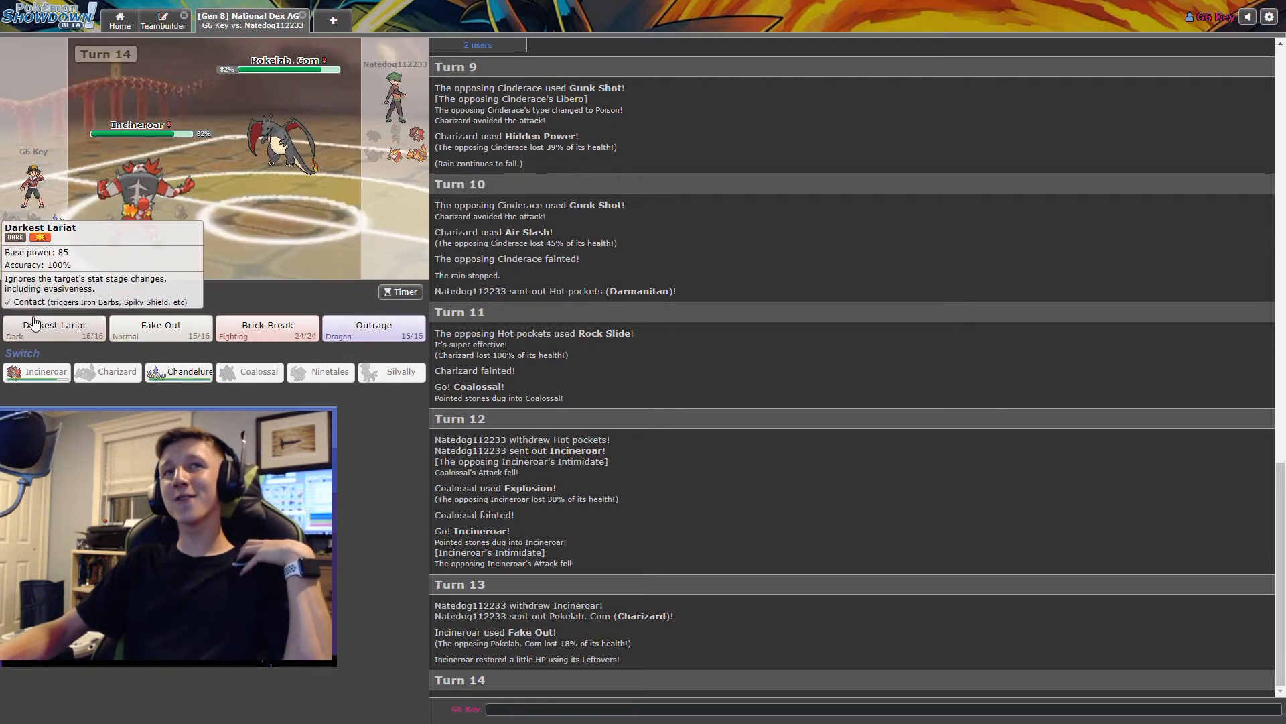
mouse_move(312, 139)
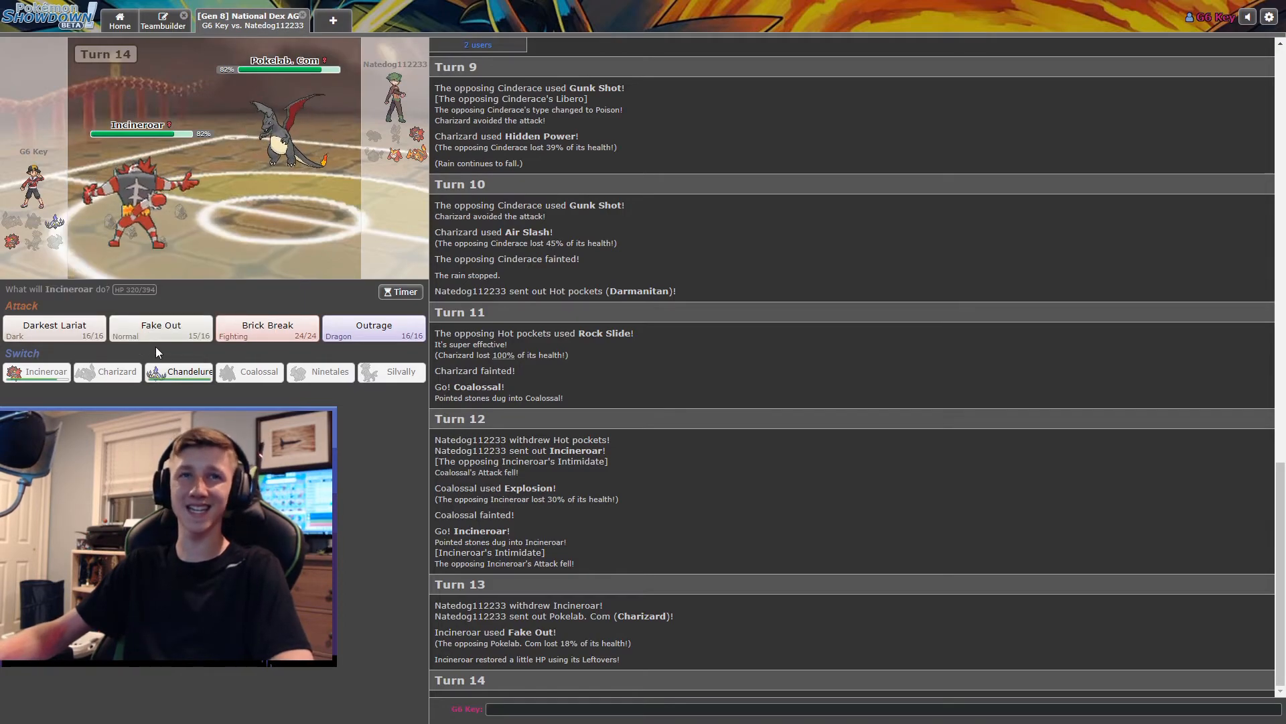
mouse_move(374, 329)
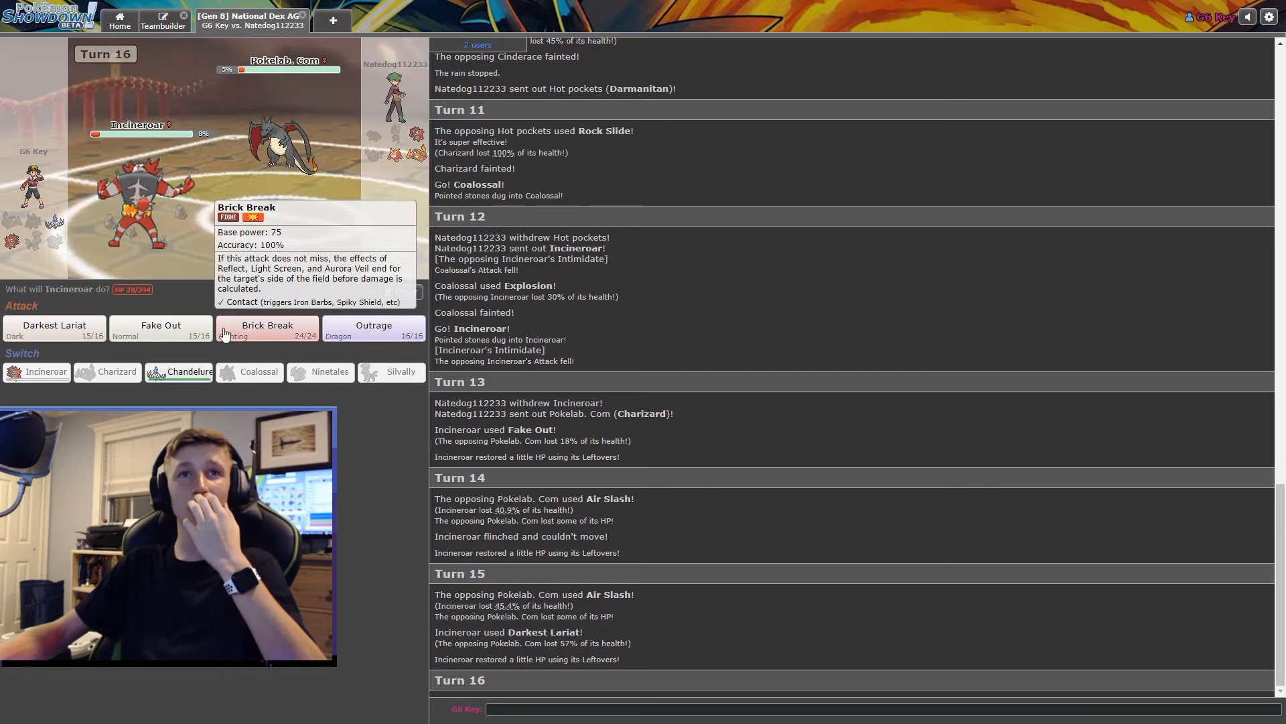
left_click(53, 328)
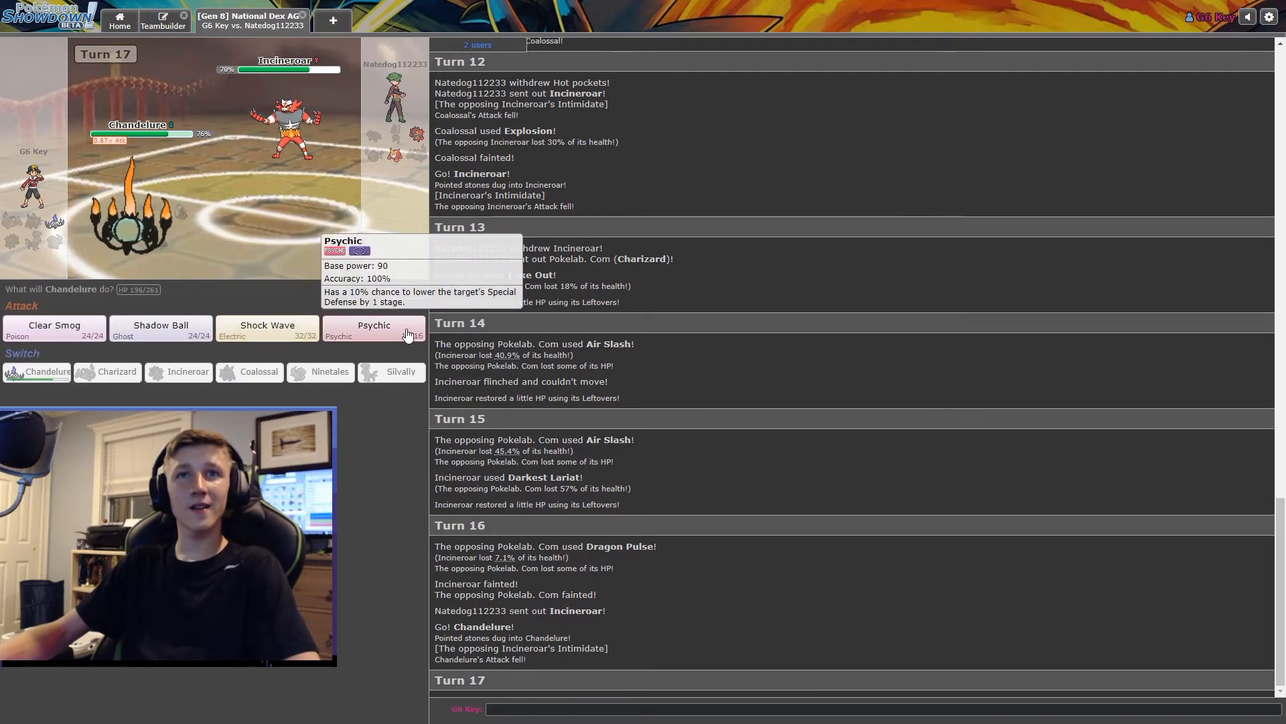
mouse_move(266, 328)
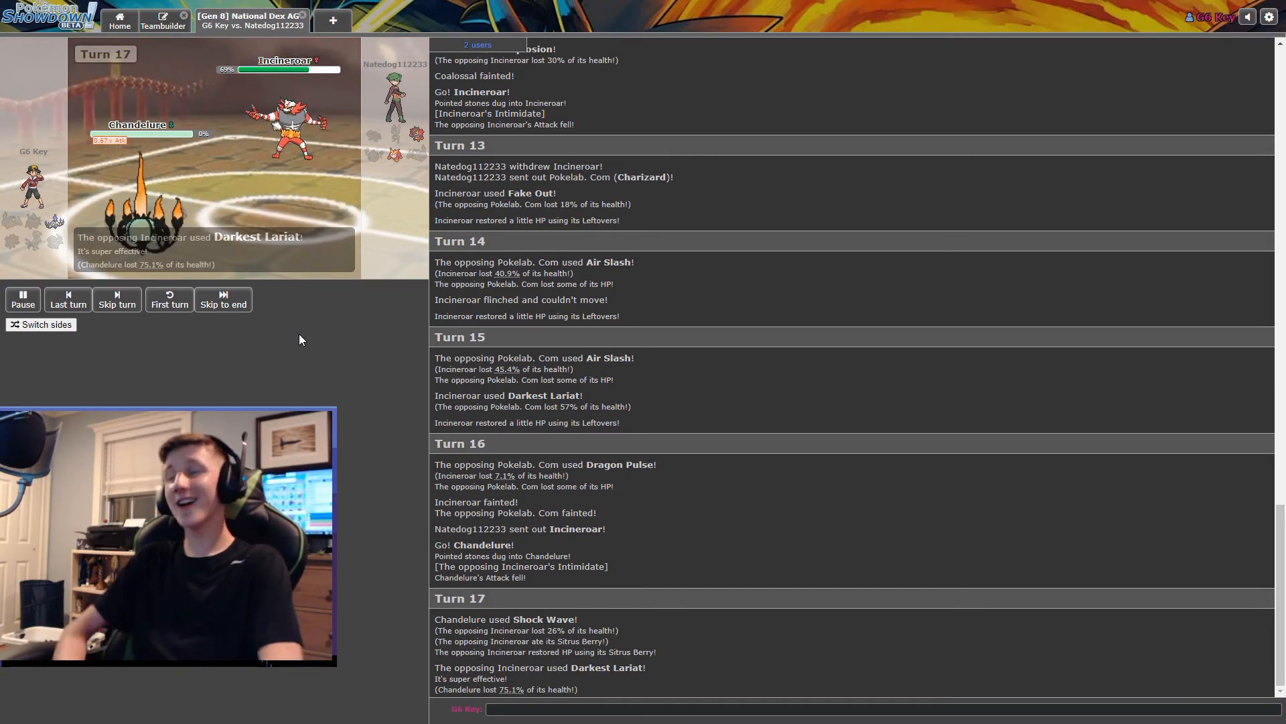
- Skip to the end of the final turn as Chandelure faints and Natedog112233 wins
left_click(224, 298)
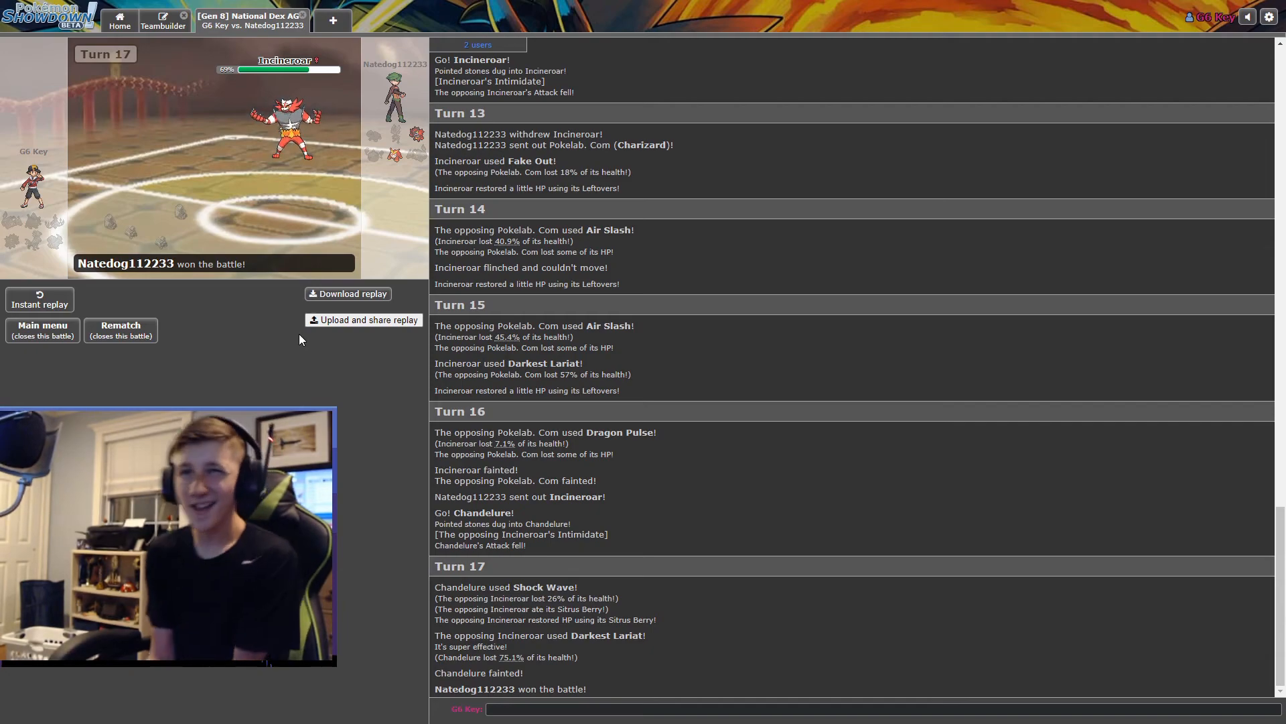